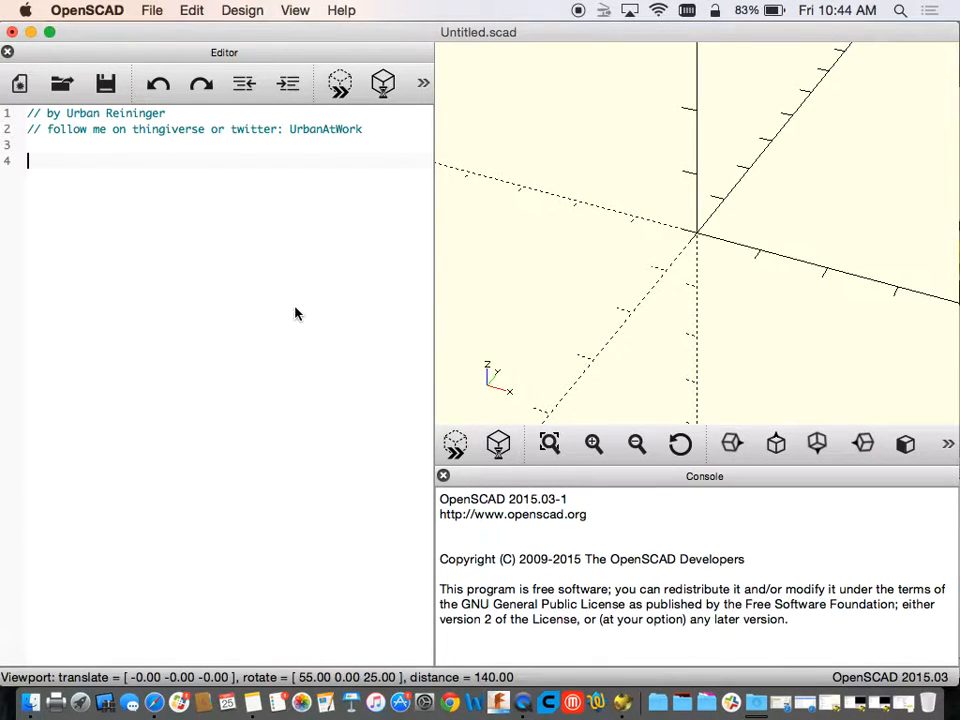
# Type the statement text("Urban"); on line 4, below the two comments.
pyautogui.write('te')
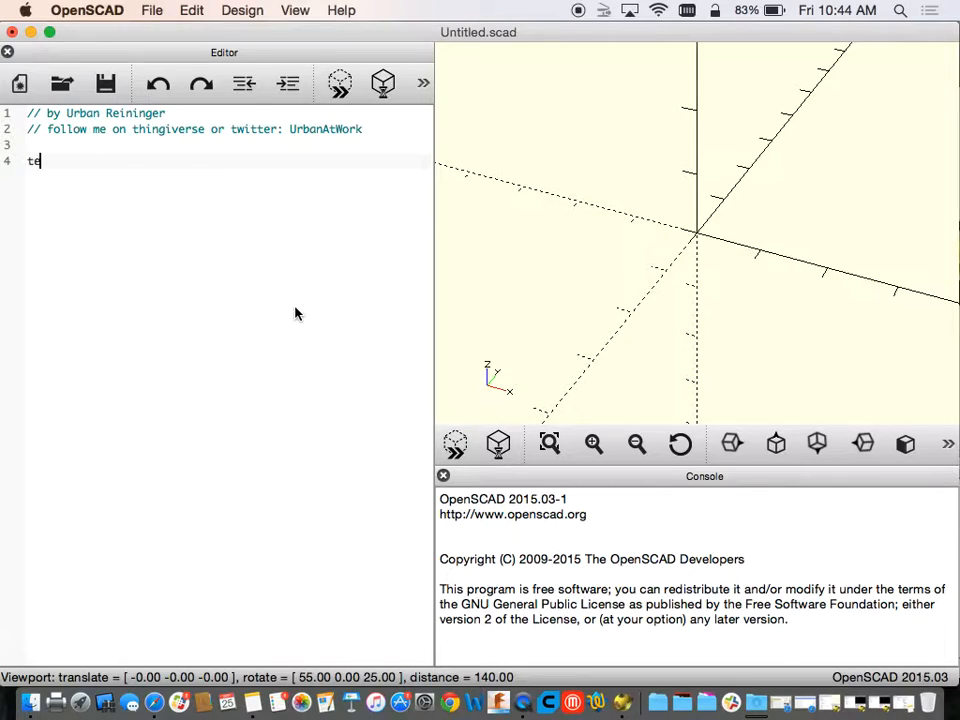
pyautogui.write('xt(')
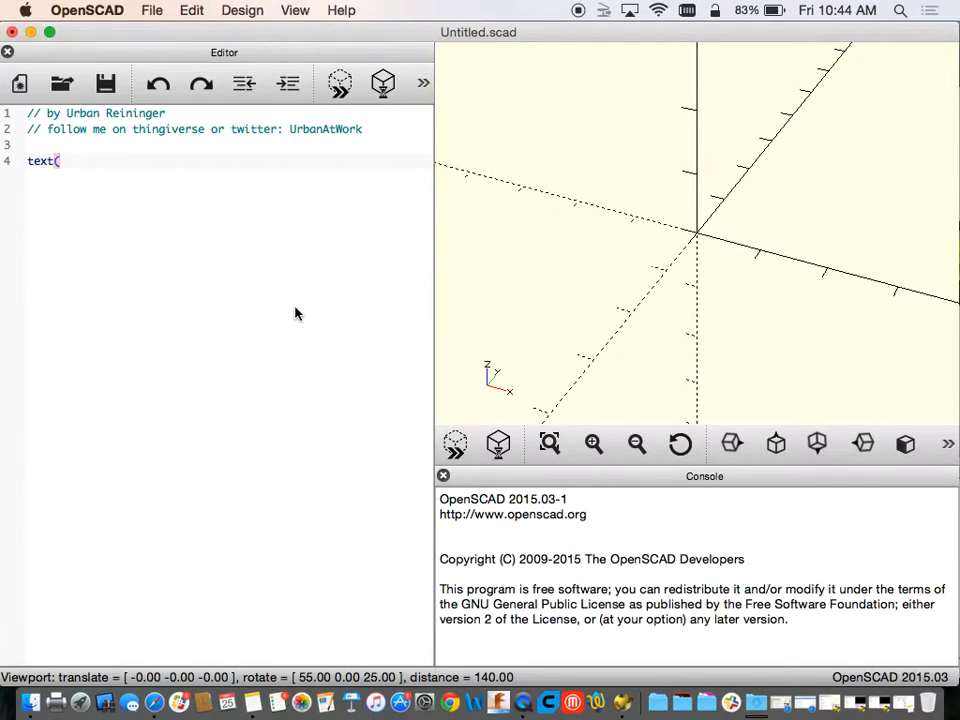
pyautogui.write('"')
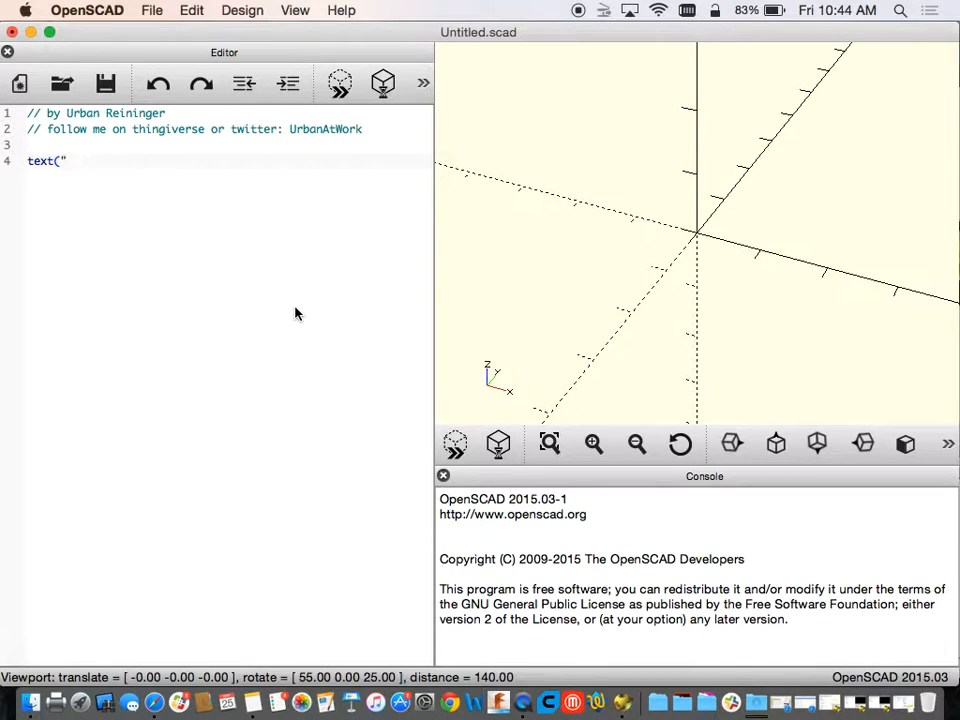
pyautogui.write('Urbo')
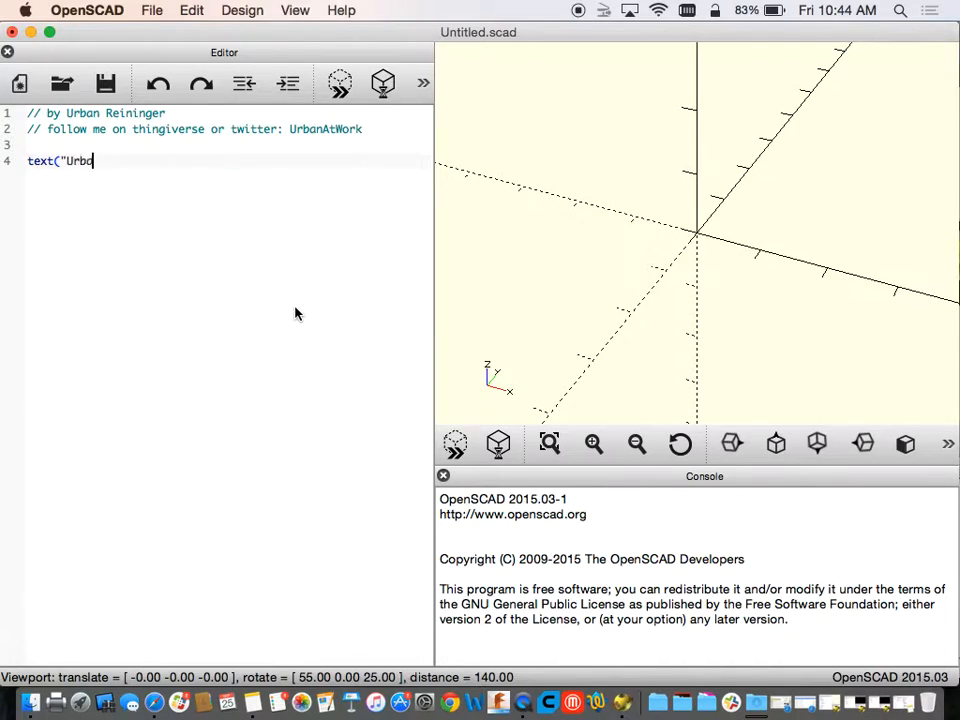
pyautogui.write('an");')
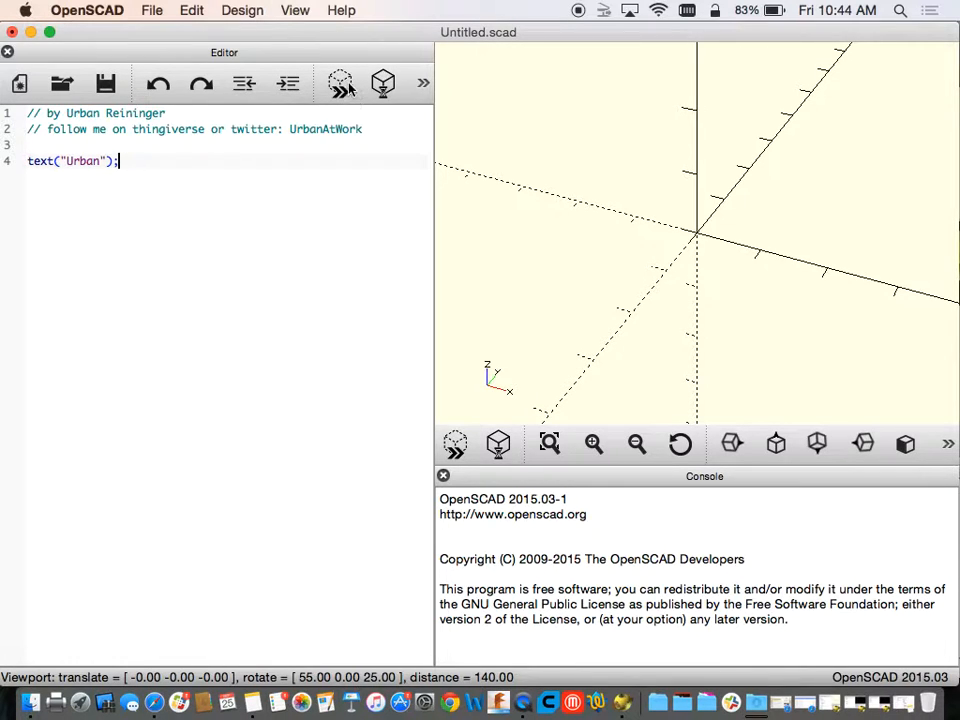
# Preview and render the 'Urban' text, orbiting to confirm it is flat 2D.
pyautogui.click(383, 83)
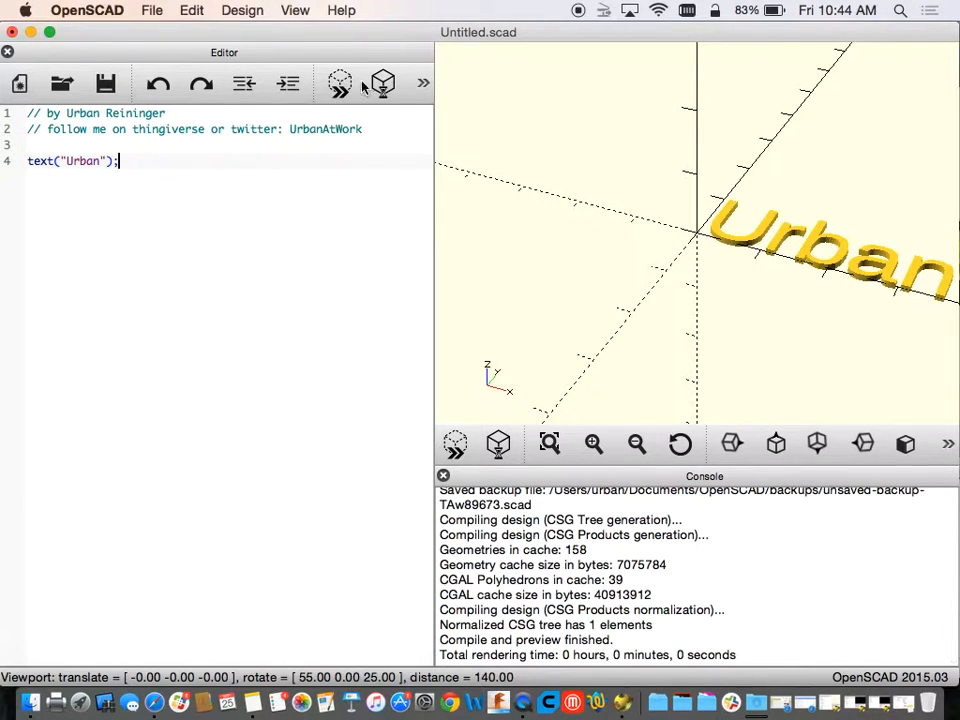
pyautogui.moveTo(340, 83)
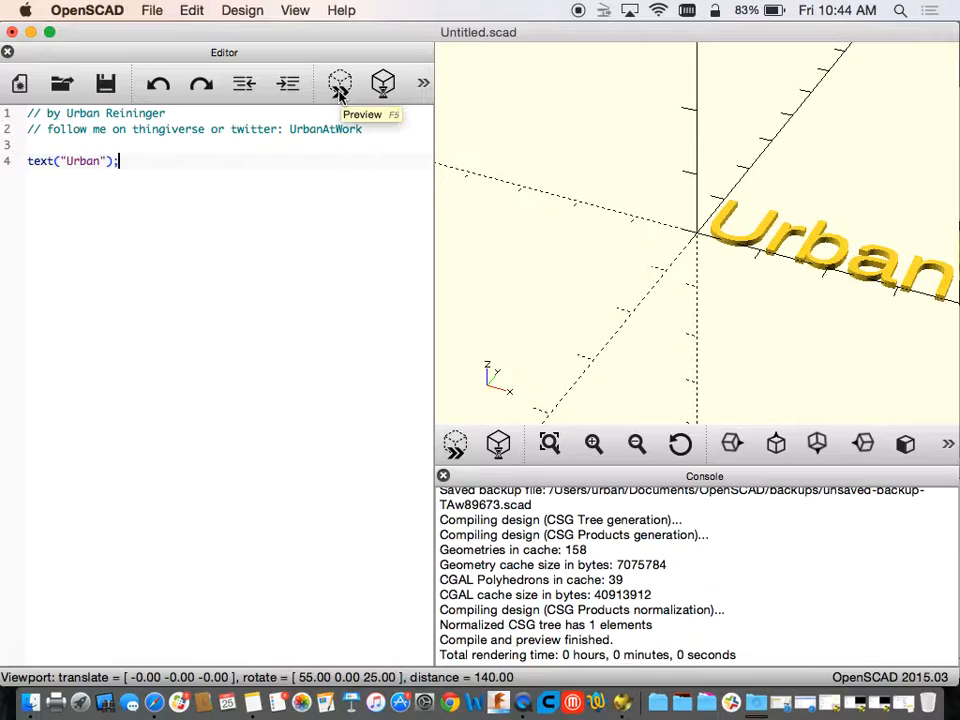
pyautogui.moveTo(383, 83)
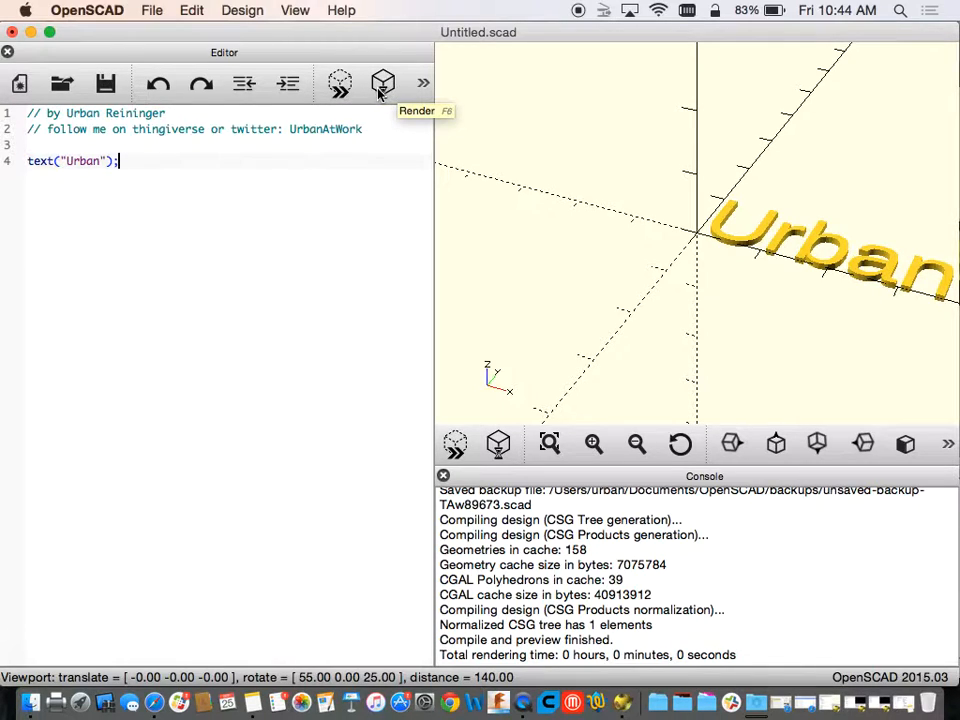
pyautogui.moveTo(383, 83)
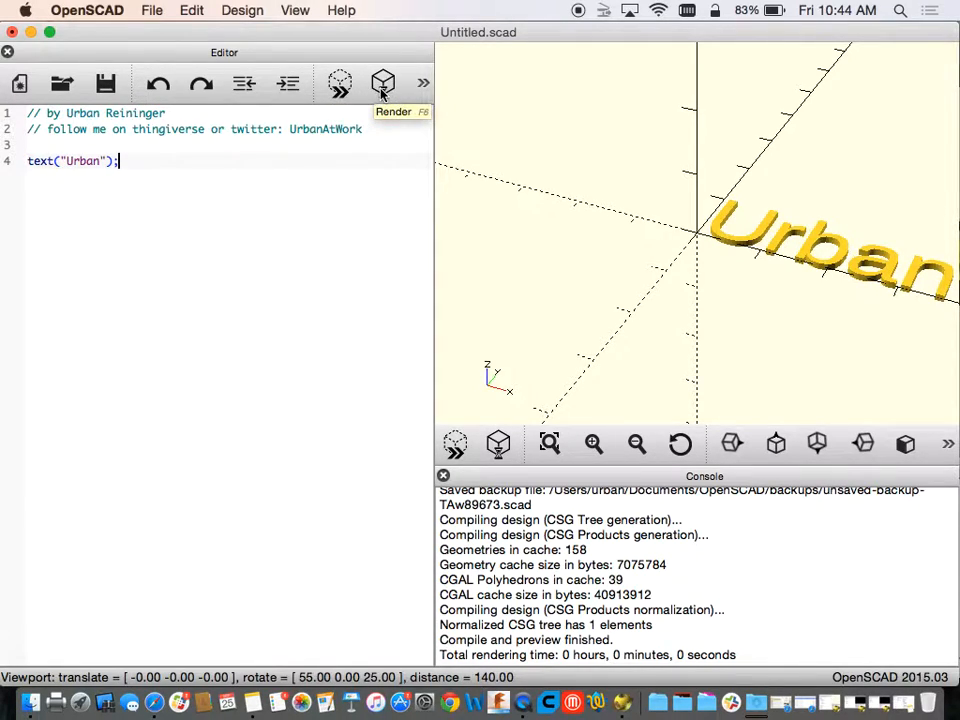
pyautogui.moveTo(830, 375)
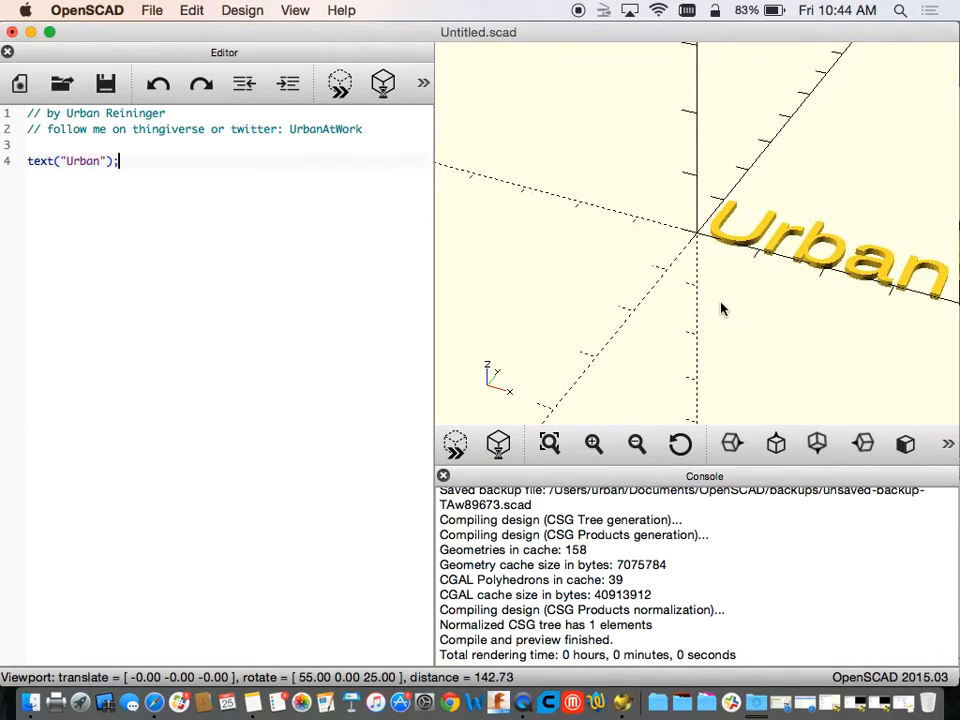
pyautogui.click(548, 443)
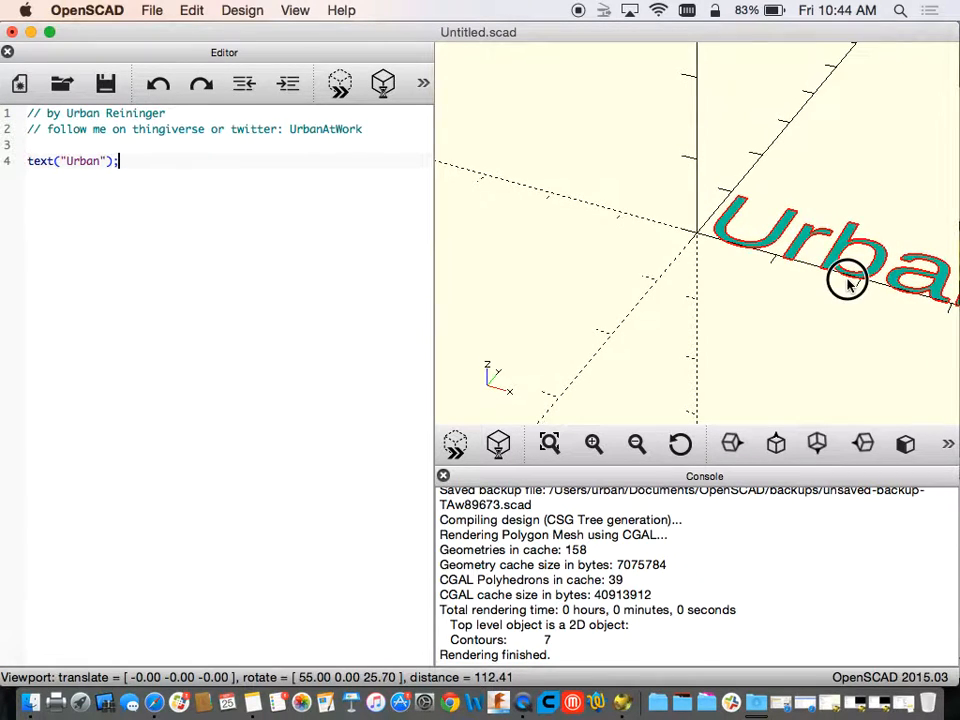
pyautogui.moveTo(845, 278); pyautogui.dragTo(830, 263)
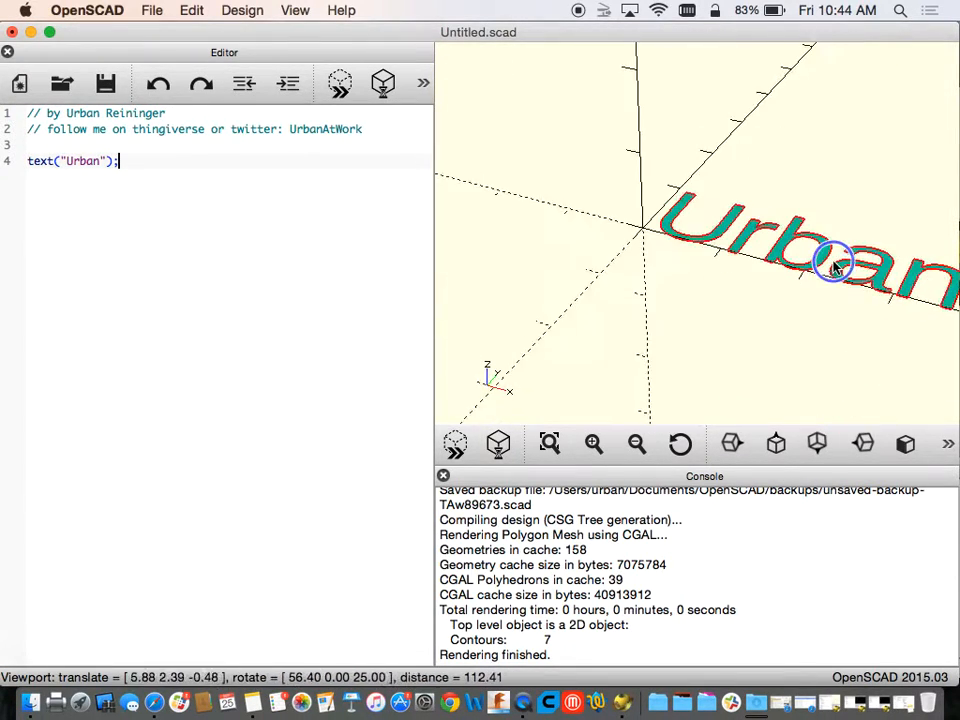
pyautogui.moveTo(830, 265); pyautogui.dragTo(813, 227)
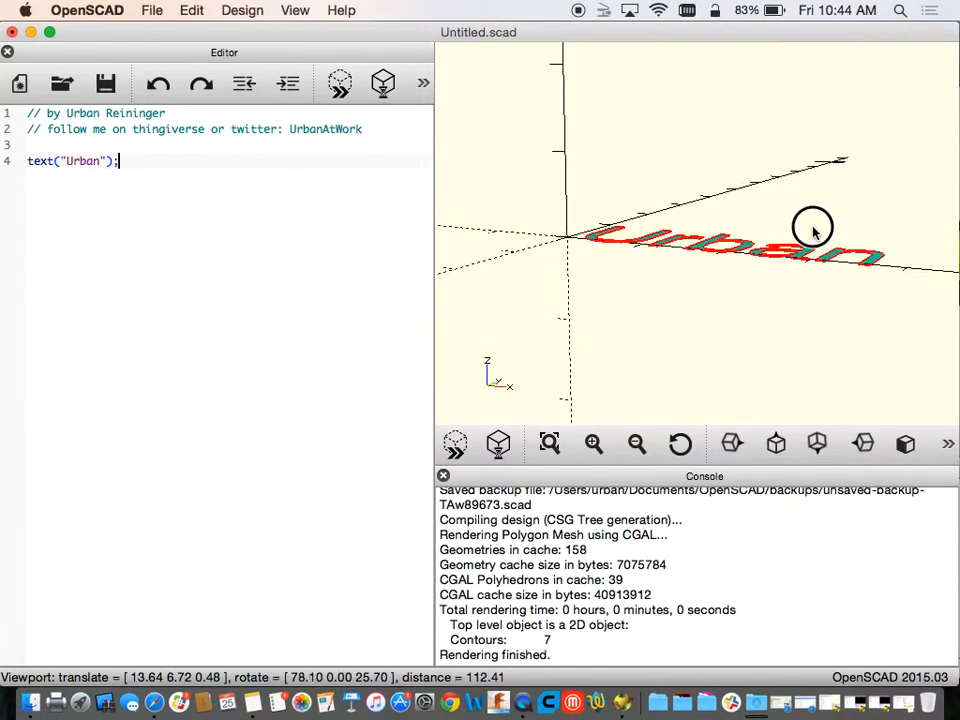
pyautogui.moveTo(813, 228); pyautogui.dragTo(836, 231)
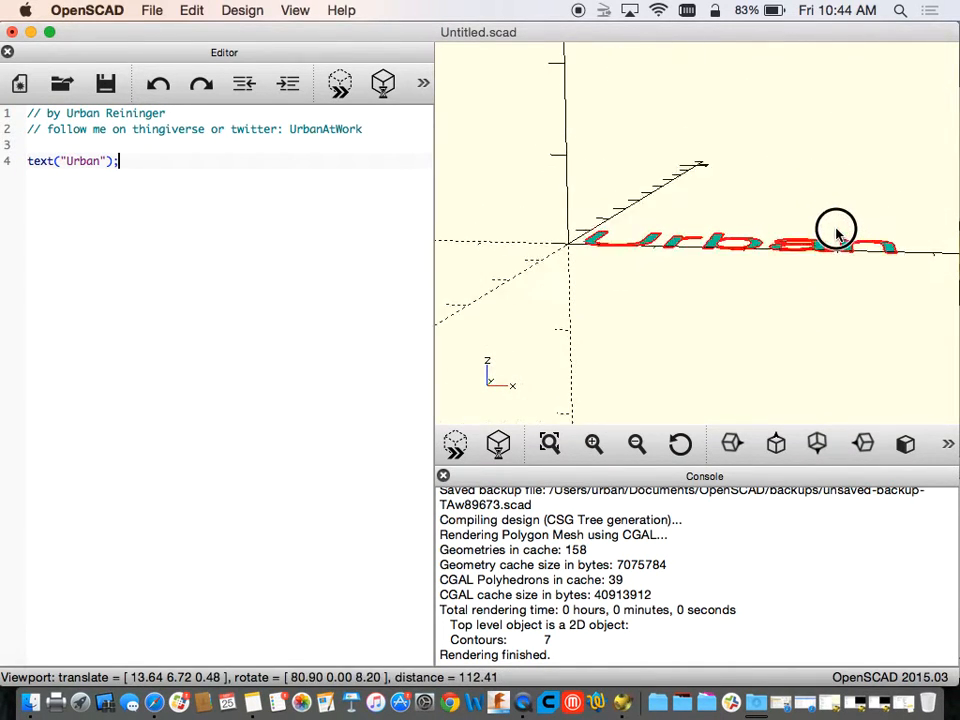
pyautogui.moveTo(835, 230); pyautogui.dragTo(840, 250)
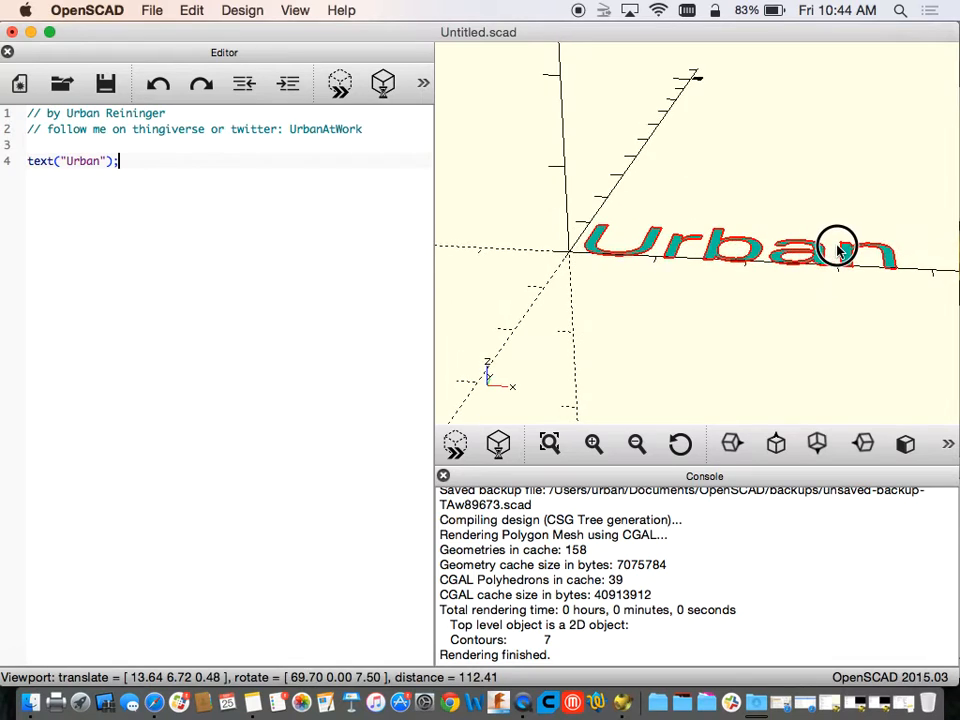
pyautogui.moveTo(835, 245); pyautogui.dragTo(785, 250)
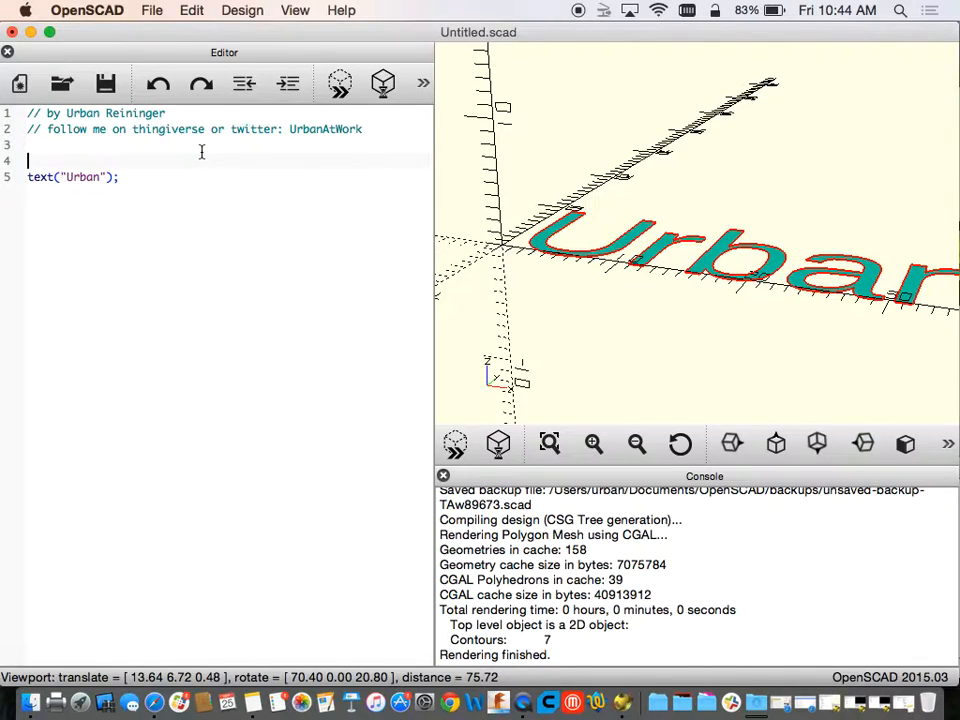
# Type 'linear' above the text line, erase the stray characters, and open Help.
pyautogui.write('line')
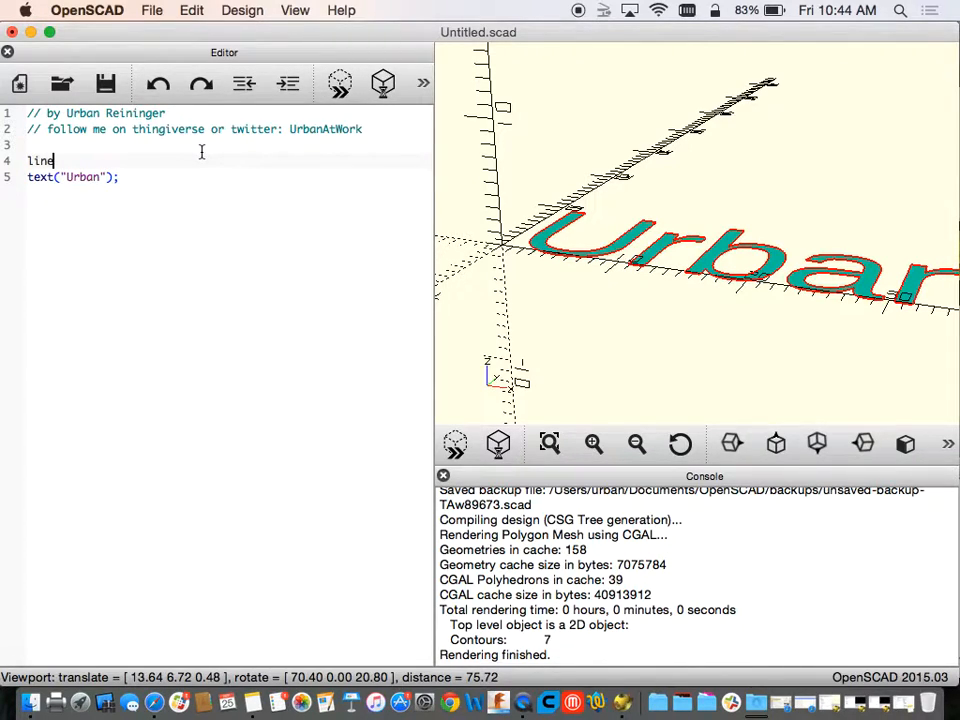
pyautogui.write('ar')
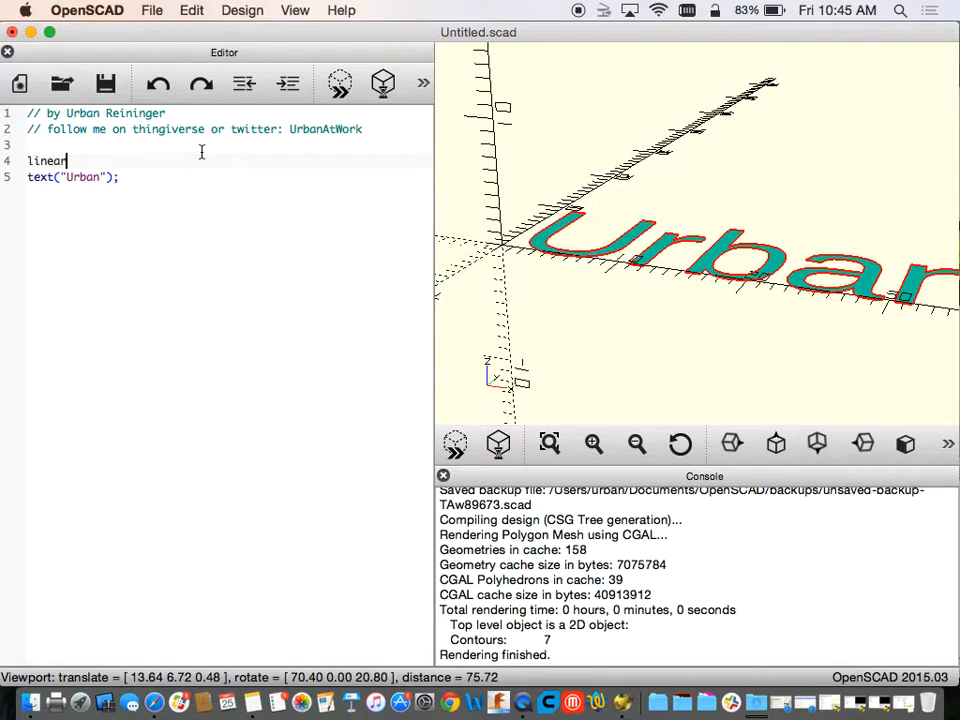
pyautogui.write('...')
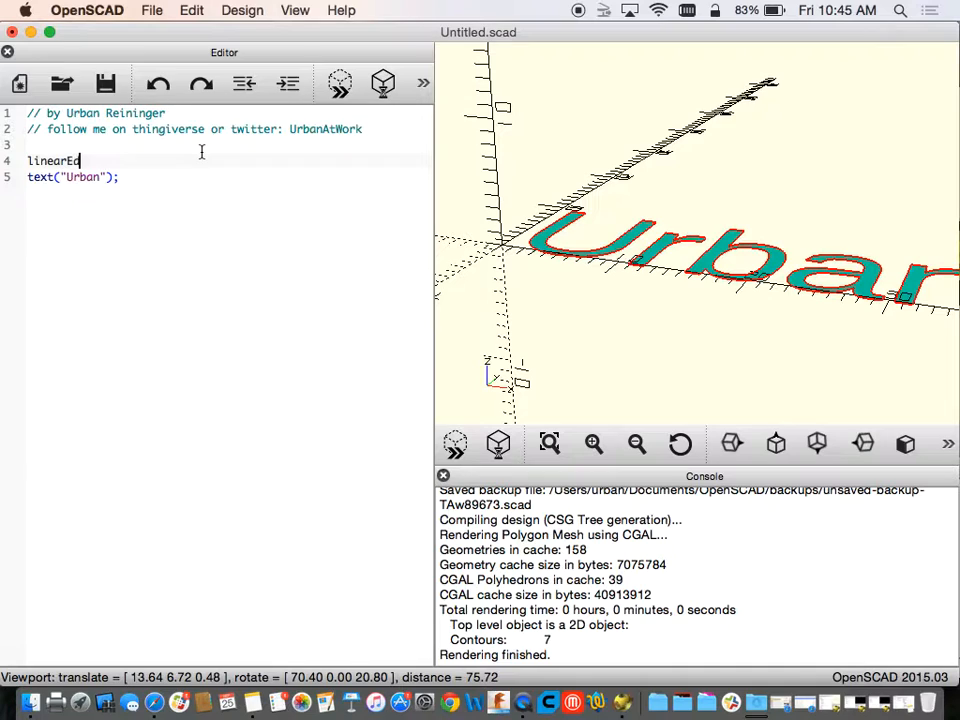
pyautogui.press('Backspace')
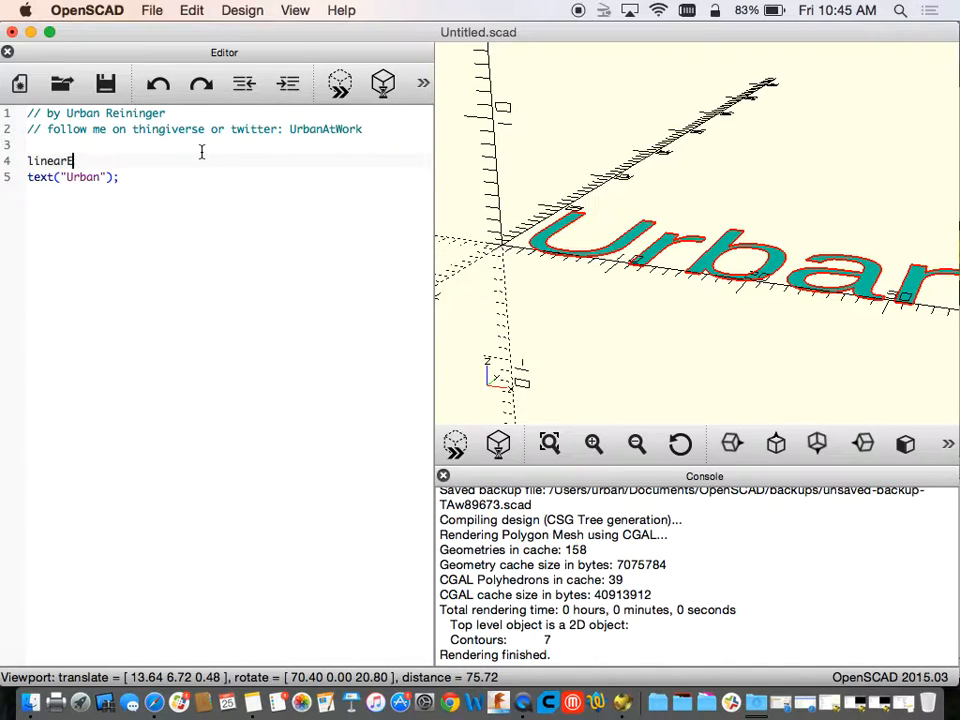
pyautogui.click(341, 10)
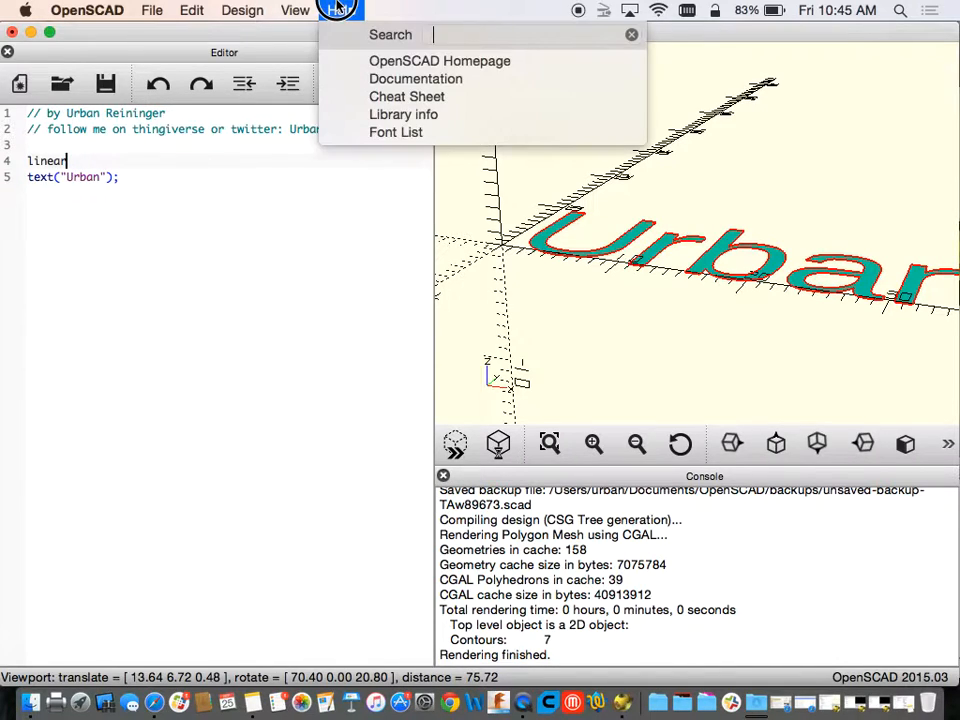
pyautogui.moveTo(406, 96)
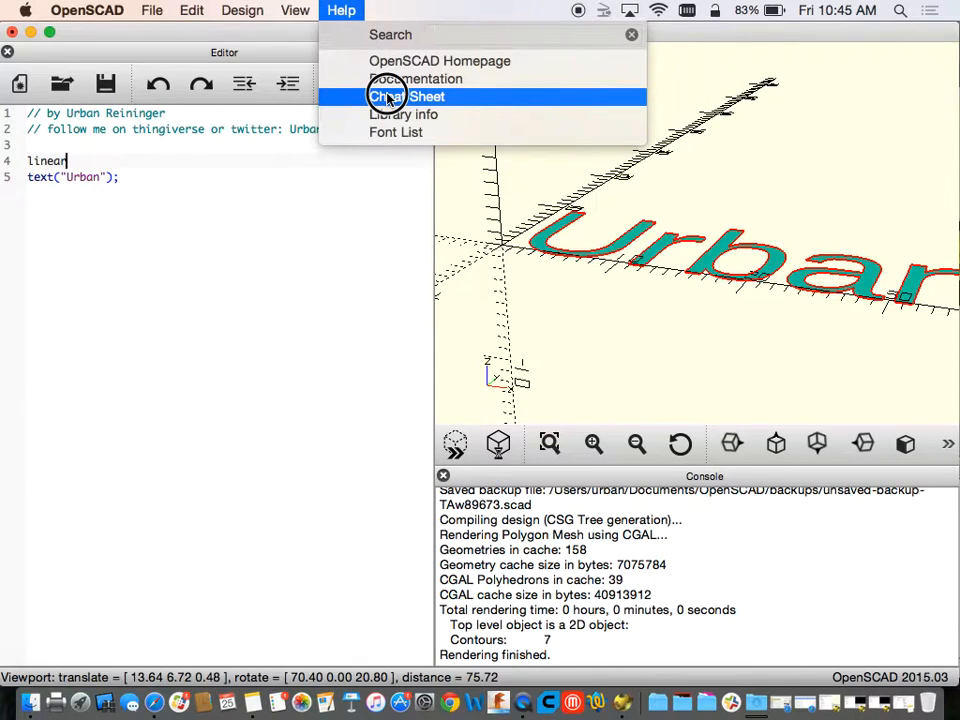
# Open the linear_extrude manual page from the Cheat Sheet and scroll to the Twist example.
pyautogui.click(406, 96)
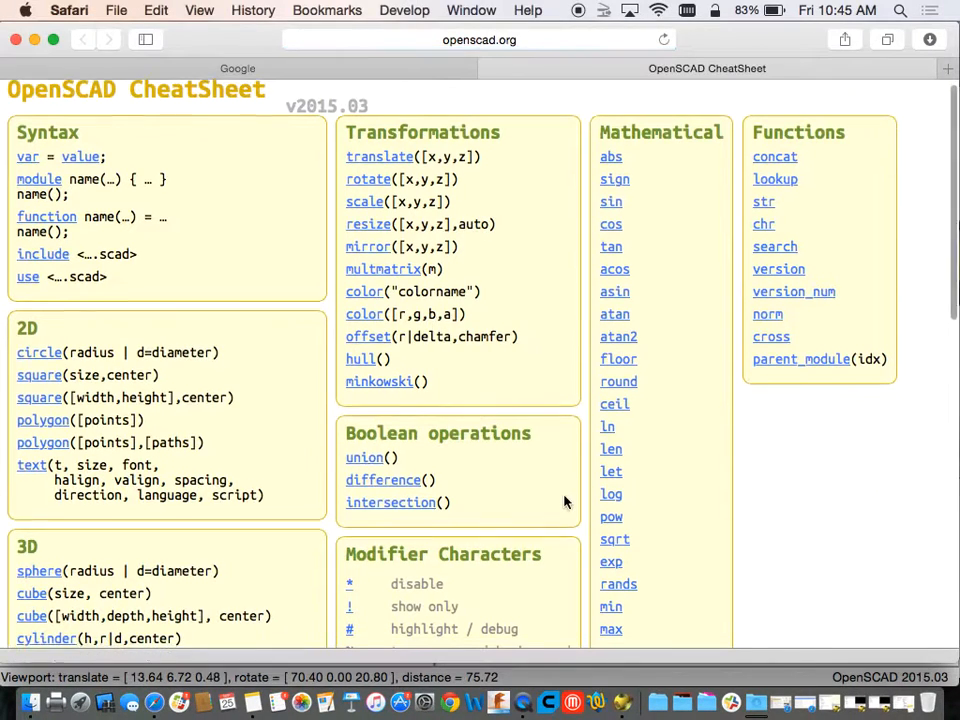
pyautogui.scroll(-3)
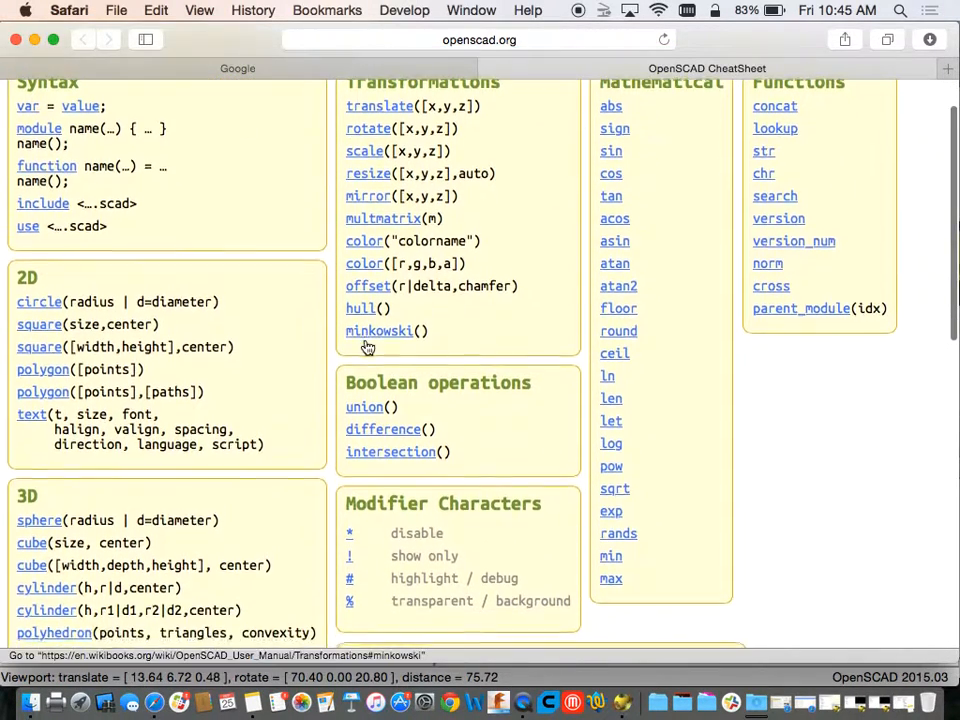
pyautogui.scroll(-3)
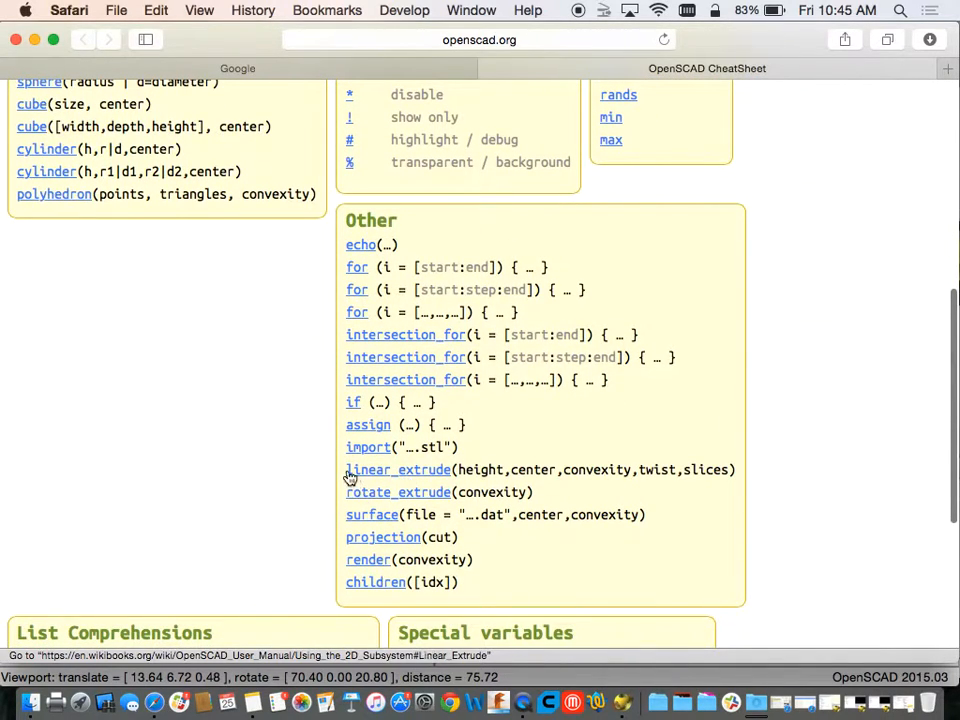
pyautogui.moveTo(740, 479)
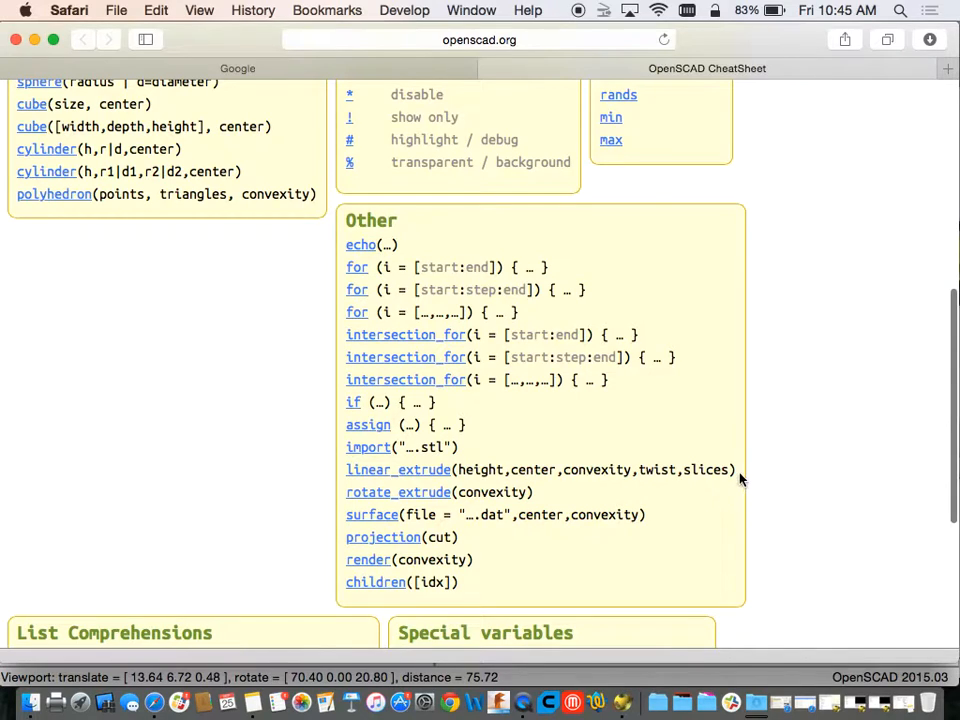
pyautogui.click(398, 470)
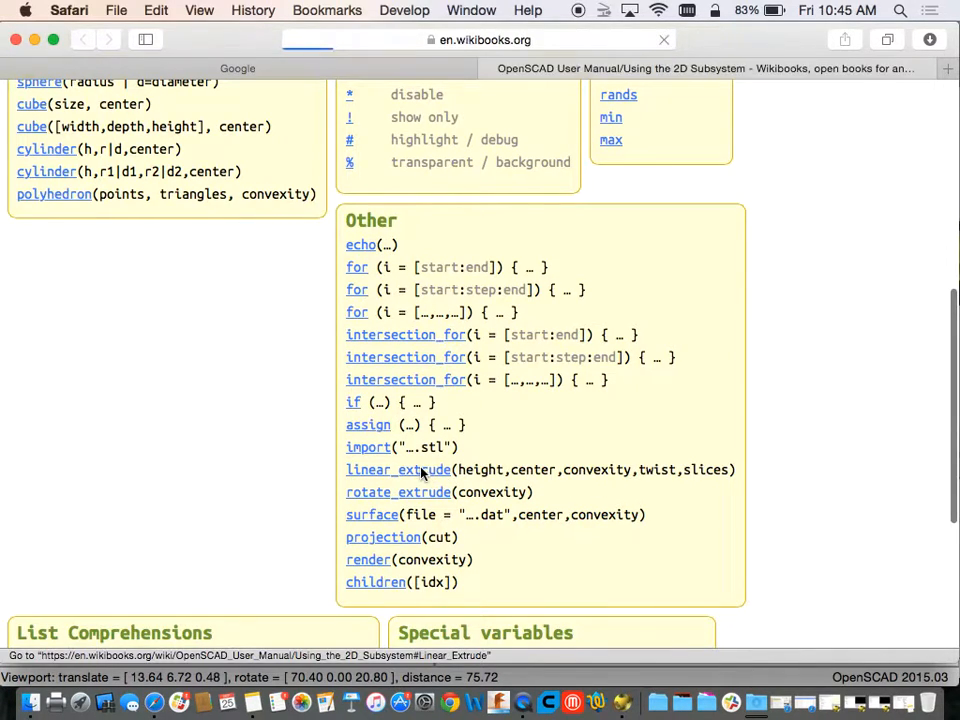
pyautogui.click(398, 469)
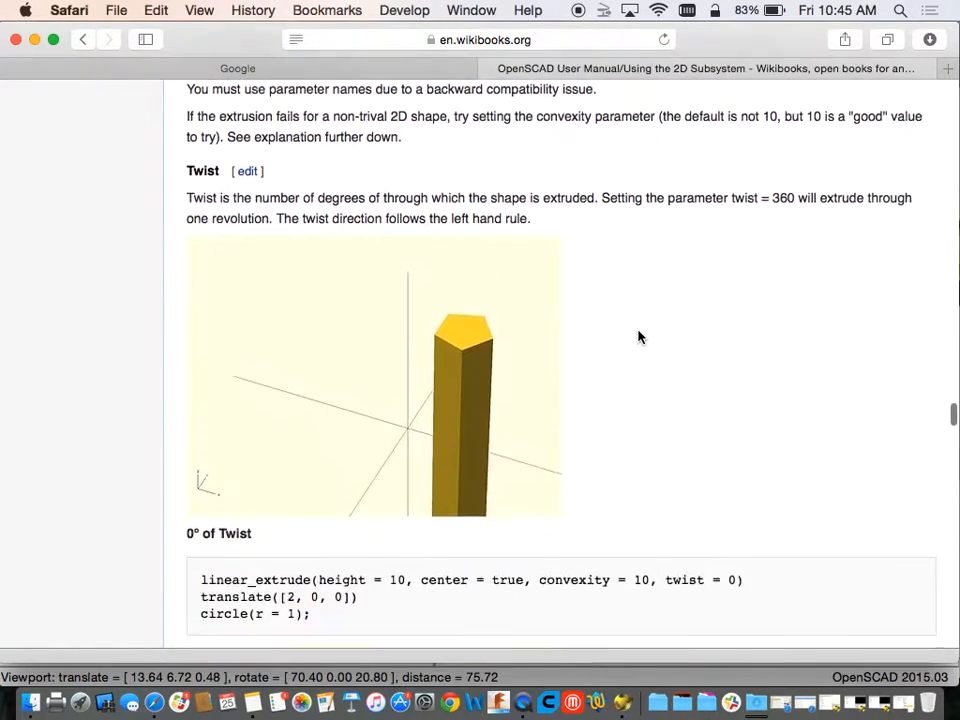
pyautogui.scroll(-3)
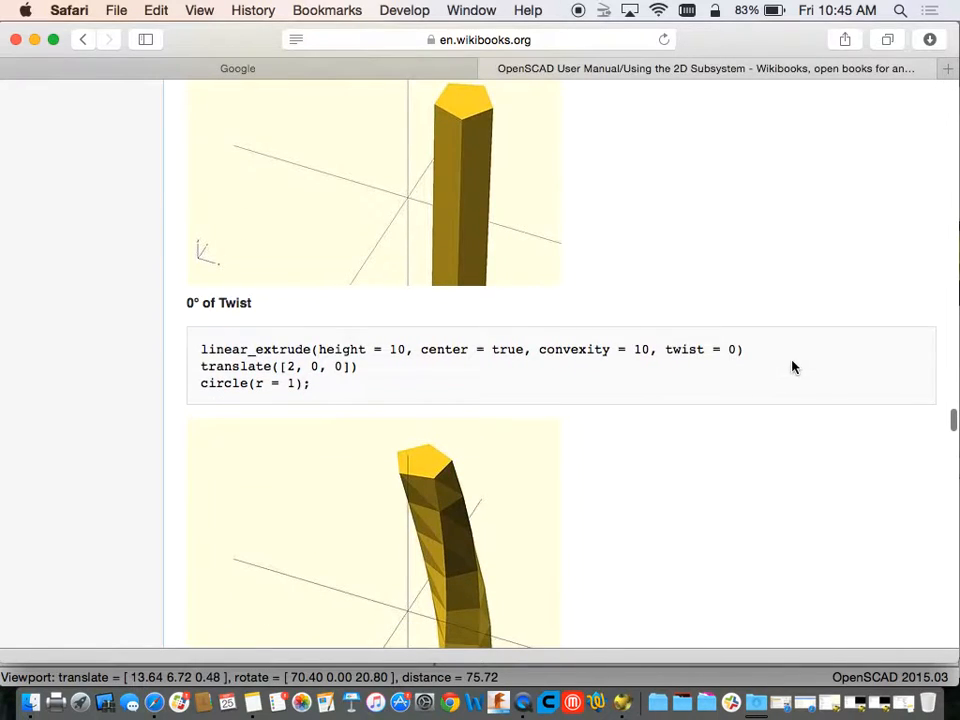
pyautogui.scroll(-3)
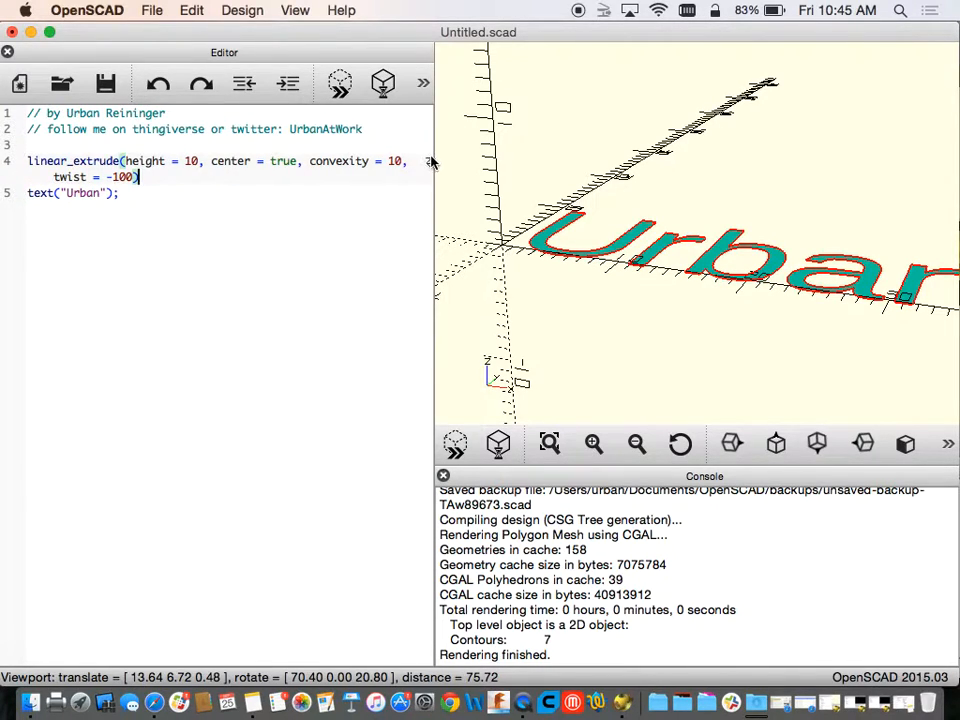
pyautogui.moveTo(435, 178)
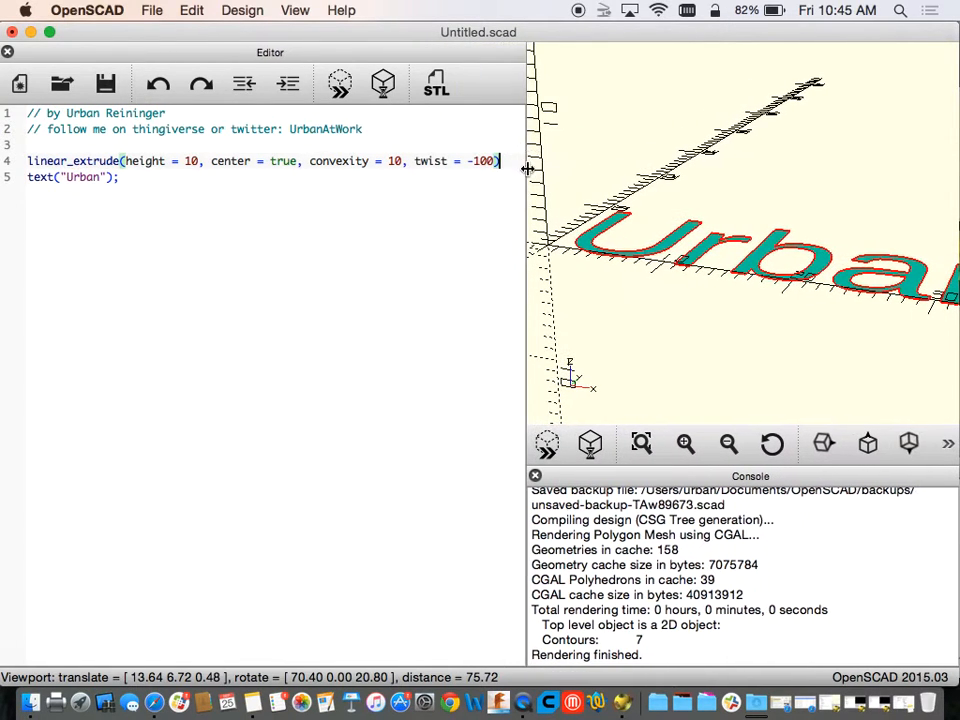
# Preview the extruded Urban text with twist -100, then -10, orbiting to inspect it.
pyautogui.click(339, 83)
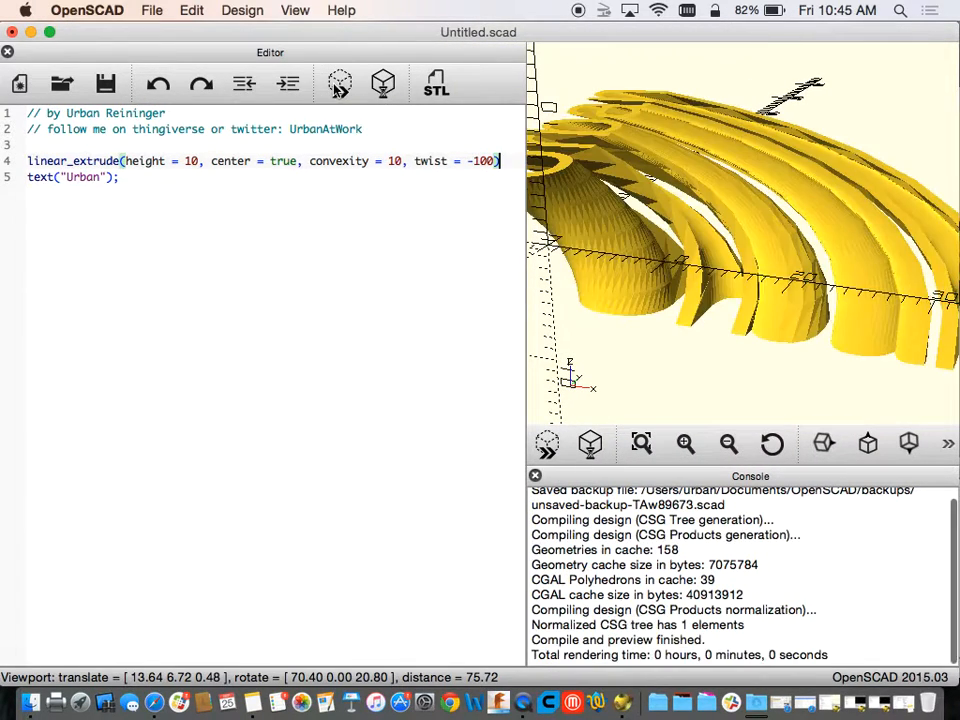
pyautogui.moveTo(700, 250); pyautogui.dragTo(710, 285)
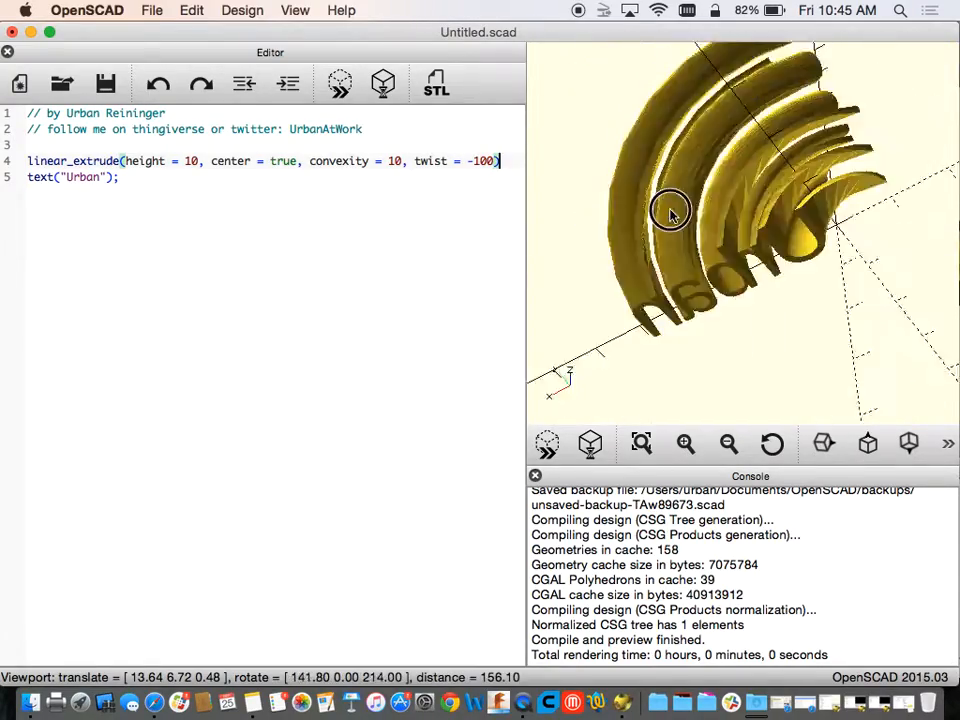
pyautogui.moveTo(670, 215); pyautogui.dragTo(855, 365)
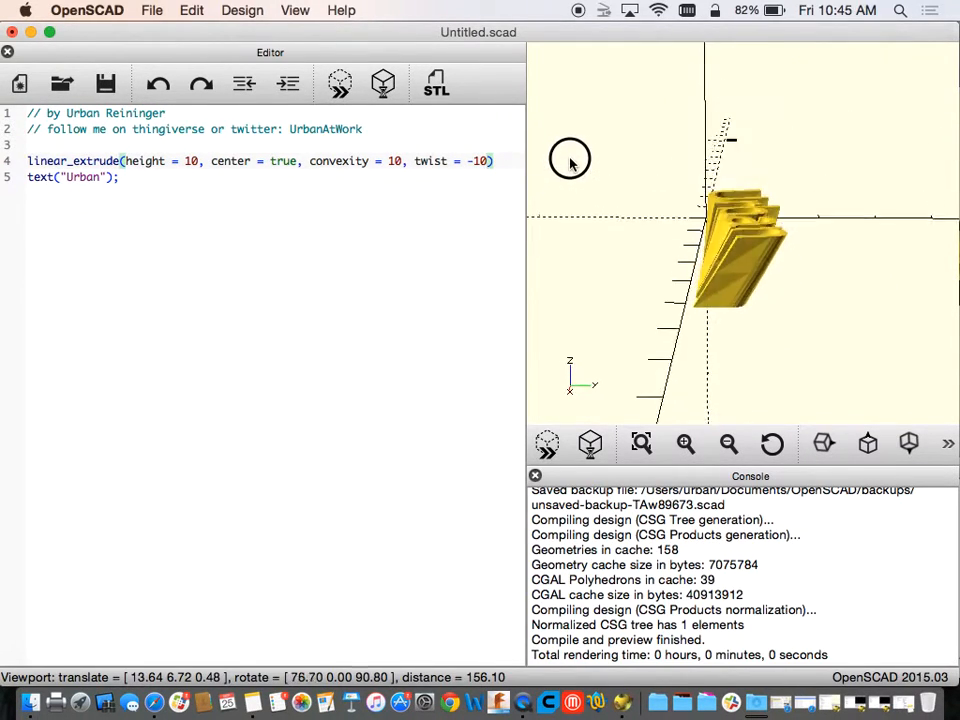
pyautogui.moveTo(570, 160); pyautogui.dragTo(675, 218)
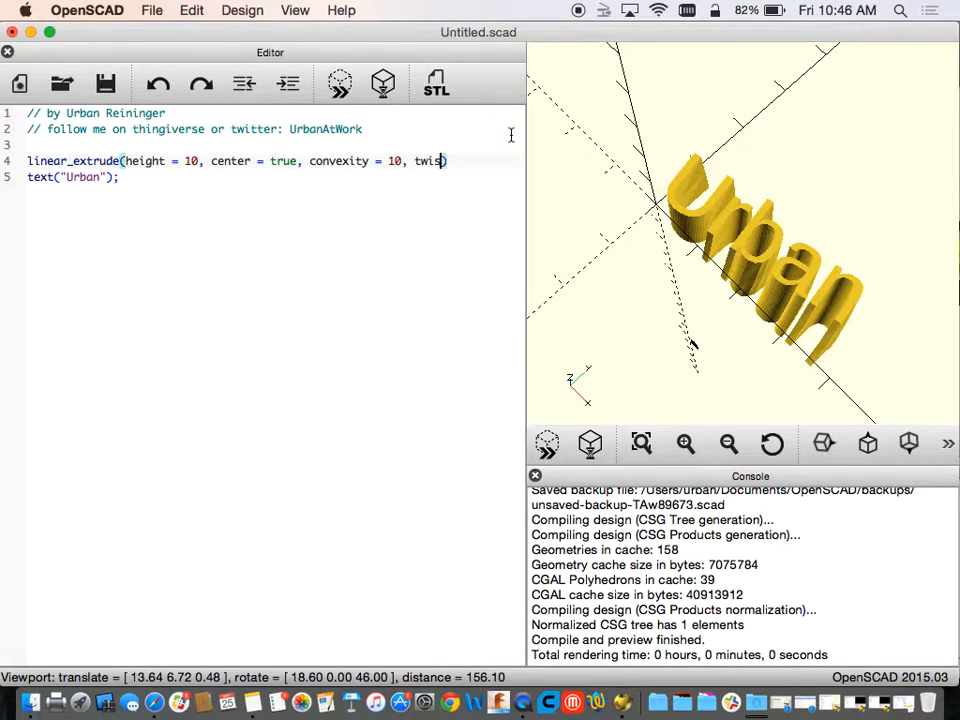
# Remove the twist argument and preview the straight Urban letters from several angles.
pyautogui.press('Backspace')
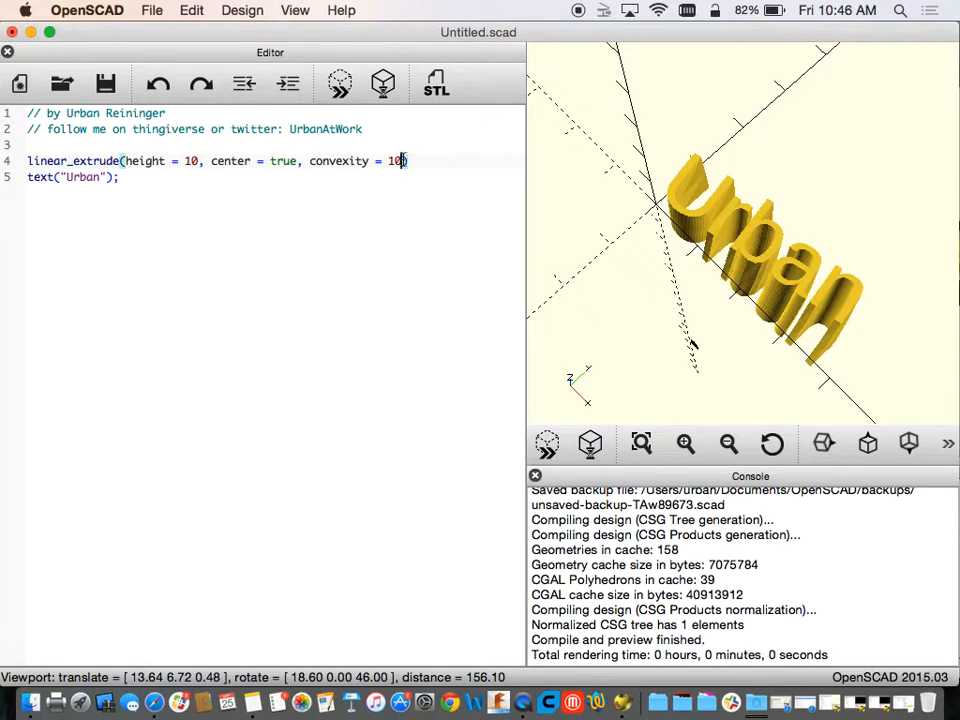
pyautogui.click(340, 83)
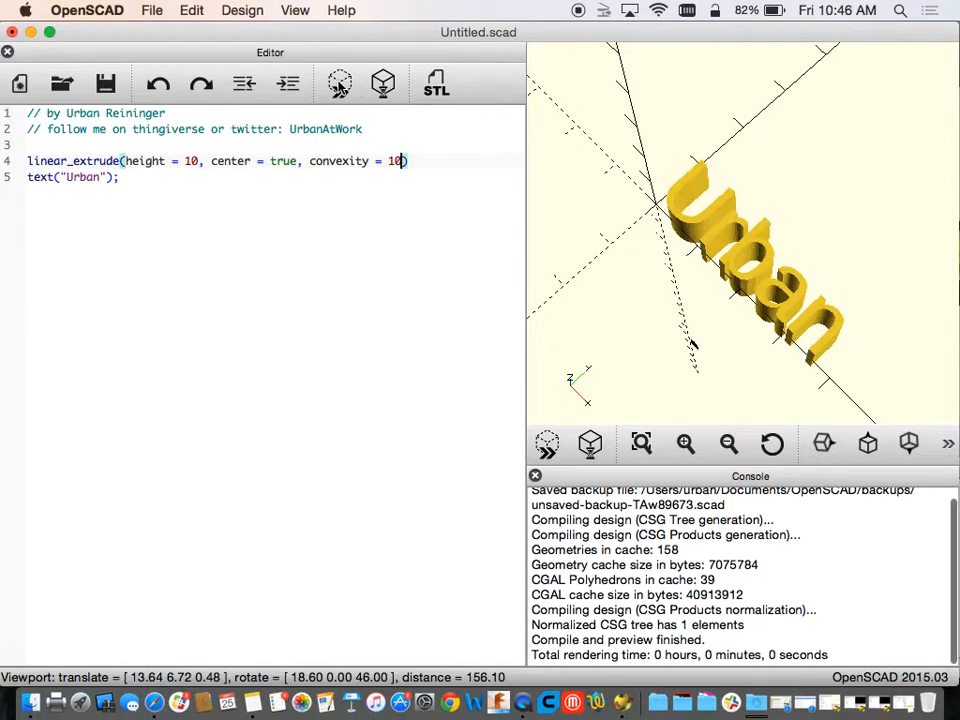
pyautogui.moveTo(700, 250); pyautogui.dragTo(805, 270)
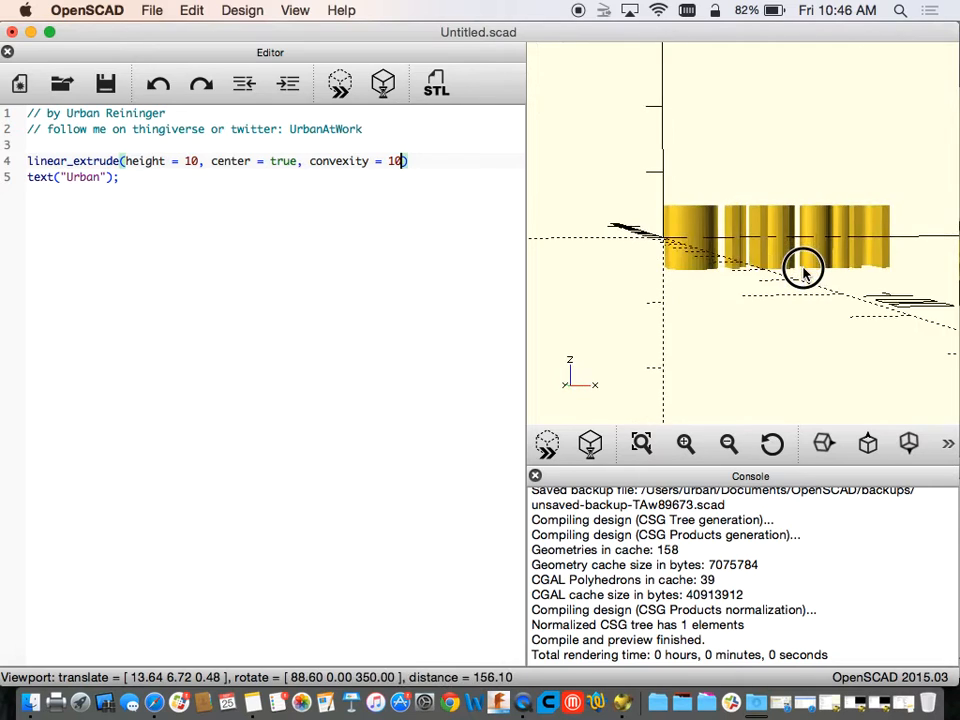
pyautogui.moveTo(805, 270); pyautogui.dragTo(760, 310)
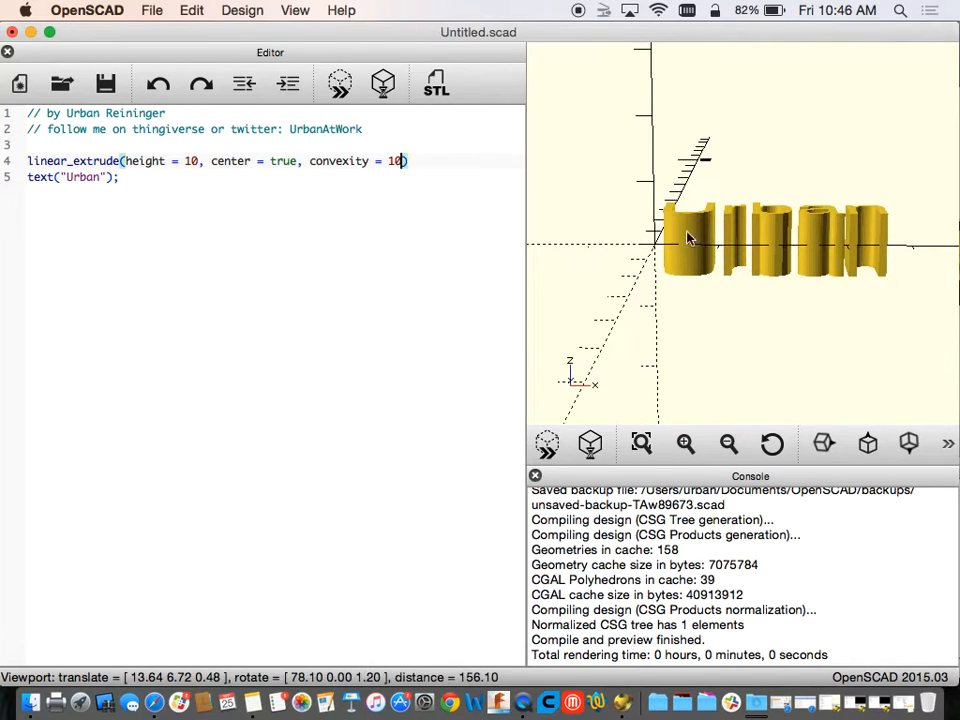
pyautogui.scroll(3)
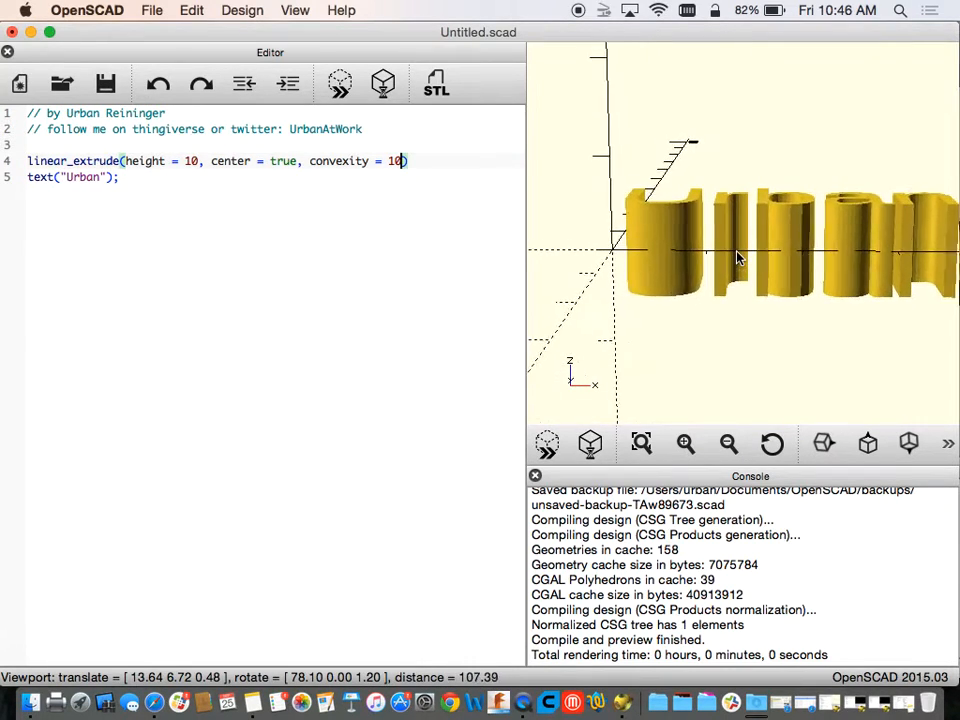
pyautogui.moveTo(735, 258); pyautogui.dragTo(735, 345)
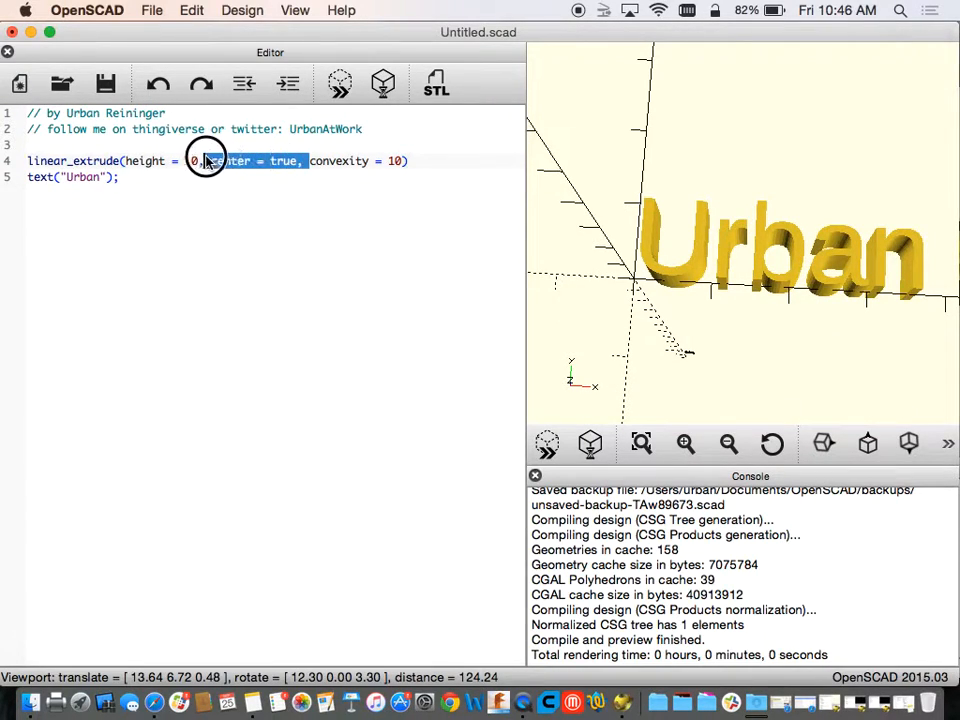
# Reduce linear_extrude to height = 5 only and render the thinner Urban letters.
pyautogui.write('10')
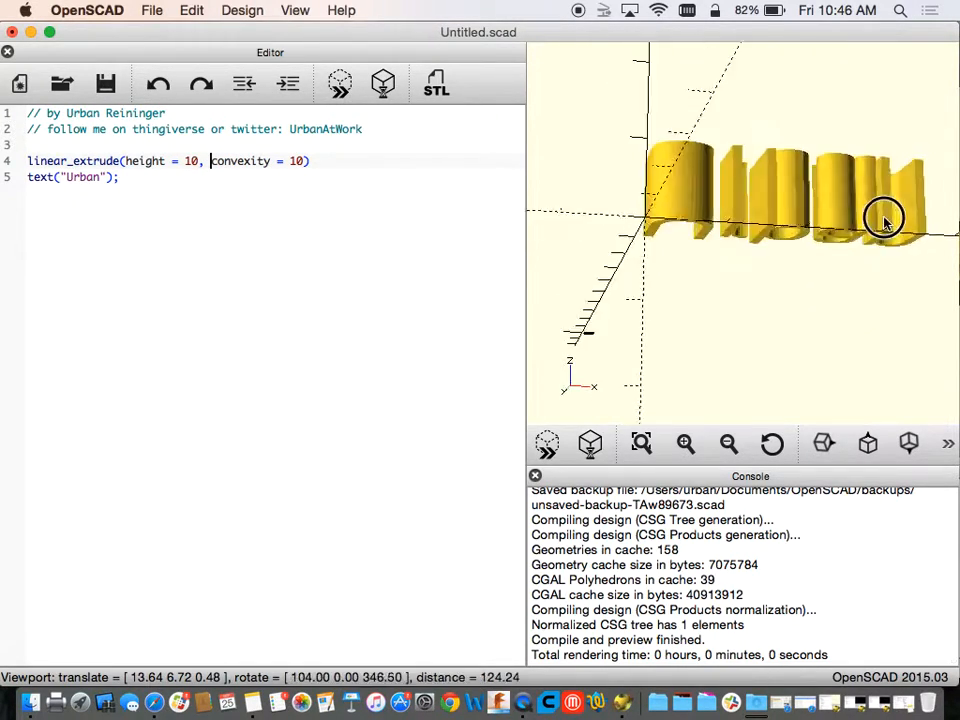
pyautogui.moveTo(883, 220); pyautogui.dragTo(840, 258)
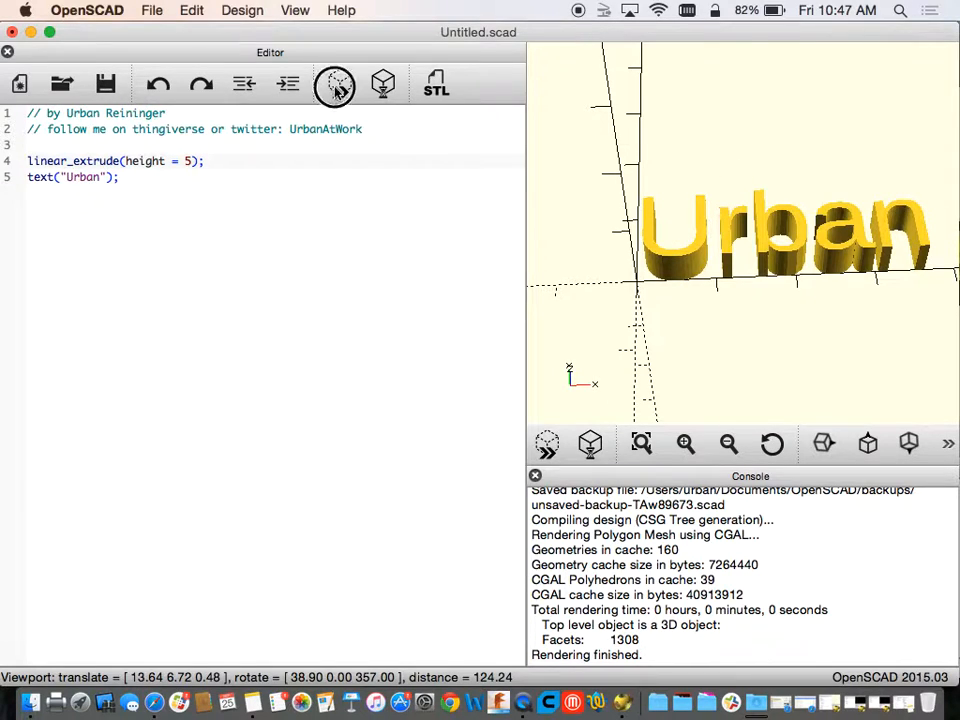
pyautogui.click(335, 83)
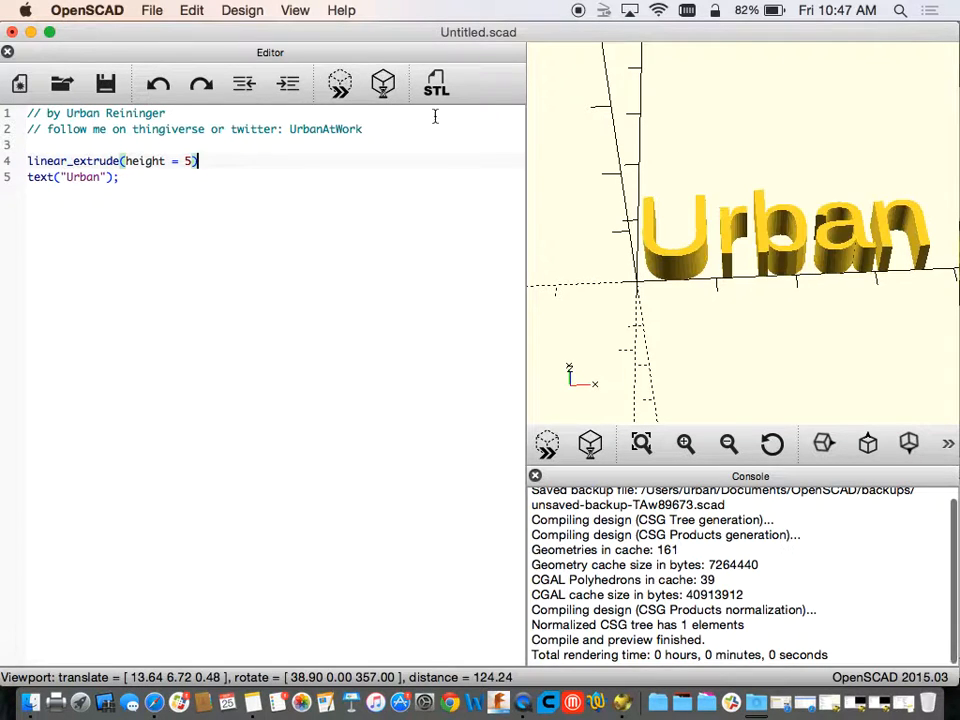
# Start a cube( call on line 7 and open Help > Cheat Sheet.
pyautogui.moveTo(735, 250); pyautogui.dragTo(735, 350)
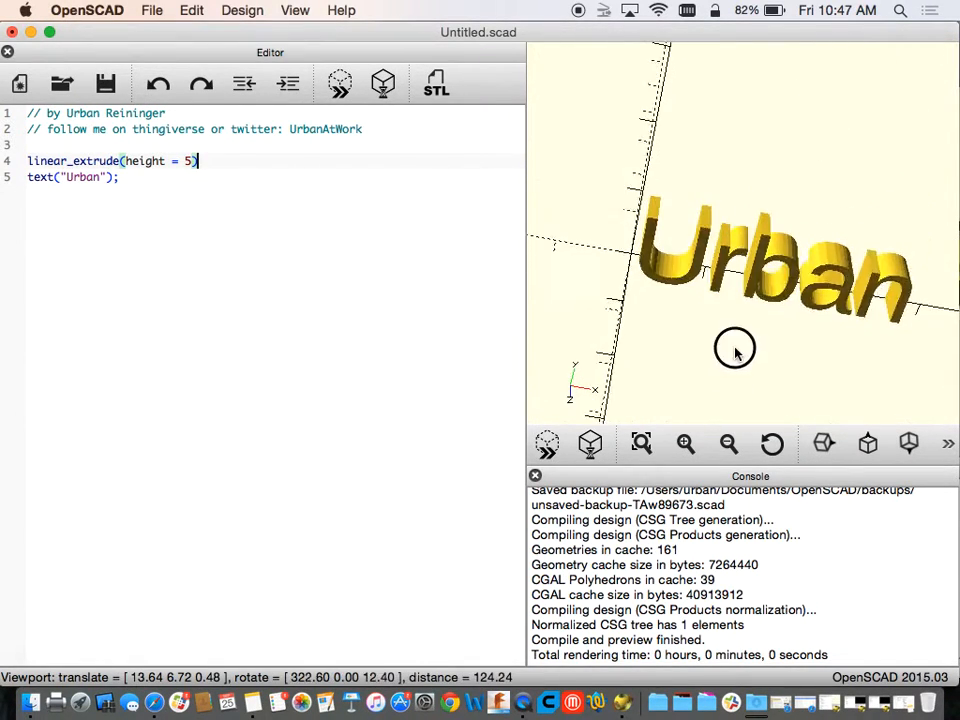
pyautogui.moveTo(735, 350); pyautogui.dragTo(730, 280)
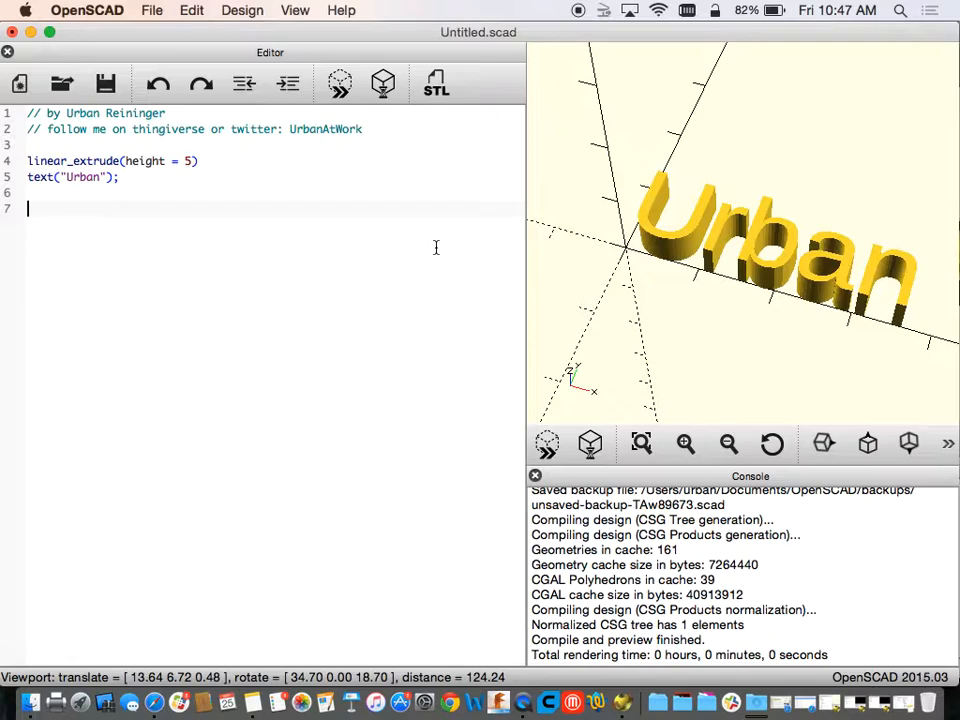
pyautogui.write('cube')
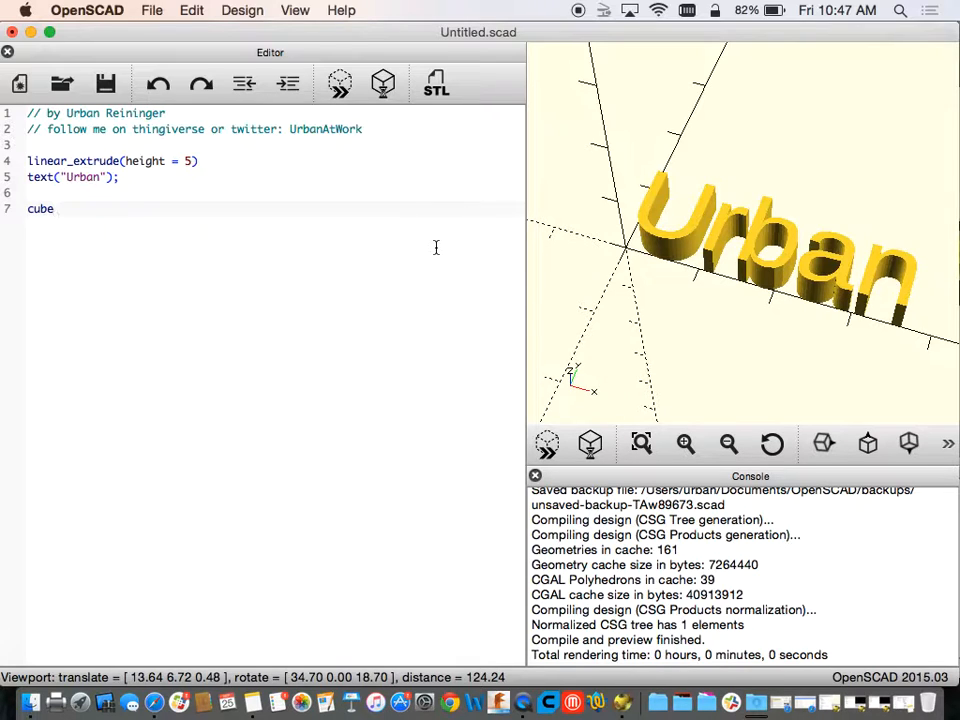
pyautogui.write('(')
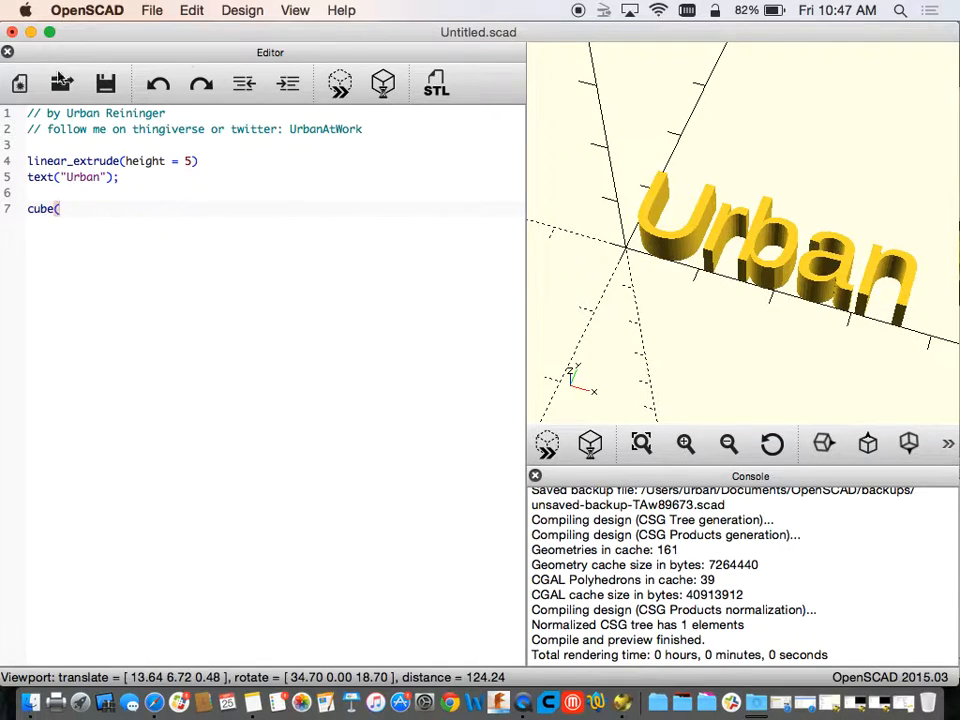
pyautogui.click(341, 10)
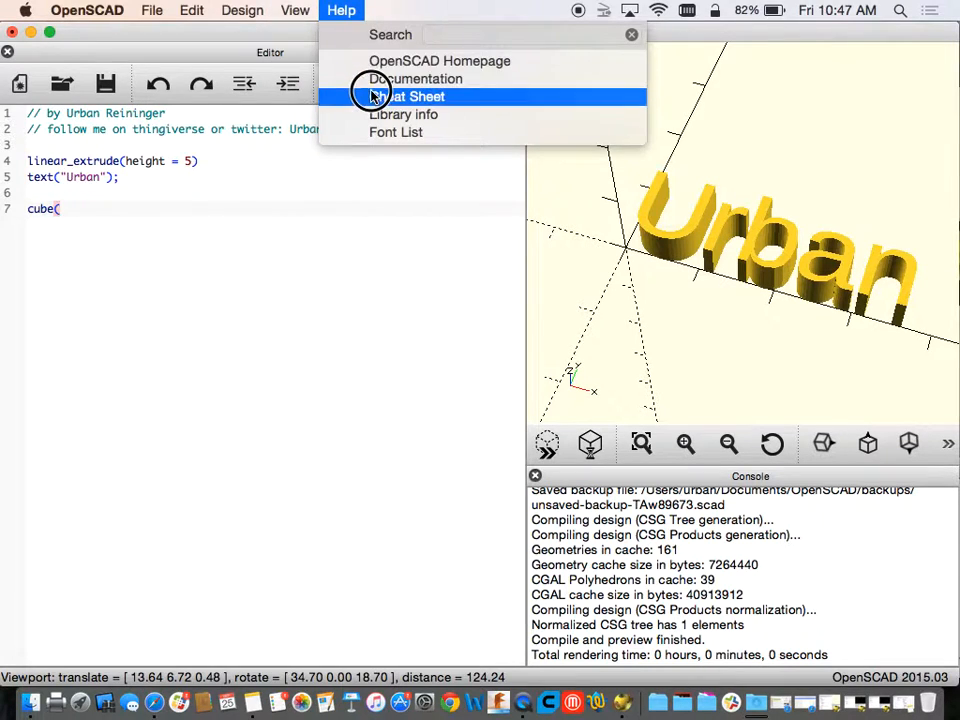
pyautogui.click(412, 96)
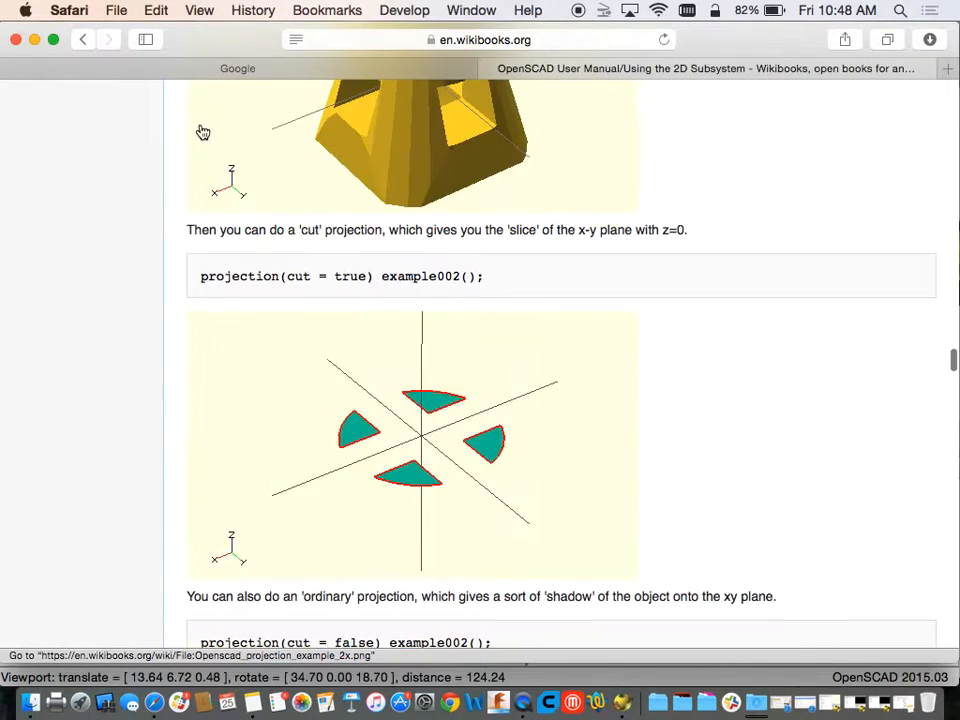
# Open the cube documentation and select the cube([18,18,18]); example.
pyautogui.click(706, 68)
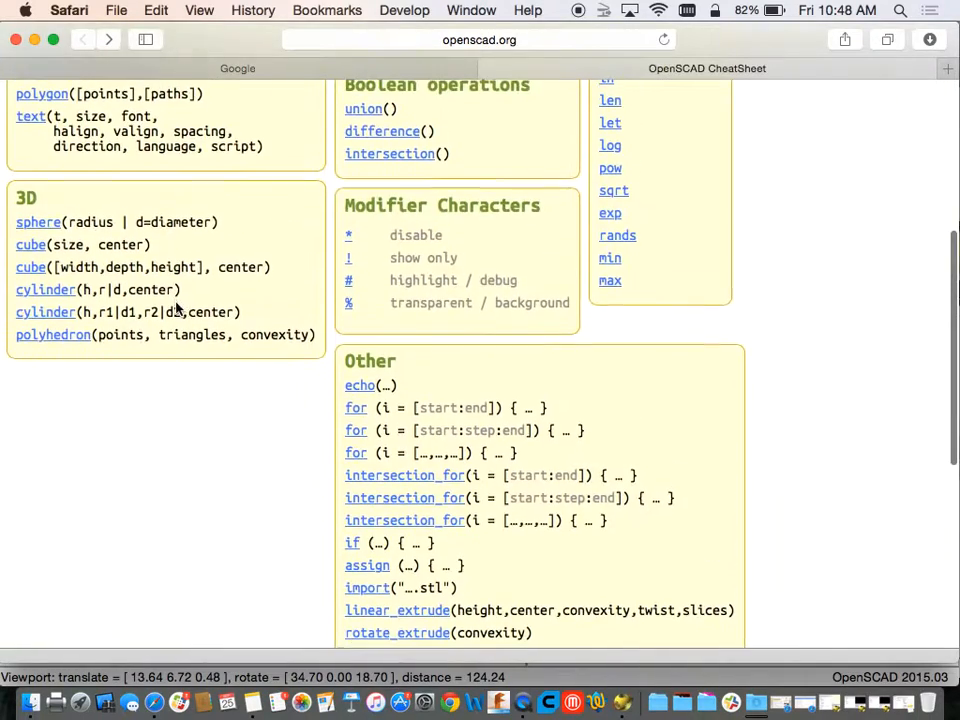
pyautogui.scroll(3)
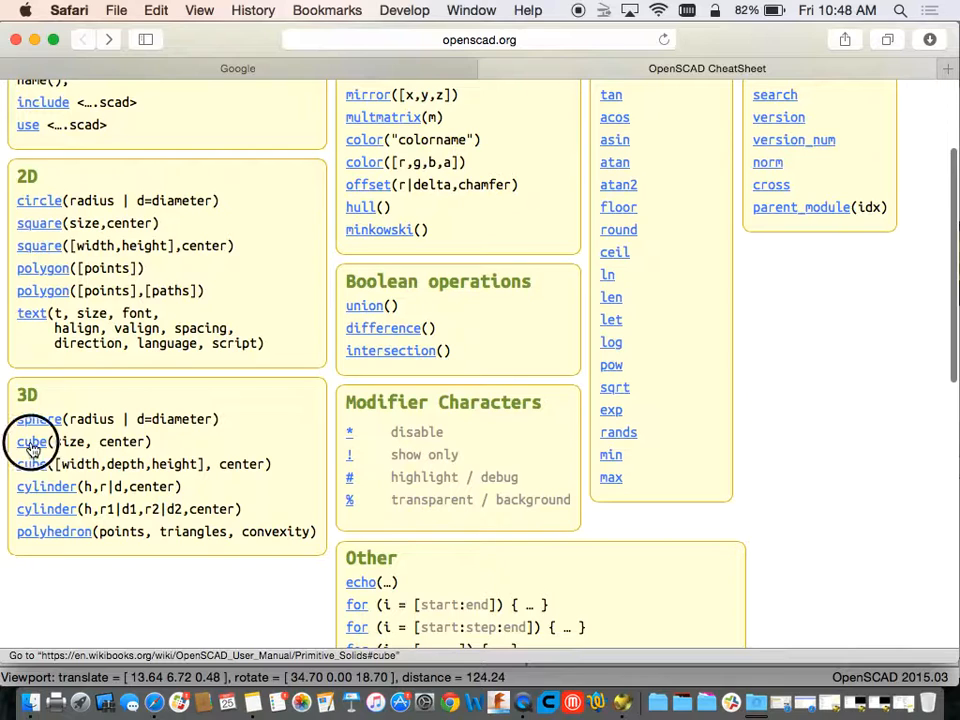
pyautogui.moveTo(95, 435)
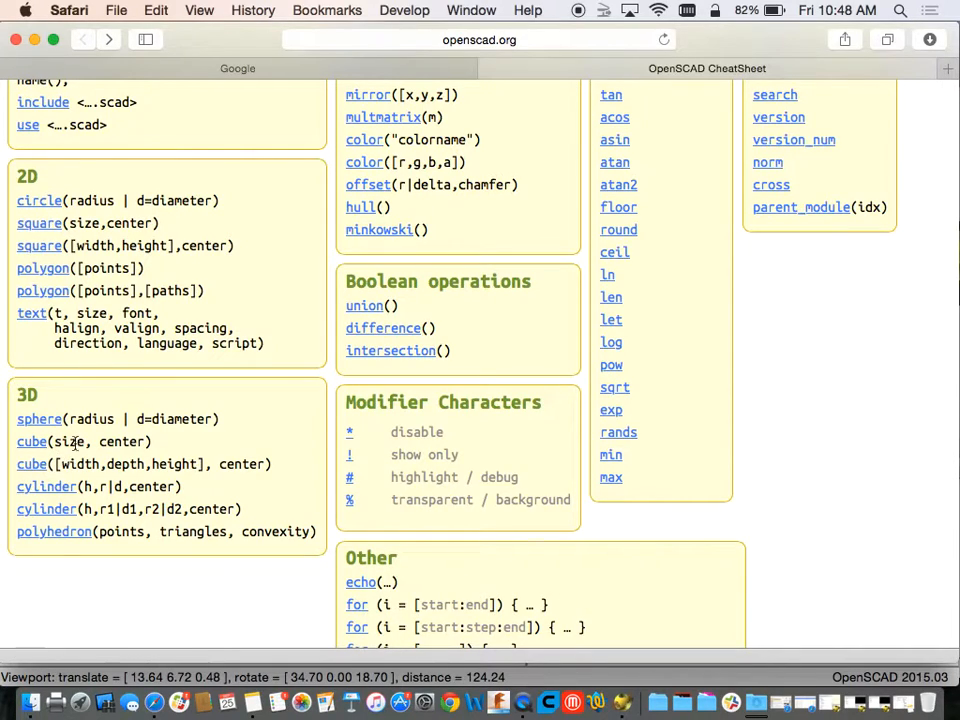
pyautogui.moveTo(100, 442)
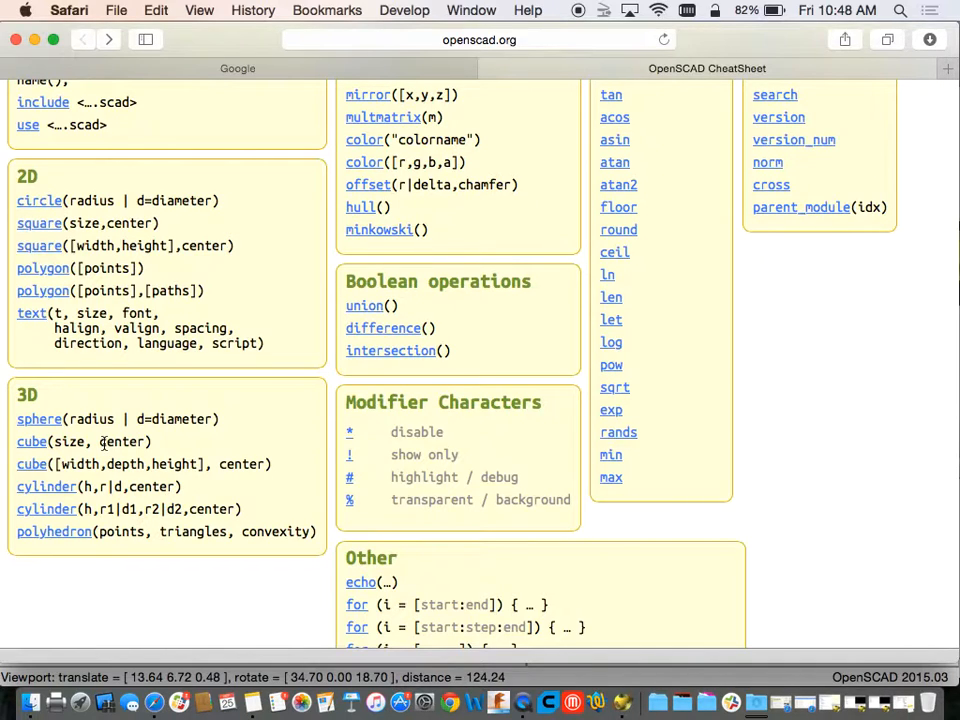
pyautogui.moveTo(32, 464)
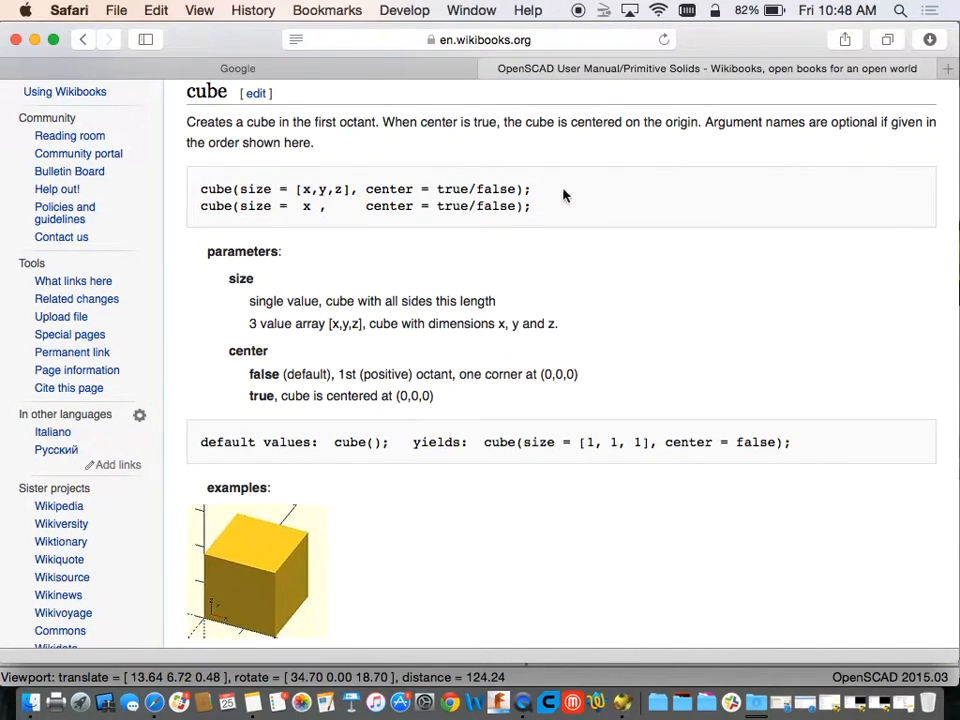
pyautogui.moveTo(520, 188)
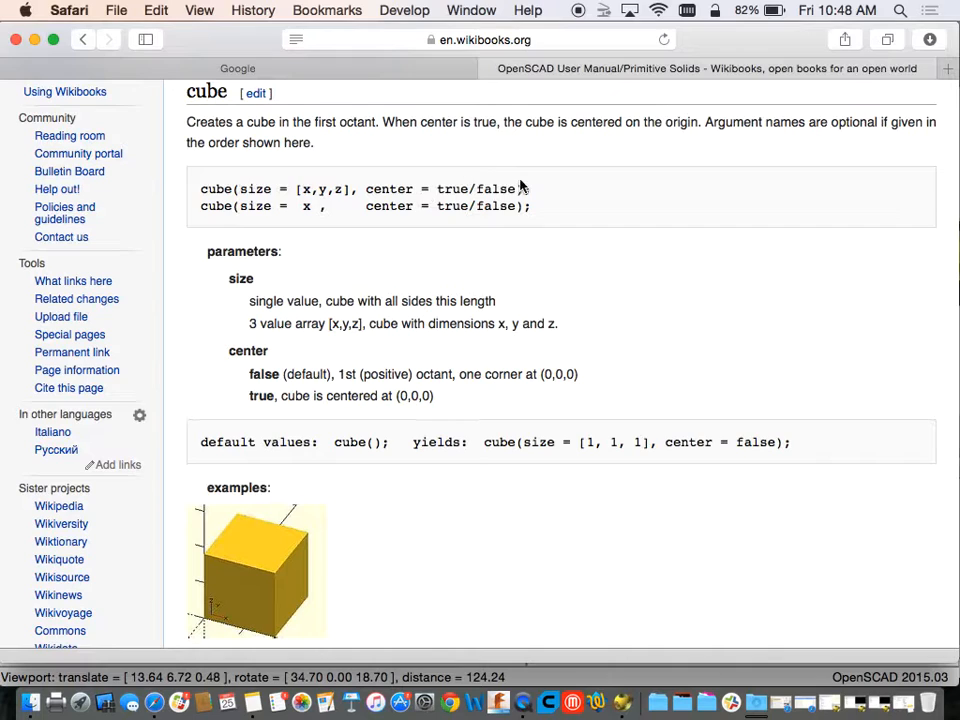
pyautogui.scroll(-3)
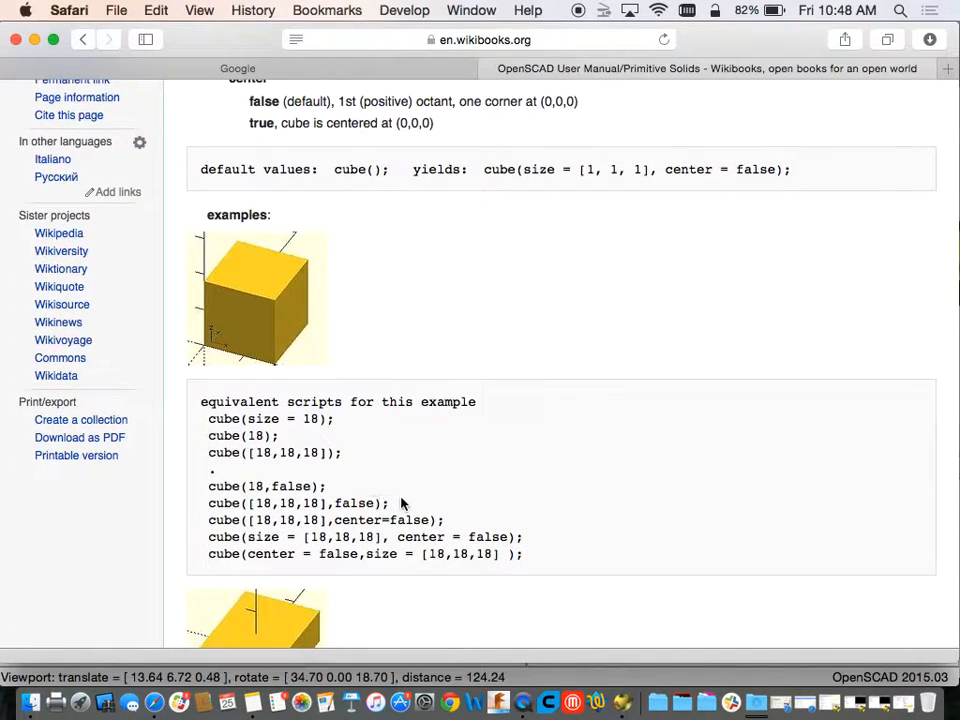
pyautogui.moveTo(193, 503)
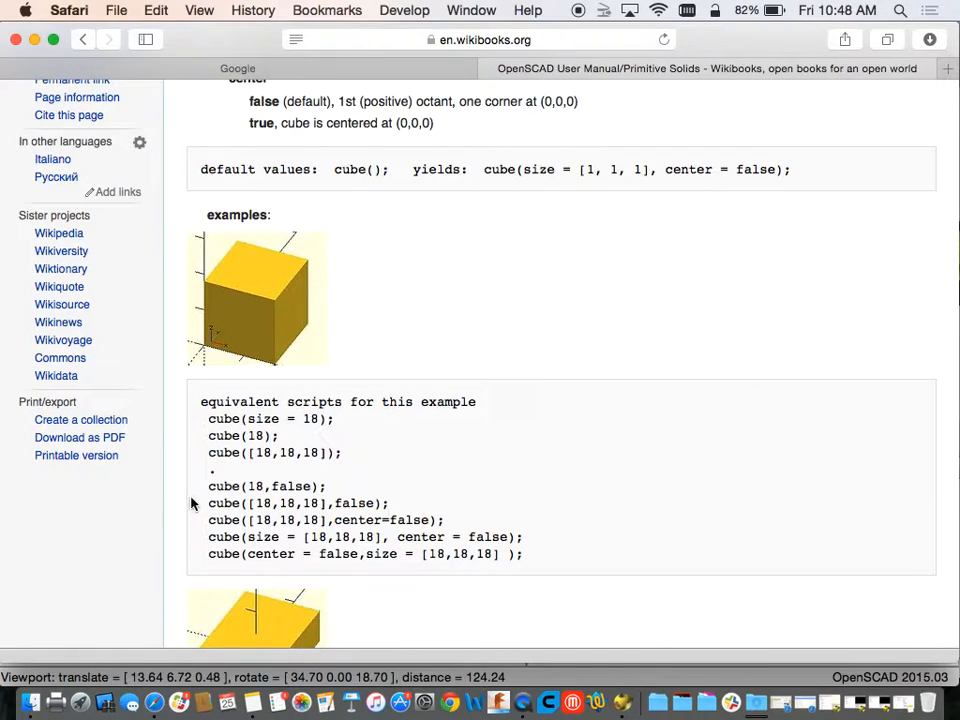
pyautogui.tripleClick(274, 452)
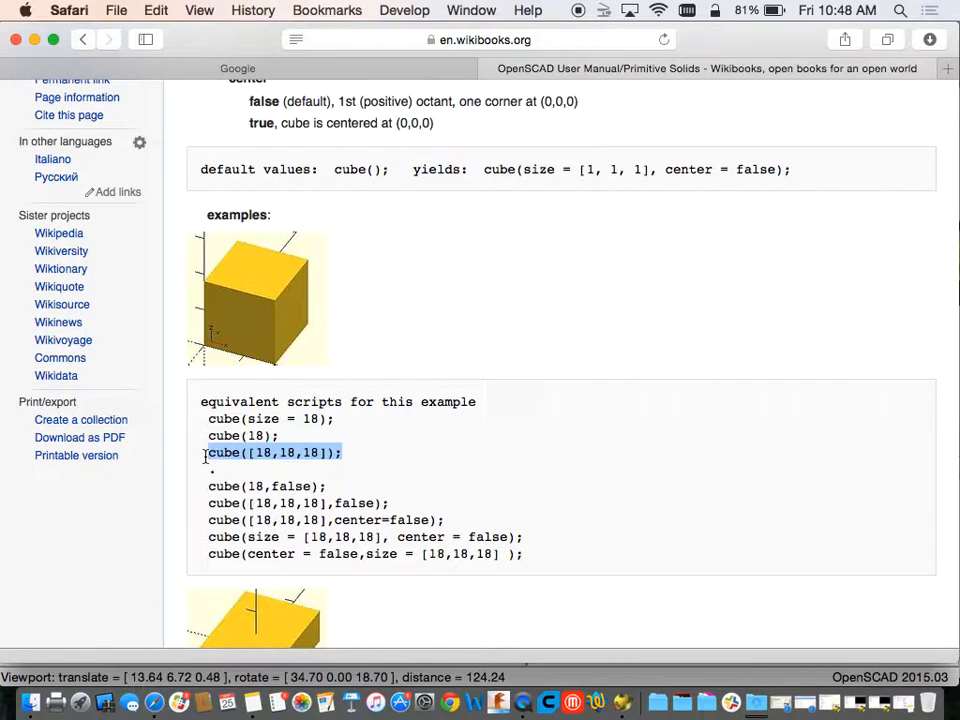
pyautogui.scroll(3)
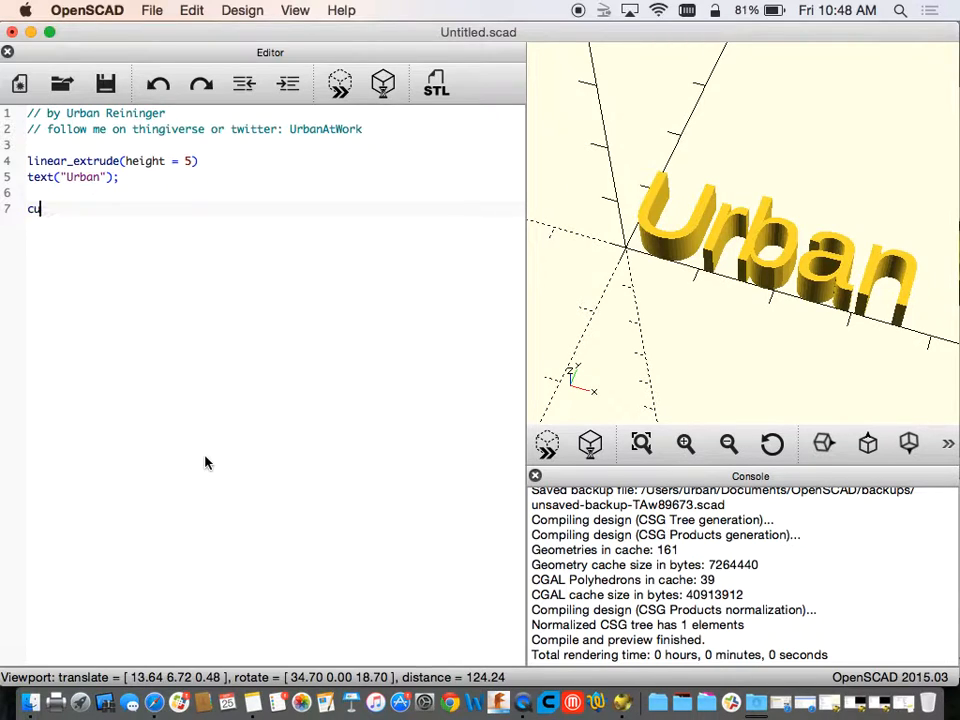
# Complete the cube call from [18,18,18], changing the first size to 5, and note x,y,z.
pyautogui.write('be([18,18,18]);')
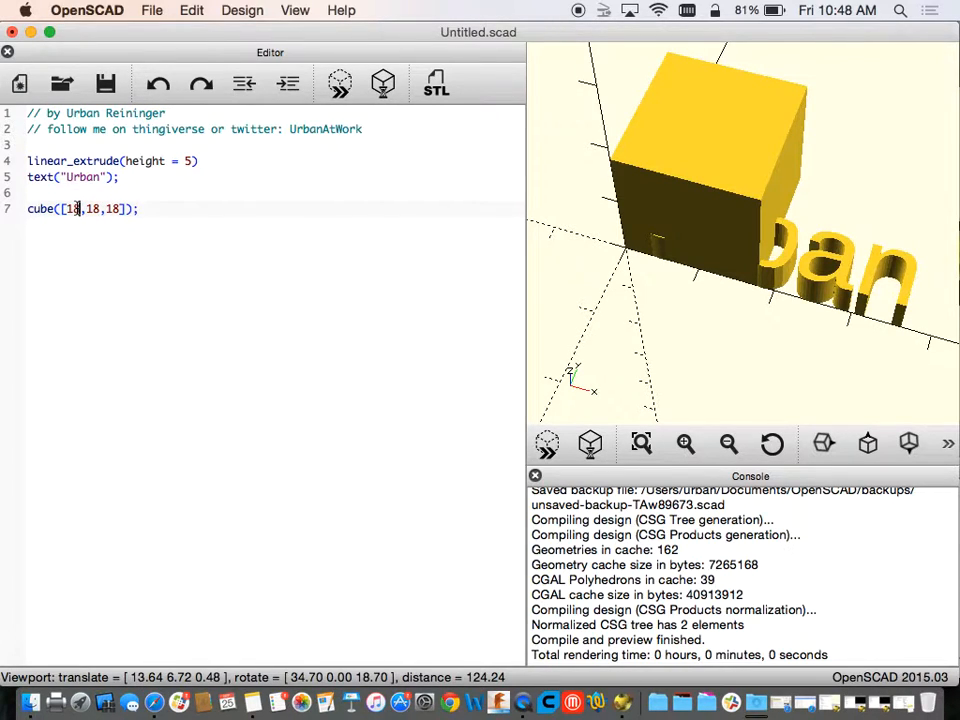
pyautogui.press('Backspace')
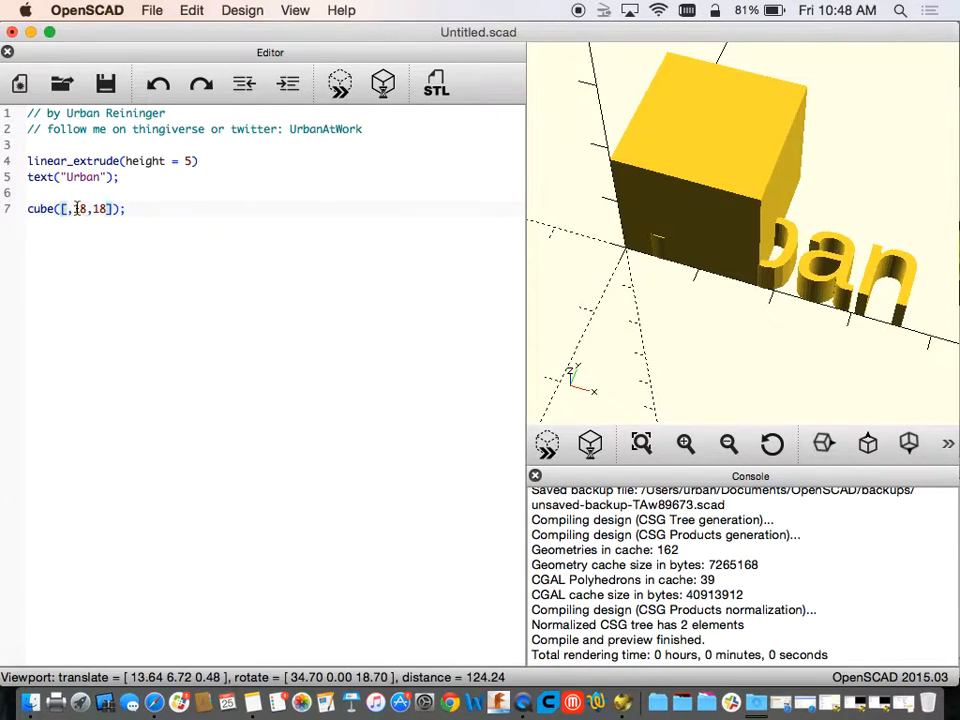
pyautogui.write('5')
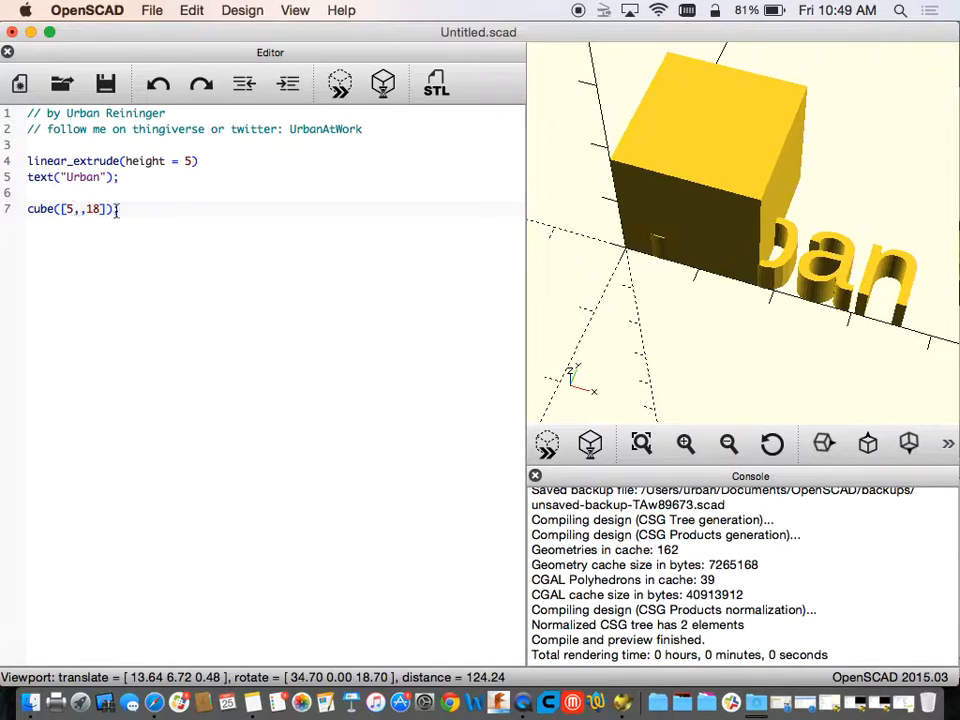
pyautogui.press('Return')
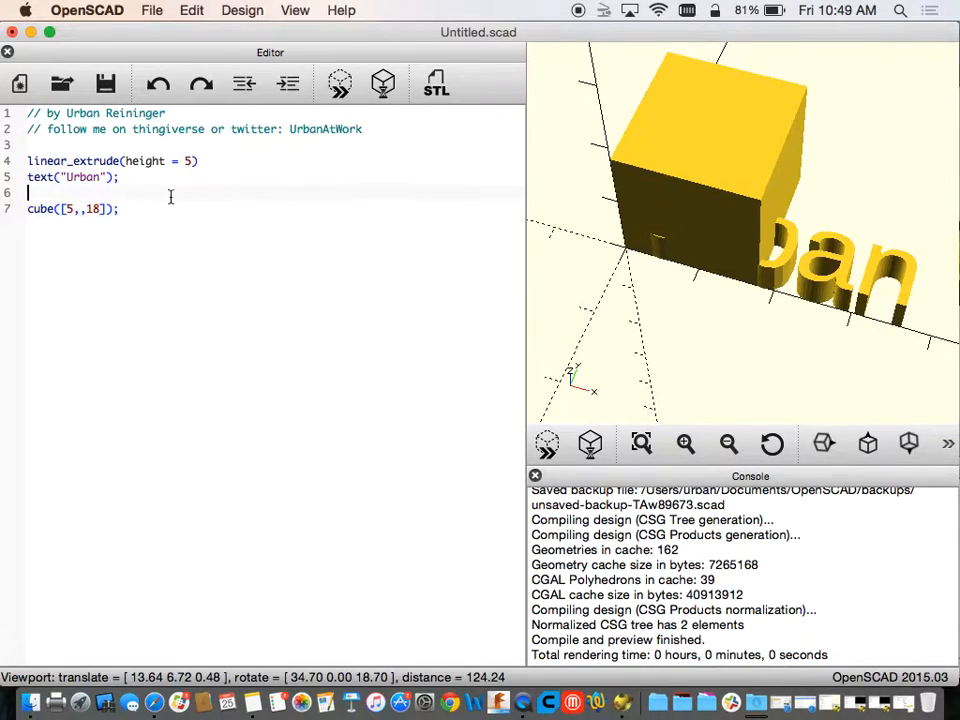
pyautogui.write('x')
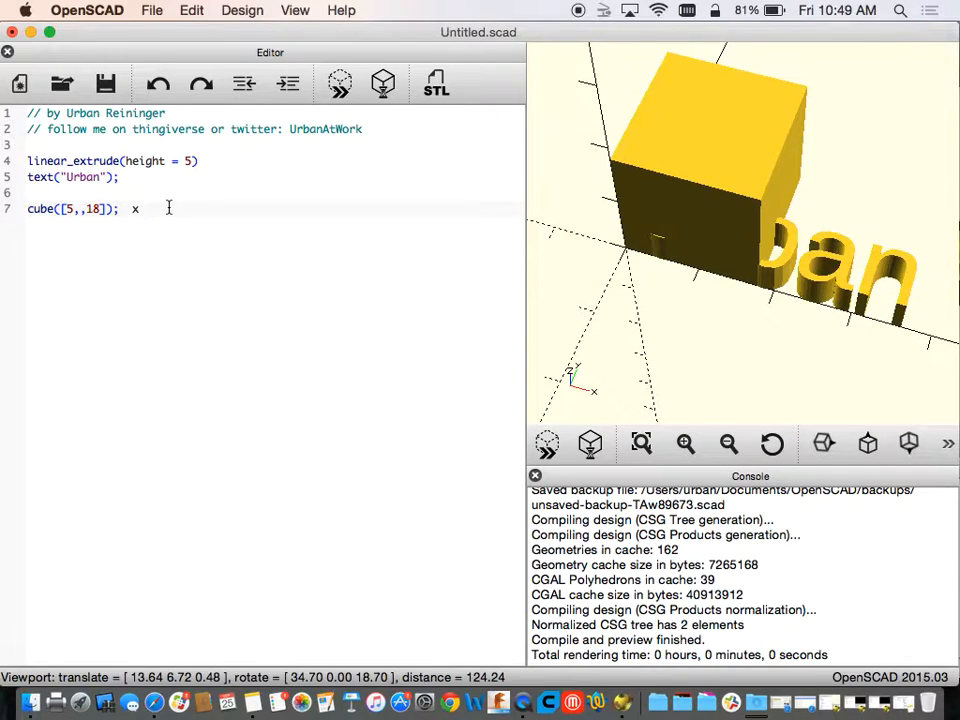
pyautogui.write(',y,z')
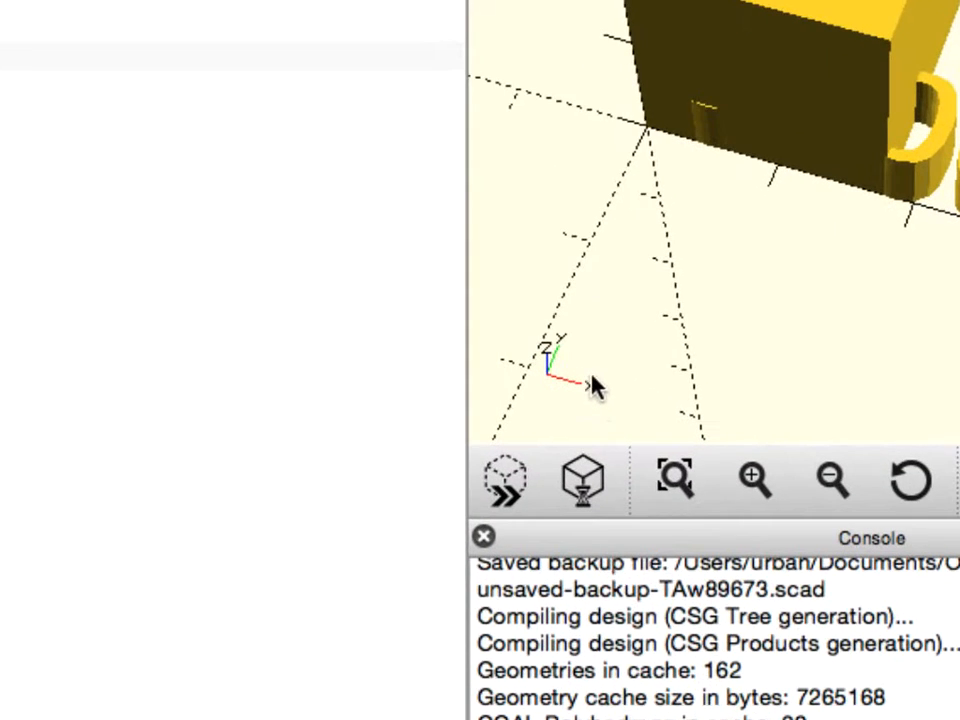
# Orbit the preview around the new cube beside the Urban letters.
pyautogui.moveTo(590, 385); pyautogui.dragTo(720, 325)
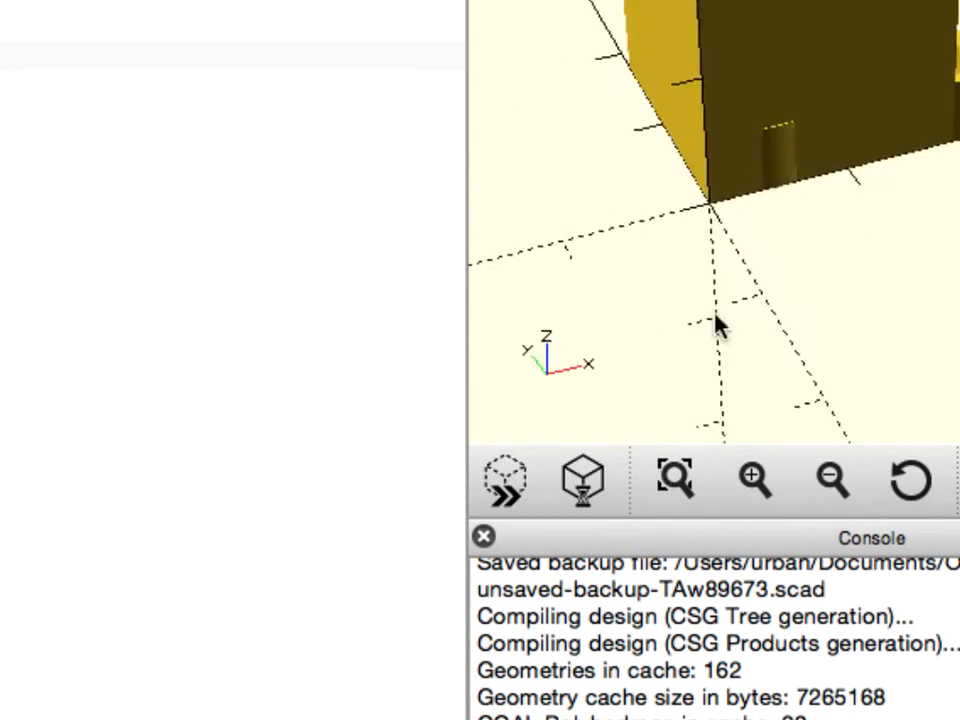
pyautogui.moveTo(720, 325); pyautogui.dragTo(605, 405)
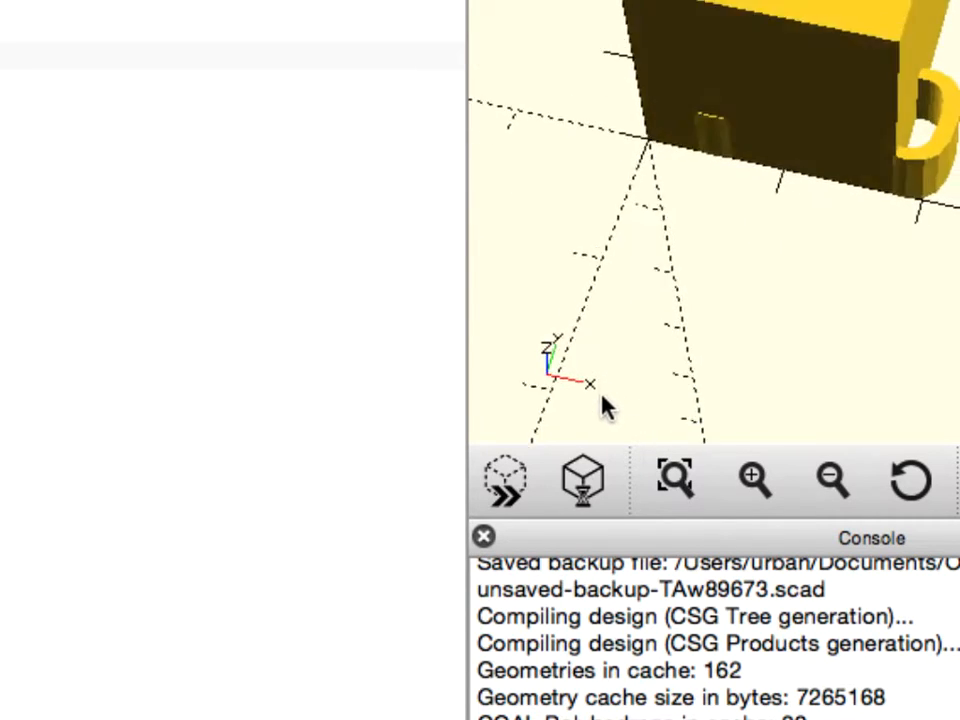
pyautogui.moveTo(605, 405); pyautogui.dragTo(700, 340)
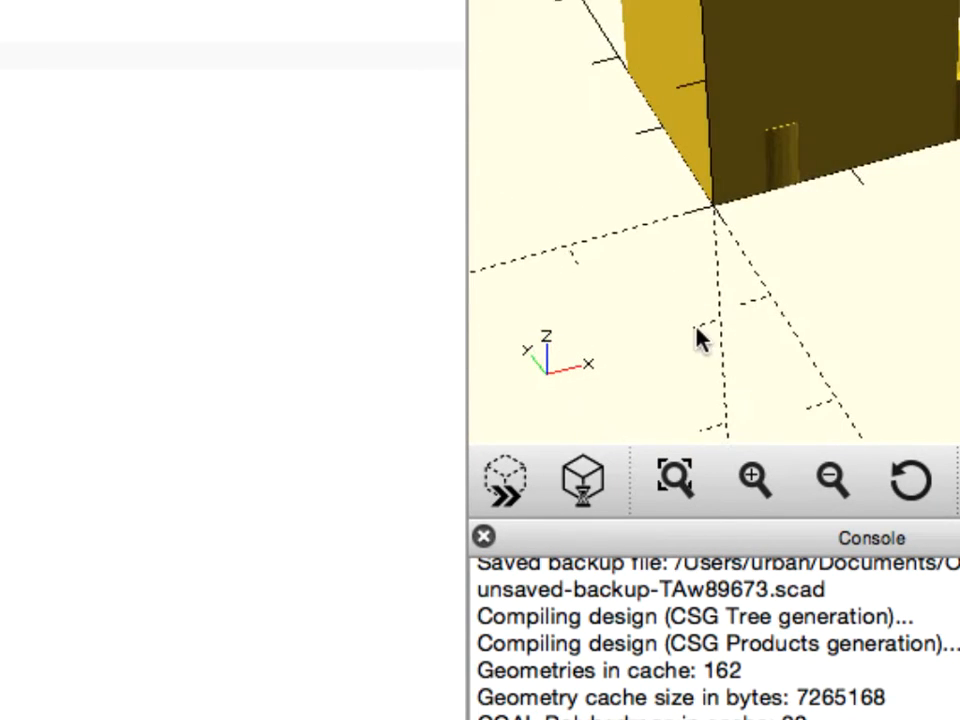
pyautogui.moveTo(700, 338); pyautogui.dragTo(560, 315)
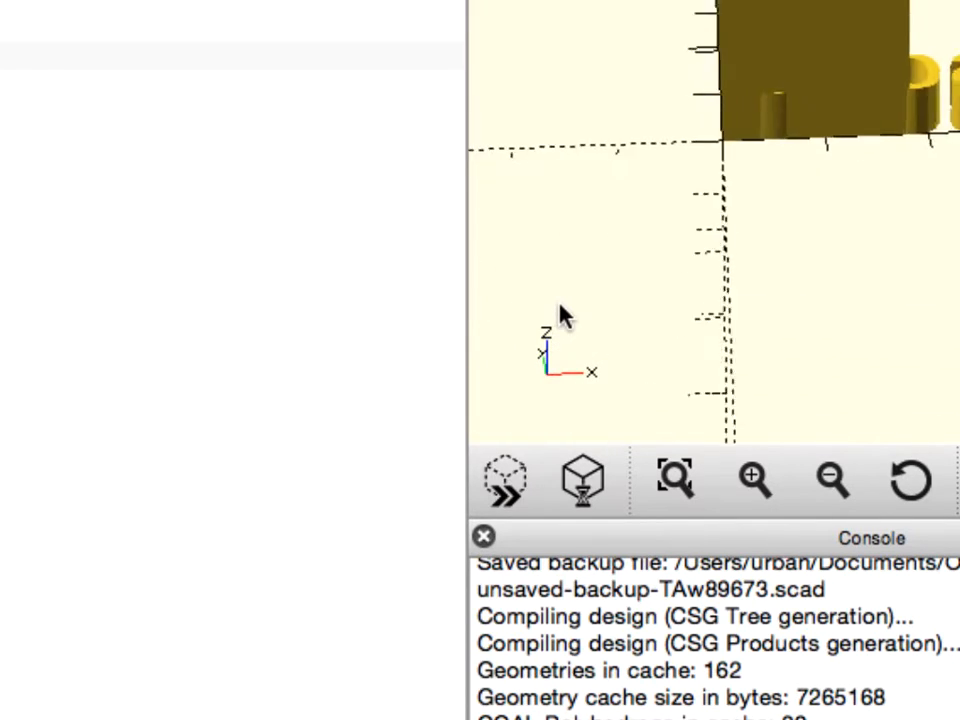
pyautogui.moveTo(560, 315); pyautogui.dragTo(670, 210)
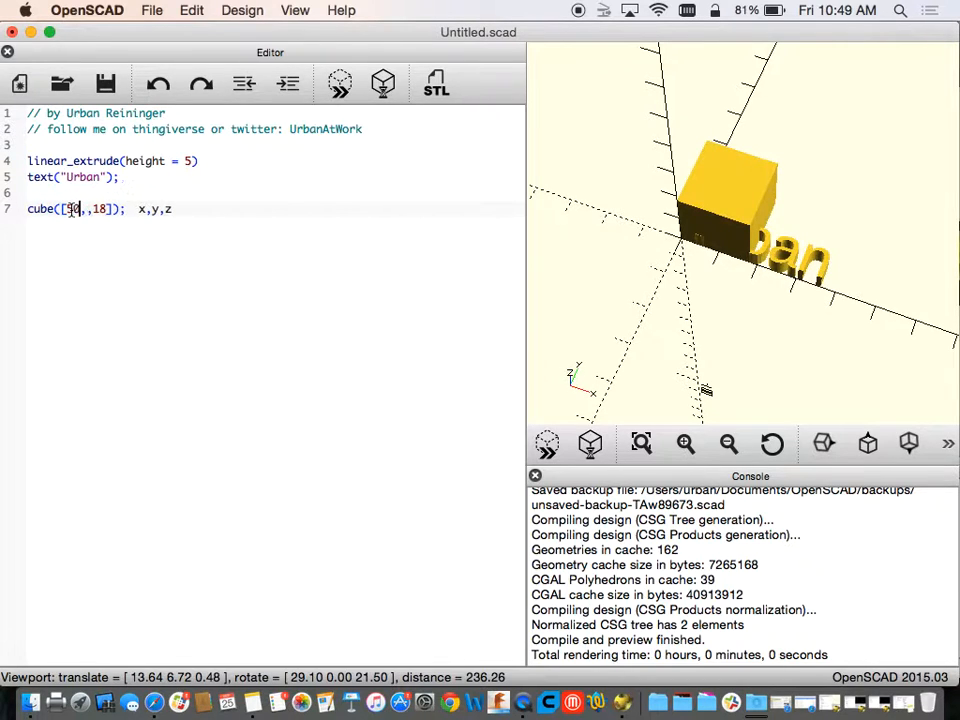
# Change the cube to [50,20,10], drop the x,y,z note, and preview the slab.
pyautogui.write('0')
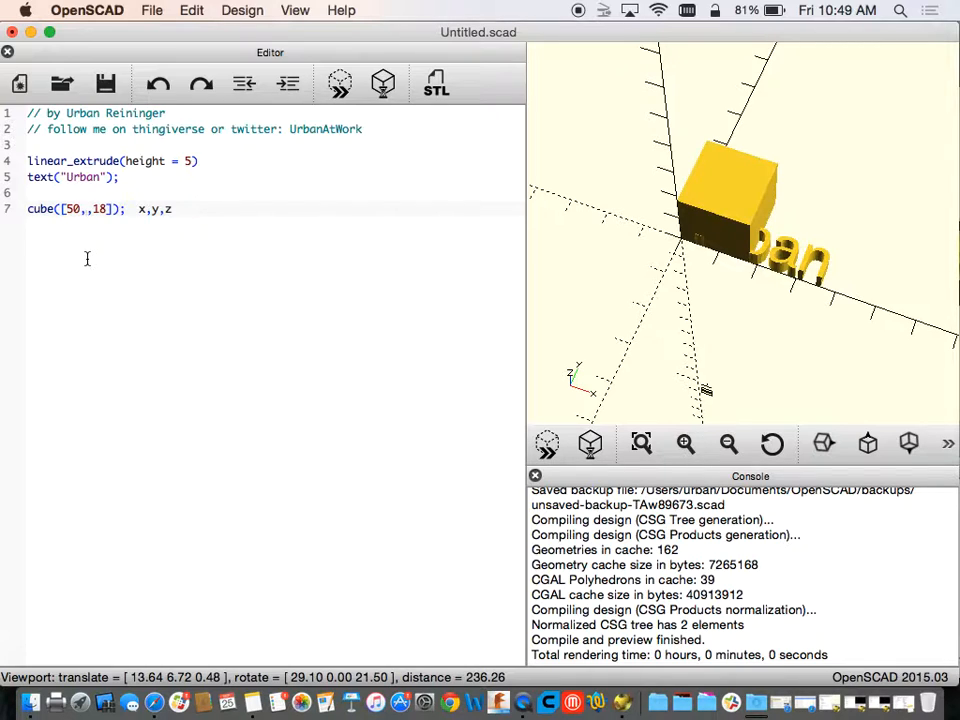
pyautogui.write('0')
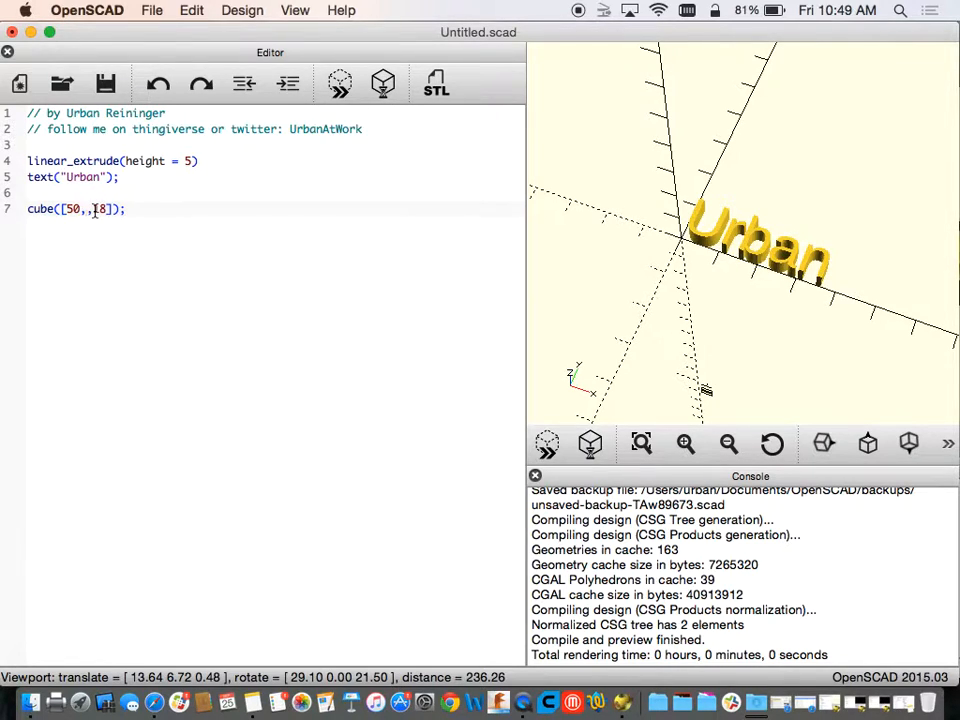
pyautogui.write('20')
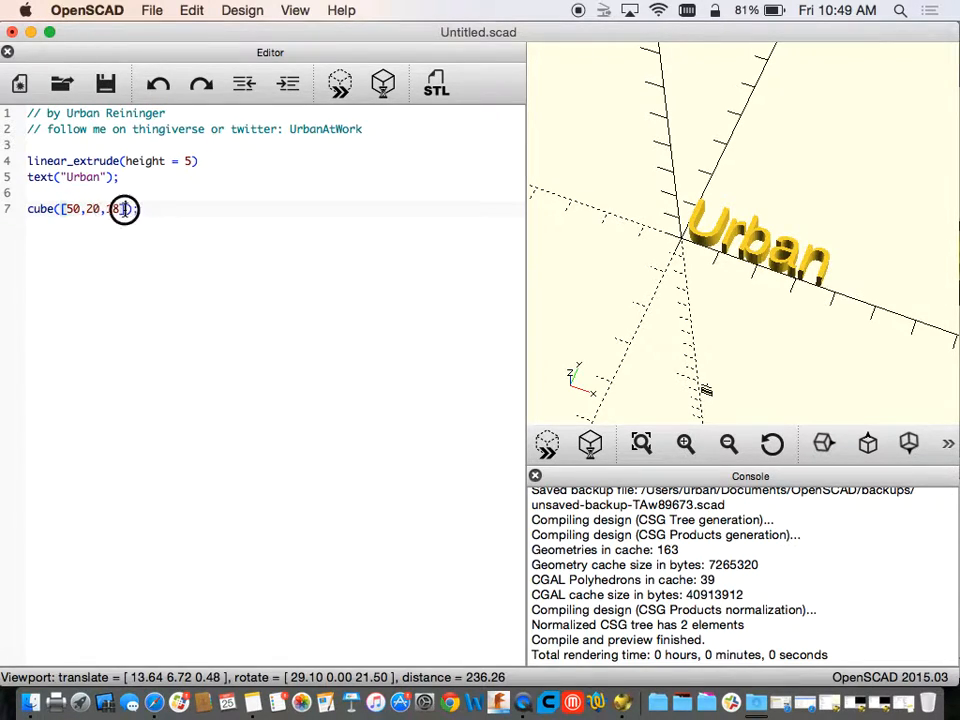
pyautogui.write('10')
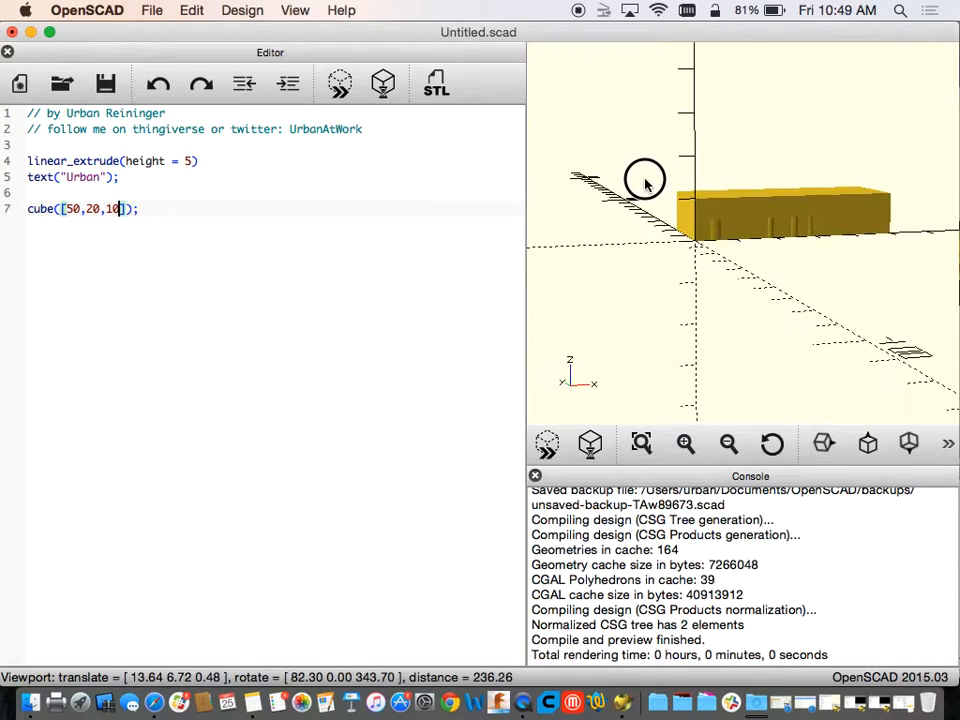
# Edit the cube size values and orbit the preview to inspect the strip under Urban.
pyautogui.moveTo(645, 180); pyautogui.dragTo(733, 258)
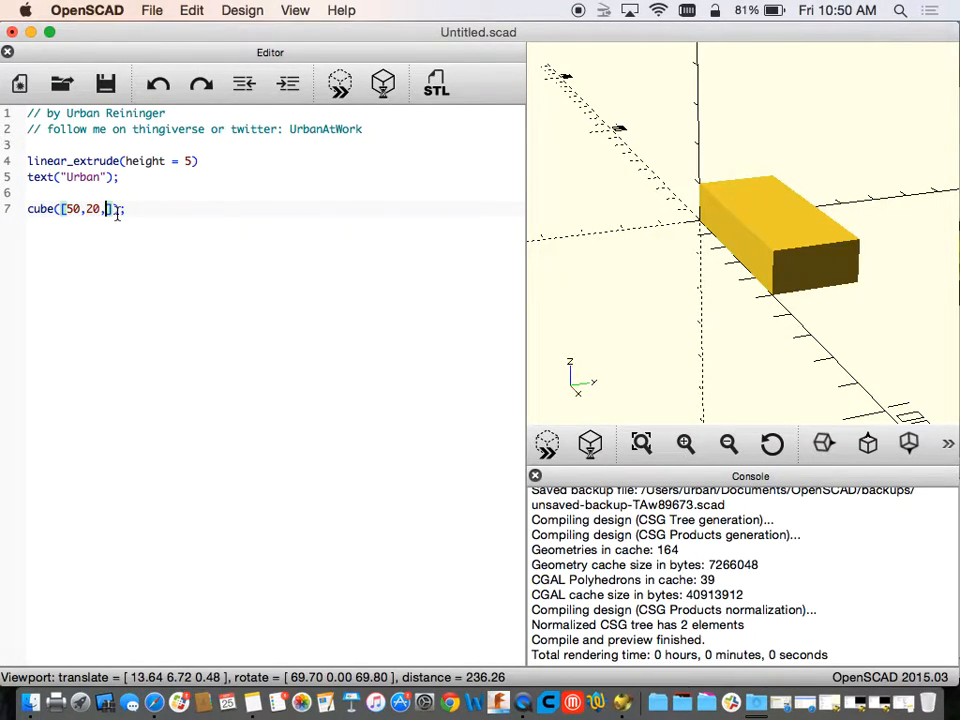
pyautogui.write('5')
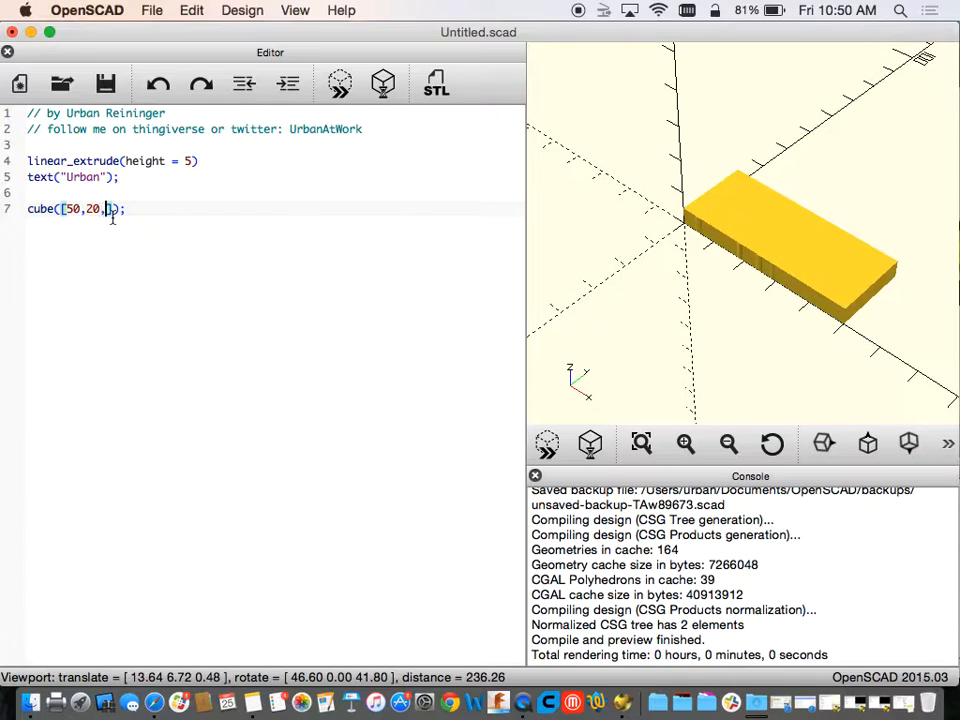
pyautogui.write('30')
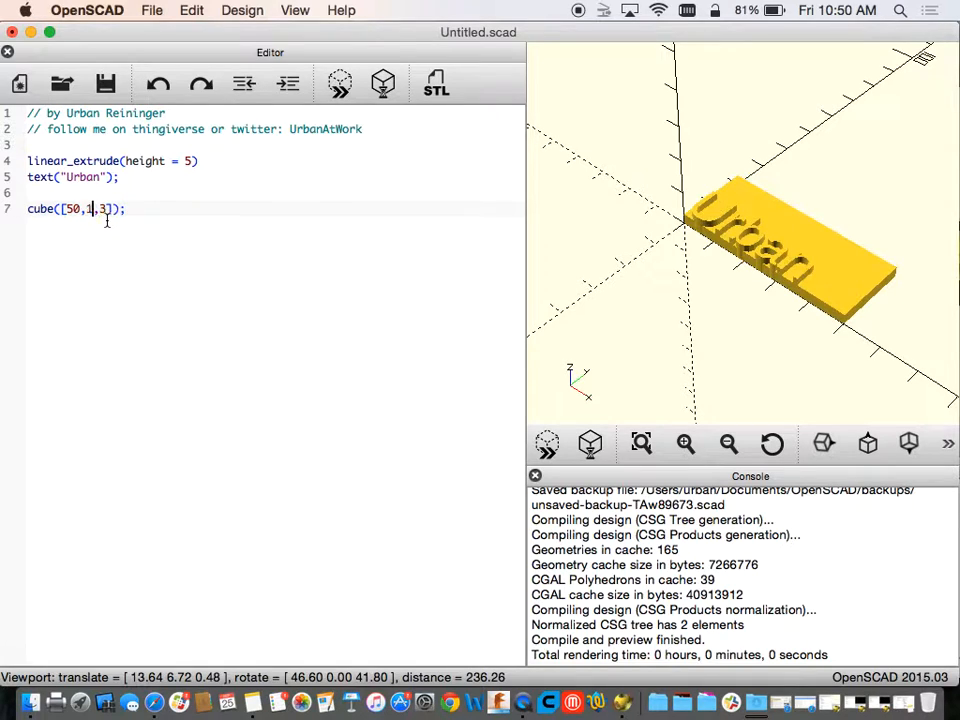
pyautogui.write('0')
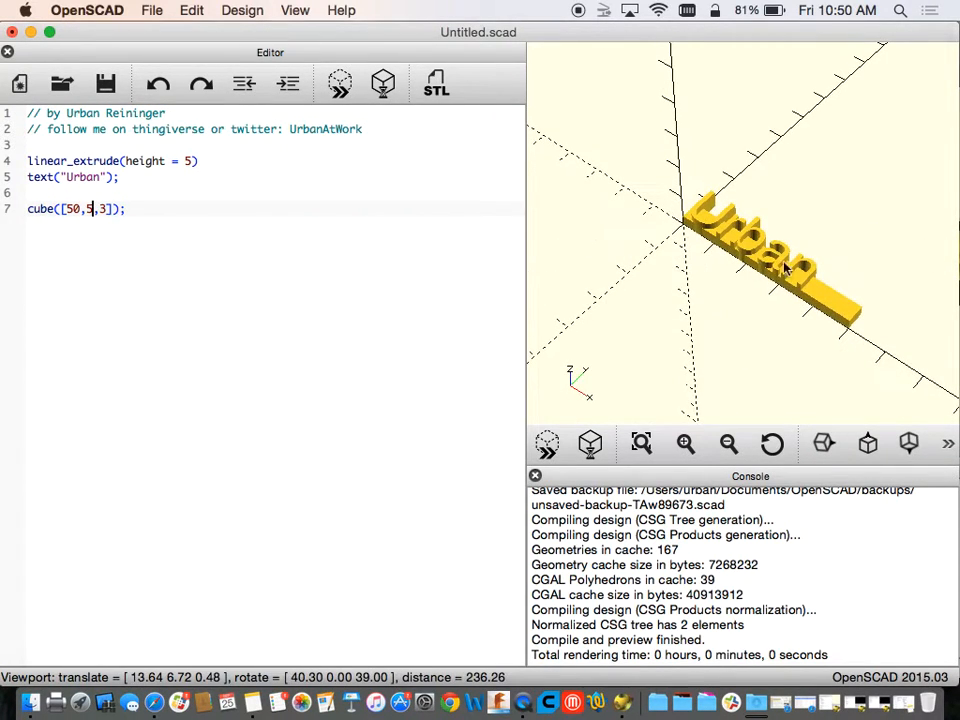
pyautogui.moveTo(780, 265); pyautogui.dragTo(903, 197)
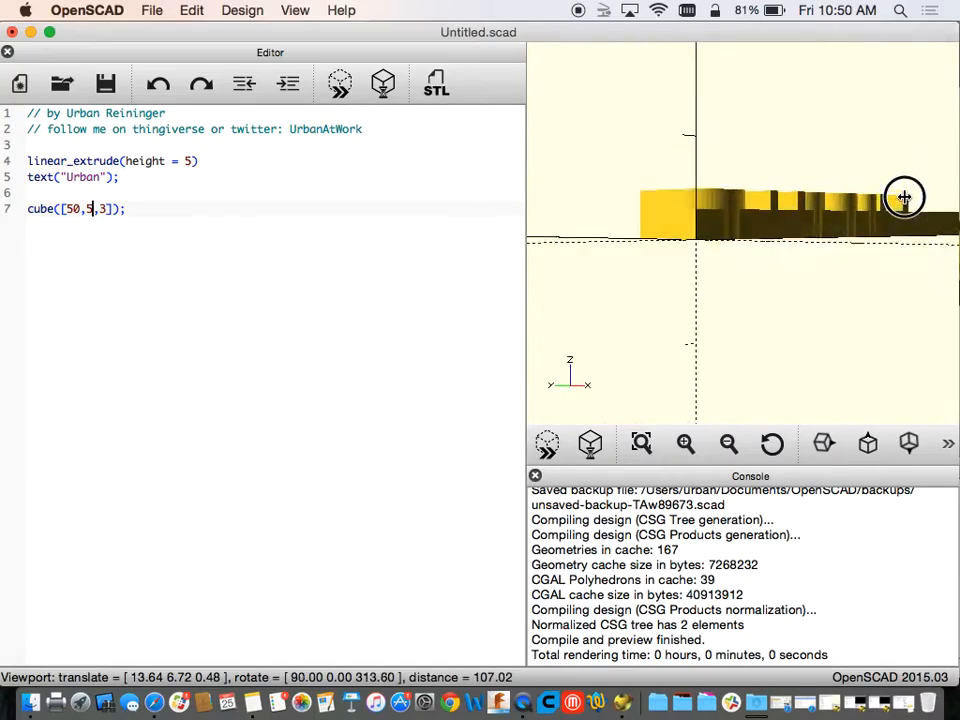
pyautogui.moveTo(903, 196); pyautogui.dragTo(614, 294)
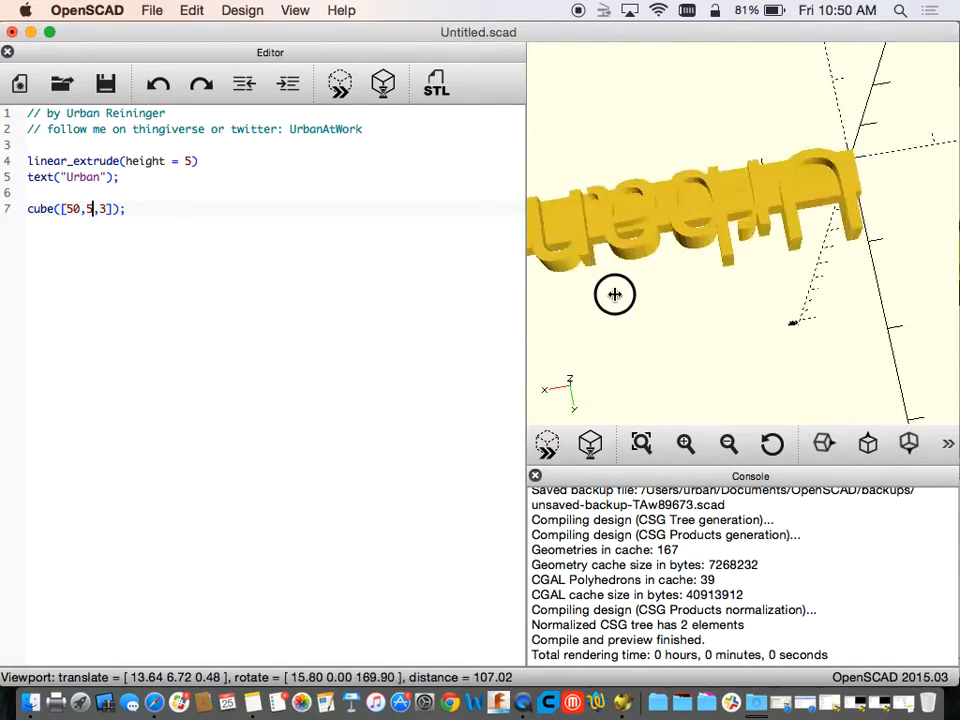
pyautogui.moveTo(615, 294); pyautogui.dragTo(880, 330)
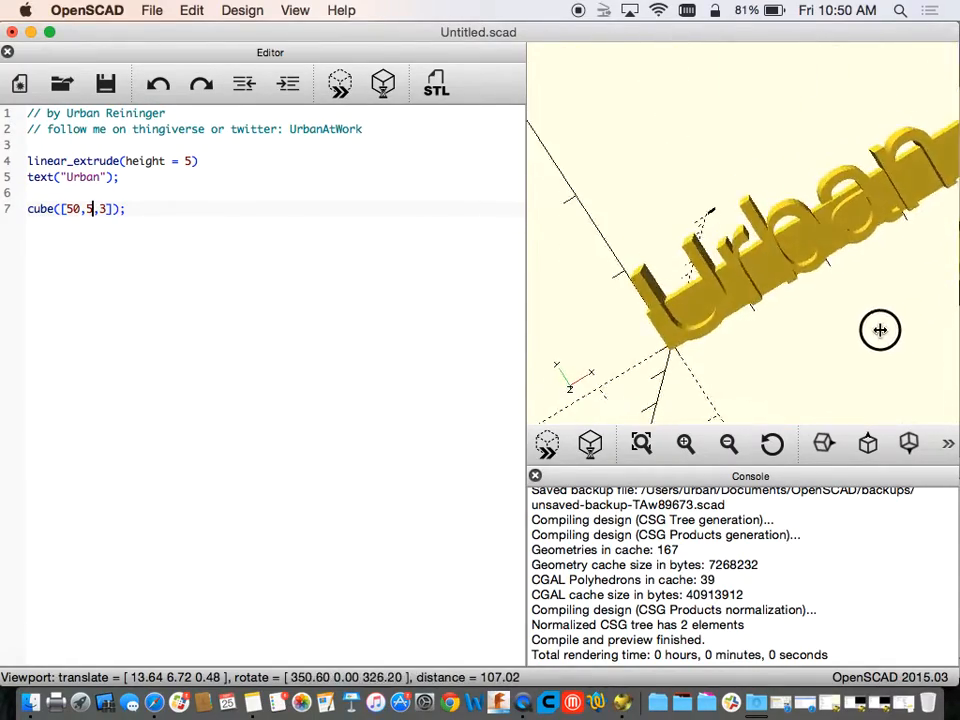
pyautogui.moveTo(880, 330); pyautogui.dragTo(612, 315)
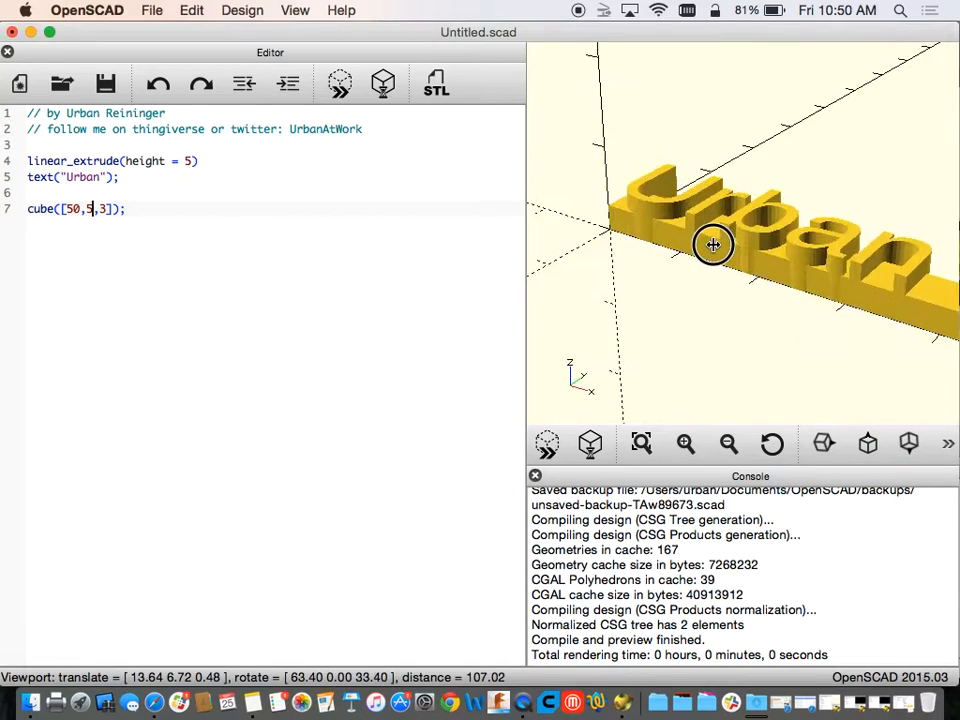
pyautogui.moveTo(713, 245); pyautogui.dragTo(761, 318)
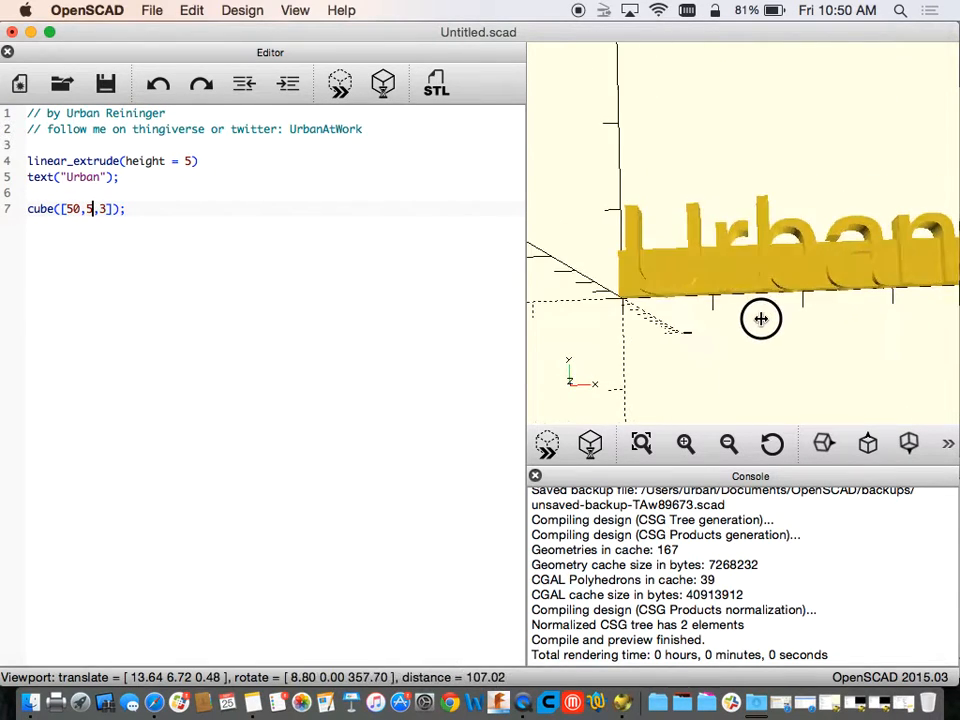
pyautogui.moveTo(761, 318); pyautogui.dragTo(648, 307)
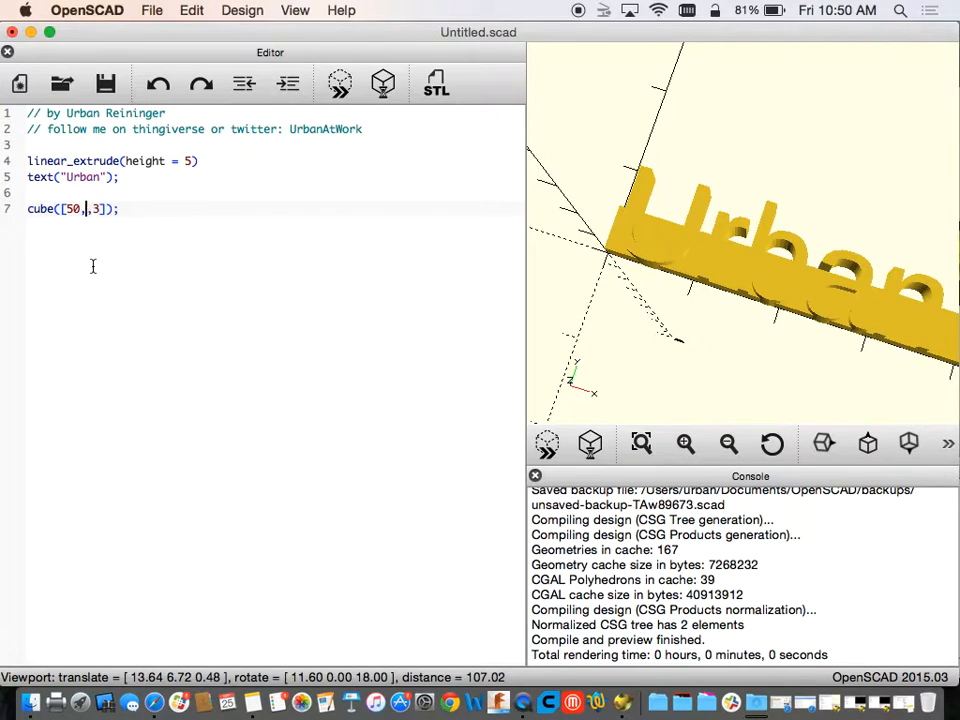
# Make the cube a thinner 50×3×2 strip and orbit to check it.
pyautogui.write('3')
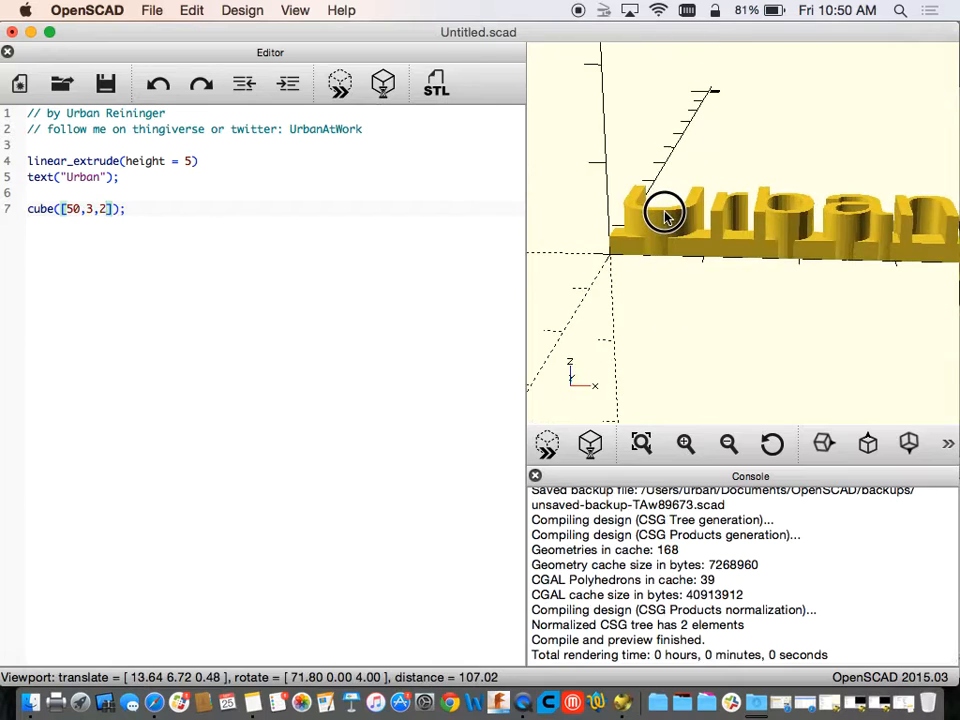
pyautogui.moveTo(665, 215); pyautogui.dragTo(628, 307)
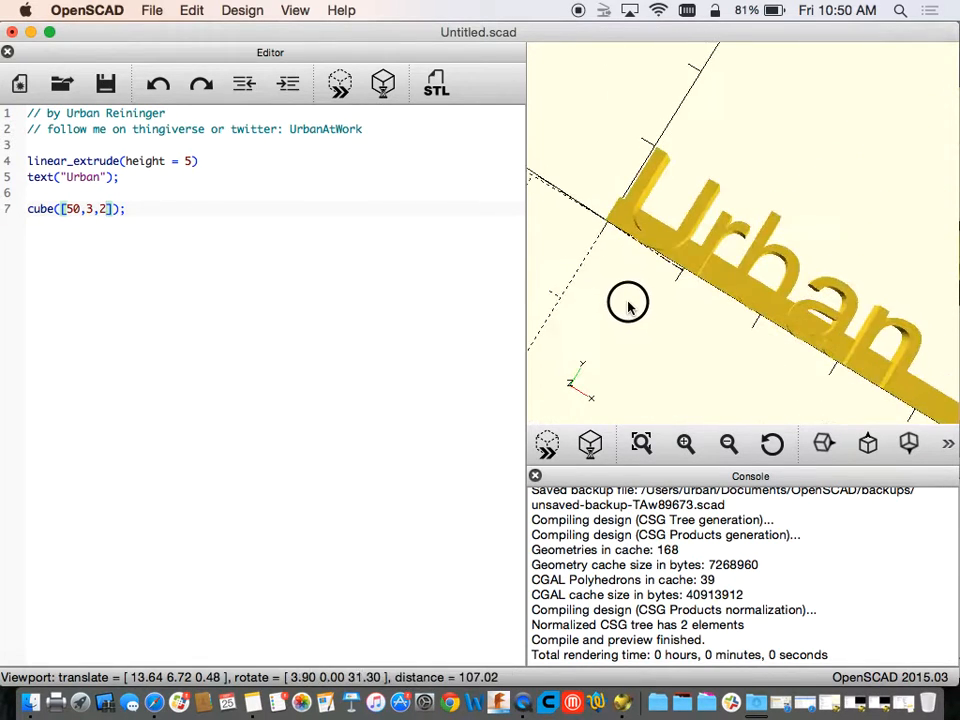
pyautogui.moveTo(628, 303); pyautogui.dragTo(625, 308)
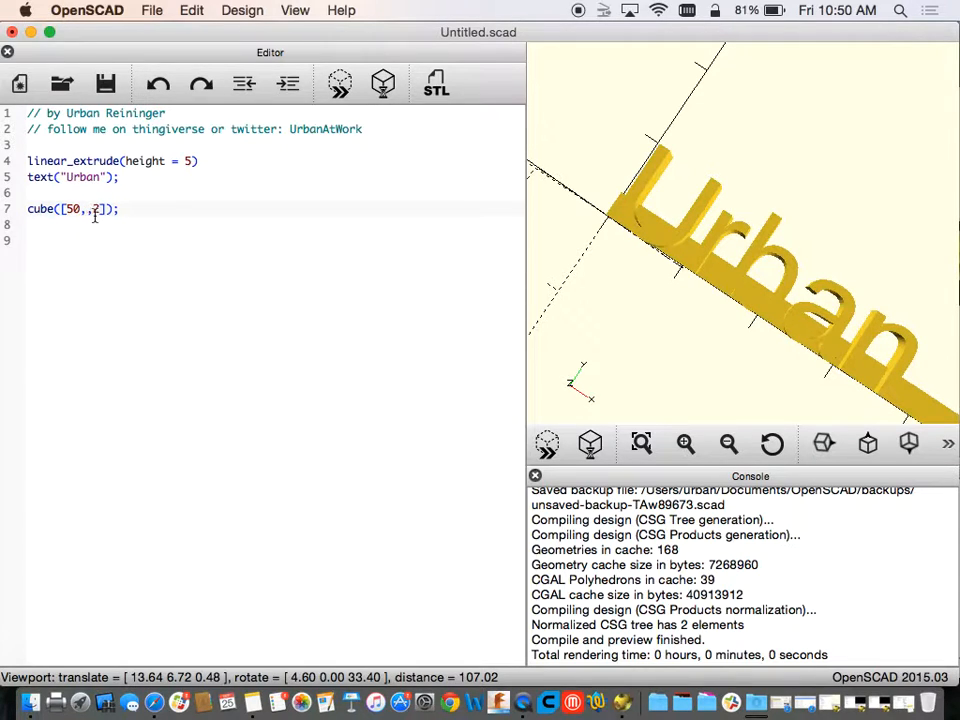
# Set the cube to [50,15,2] and begin a cylinder( statement below it.
pyautogui.write('10')
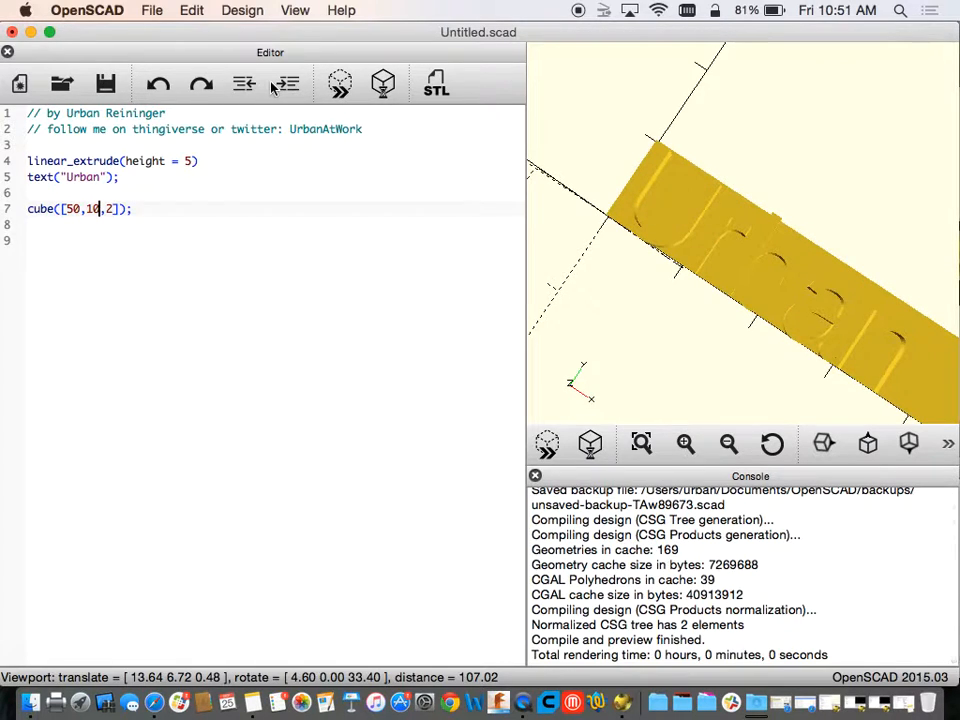
pyautogui.write('5')
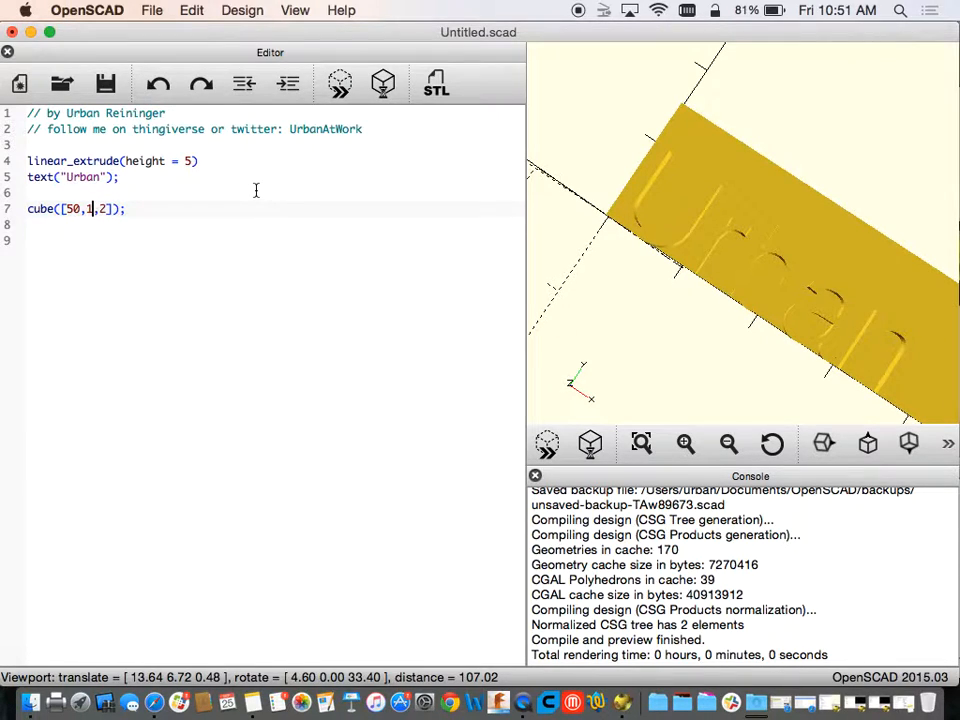
pyautogui.write('5')
pyautogui.write('cylinder(')
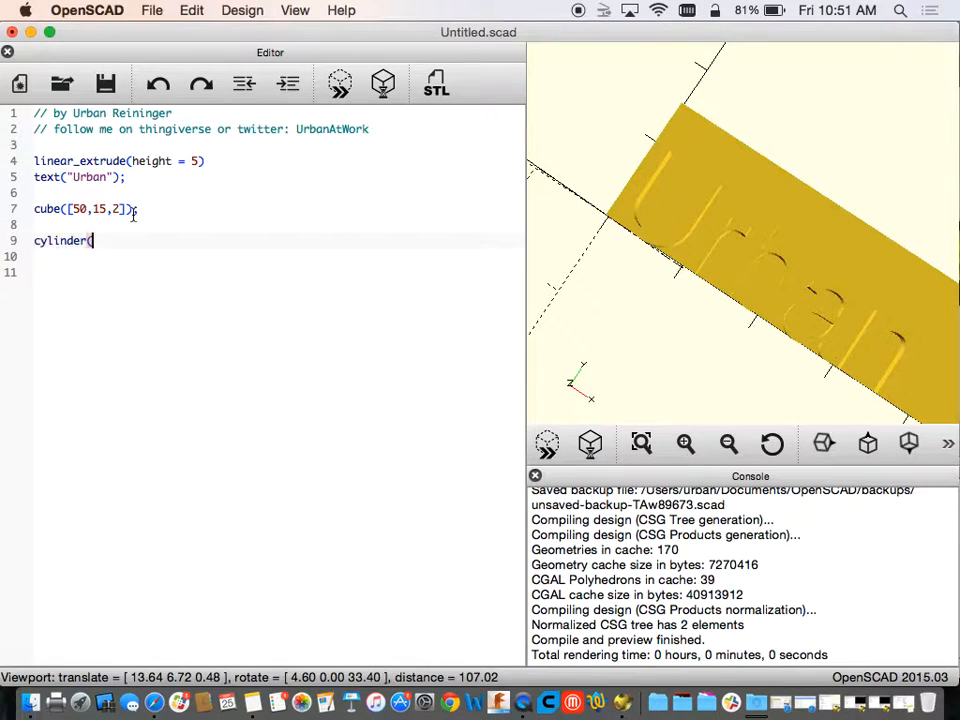
pyautogui.moveTo(350, 6)
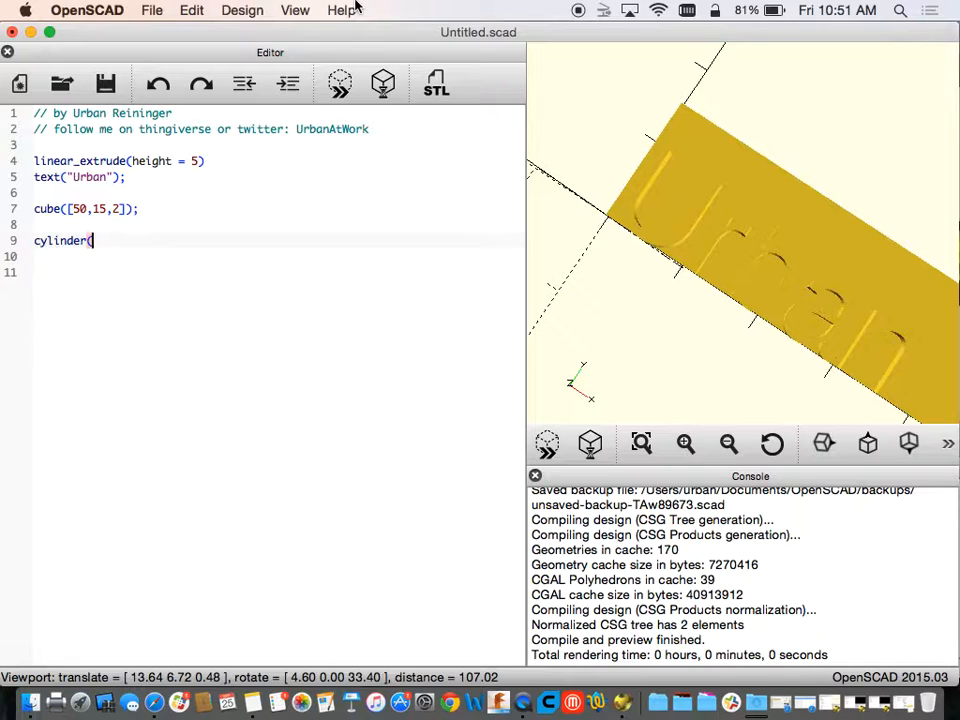
pyautogui.moveTo(298, 410)
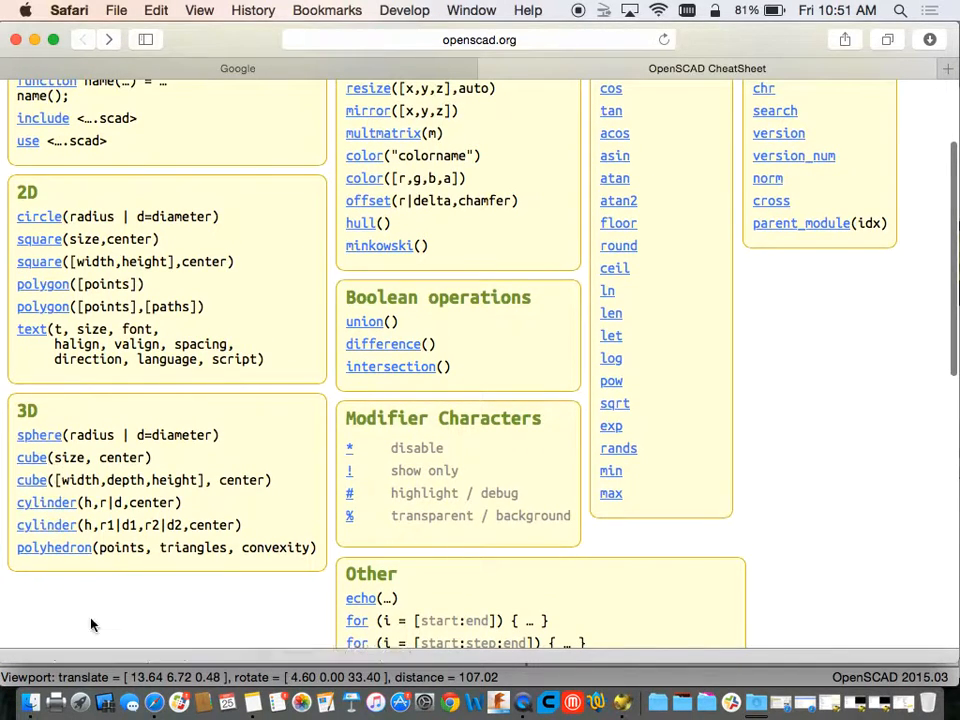
pyautogui.moveTo(47, 502)
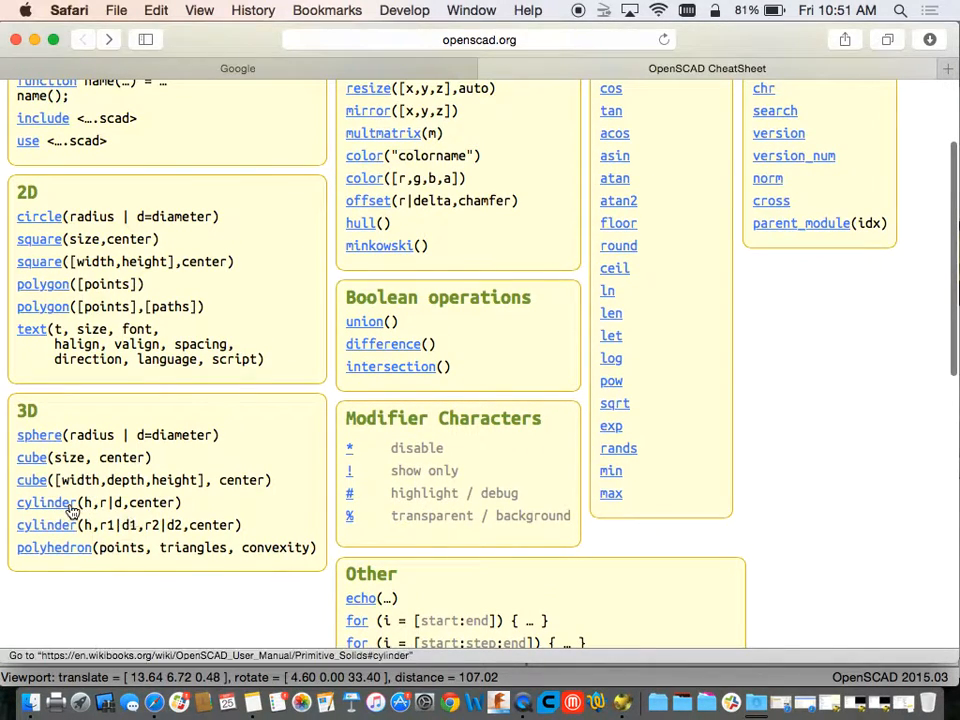
# Open the manual's cylinder section and scroll through its equivalent scripts.
pyautogui.click(46, 502)
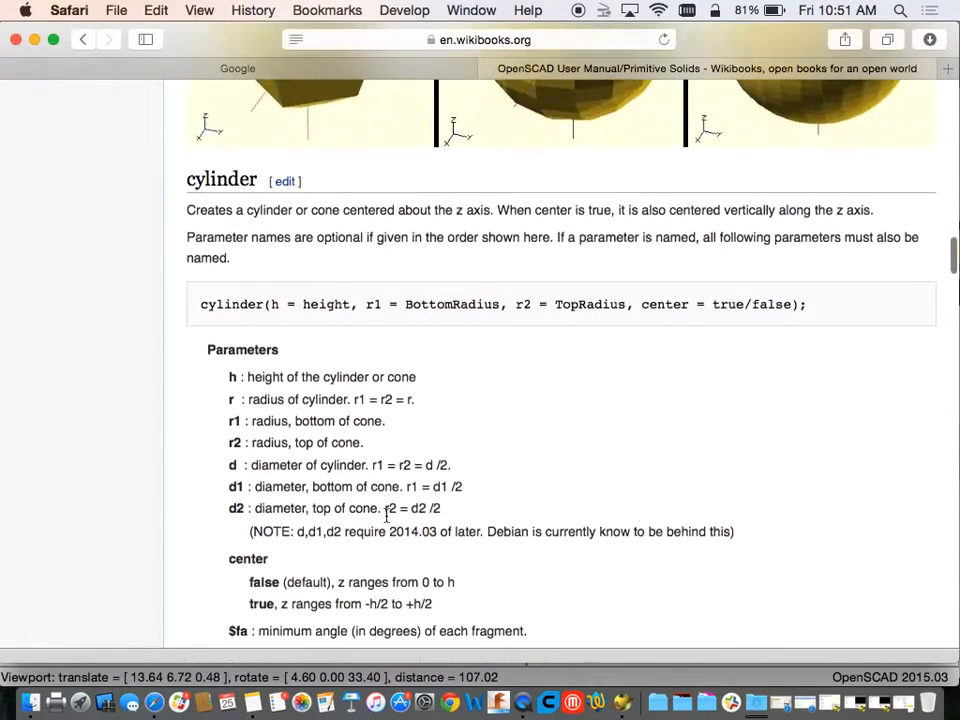
pyautogui.scroll(-3)
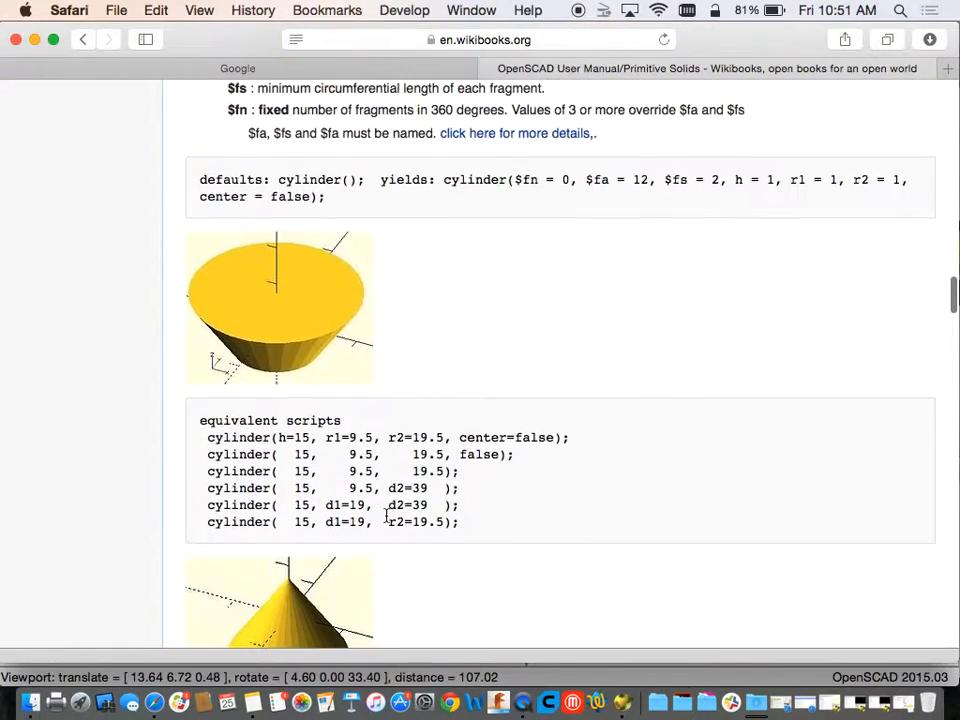
pyautogui.scroll(3)
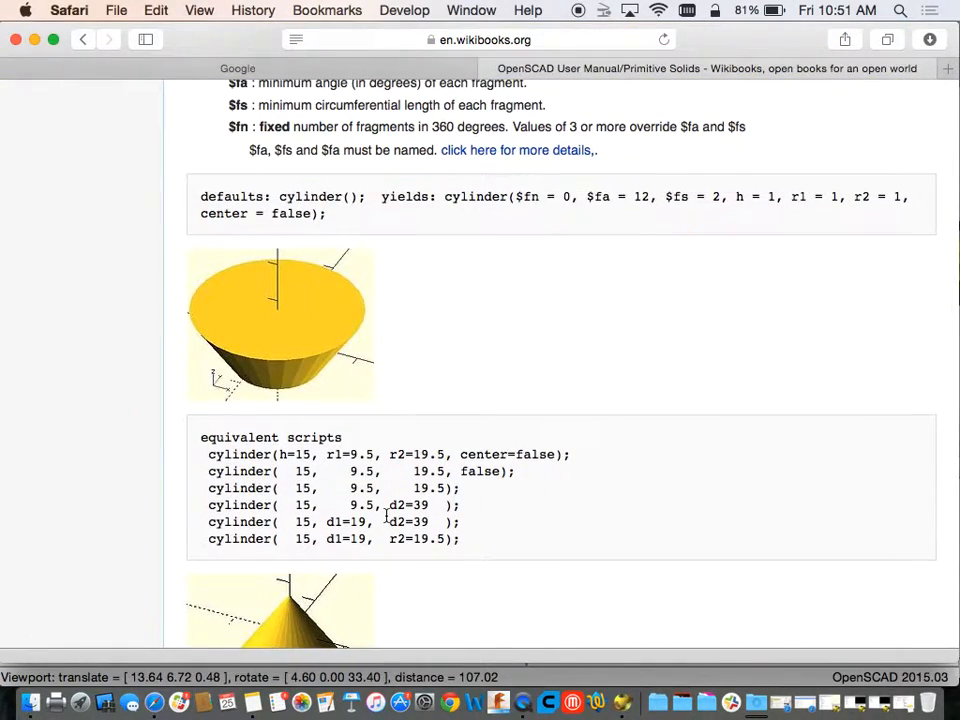
pyautogui.scroll(-3)
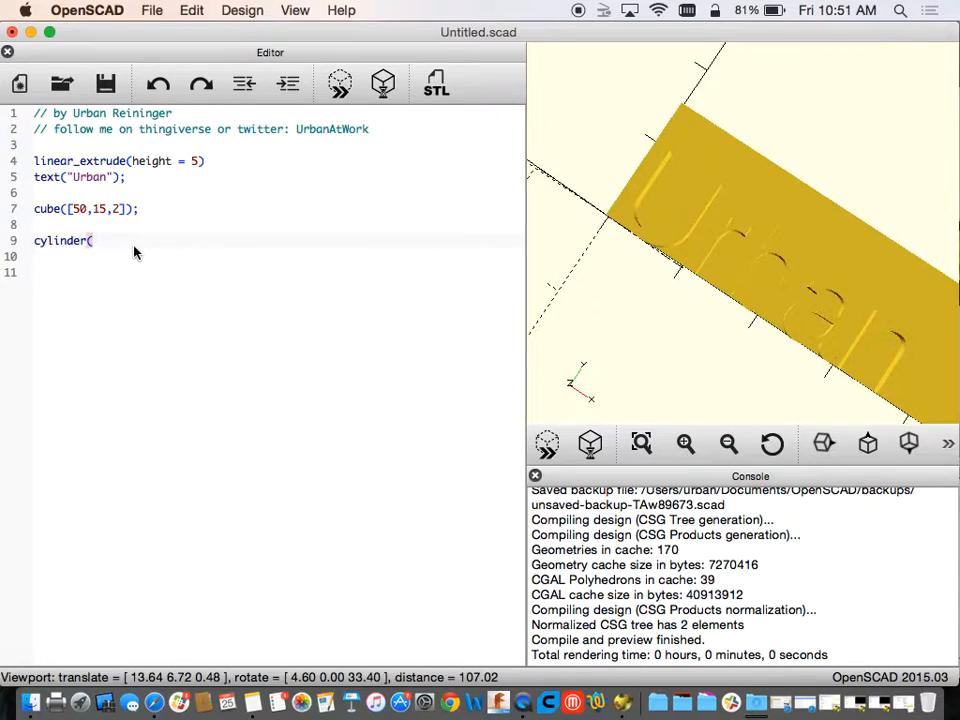
# Write cylinder(h=2, d=16); on line 9, adding a disc at the plate's end.
pyautogui.write('h')
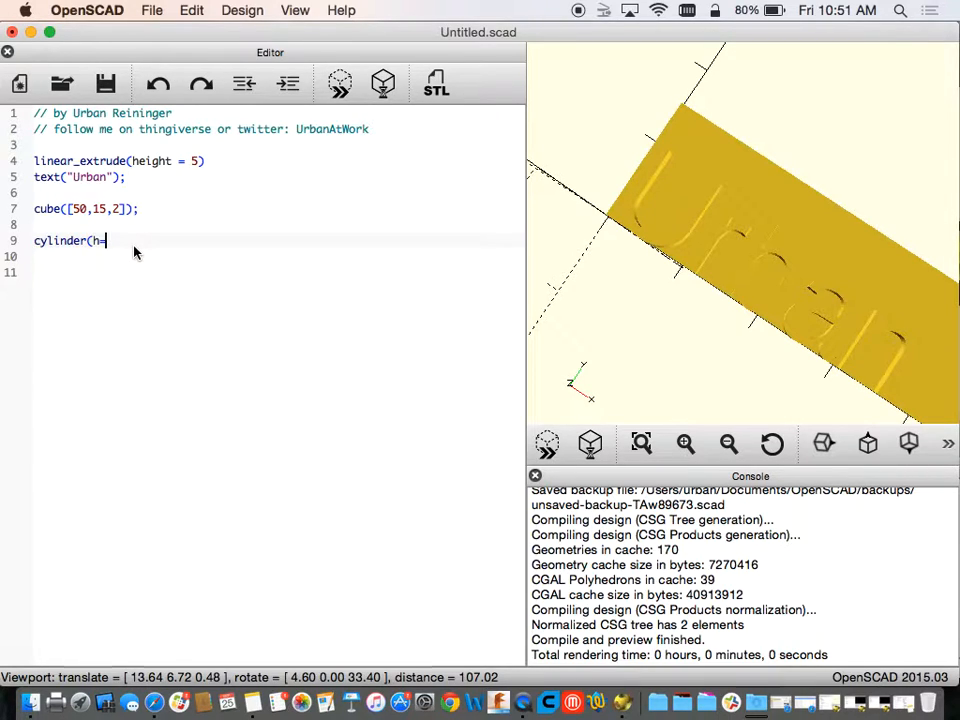
pyautogui.write('=5')
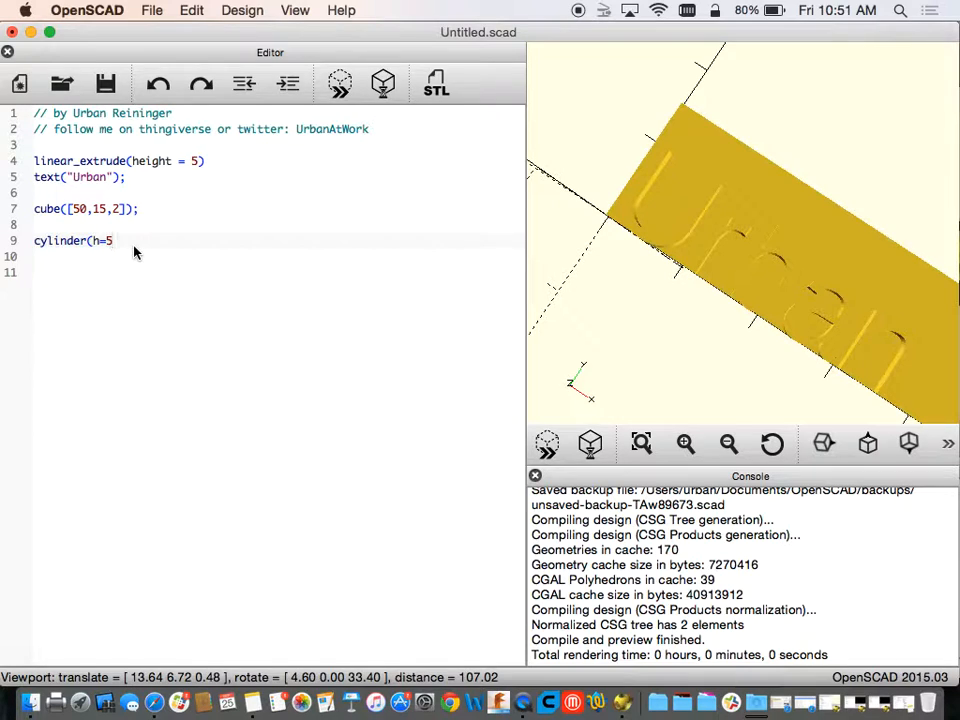
pyautogui.moveTo(88, 322)
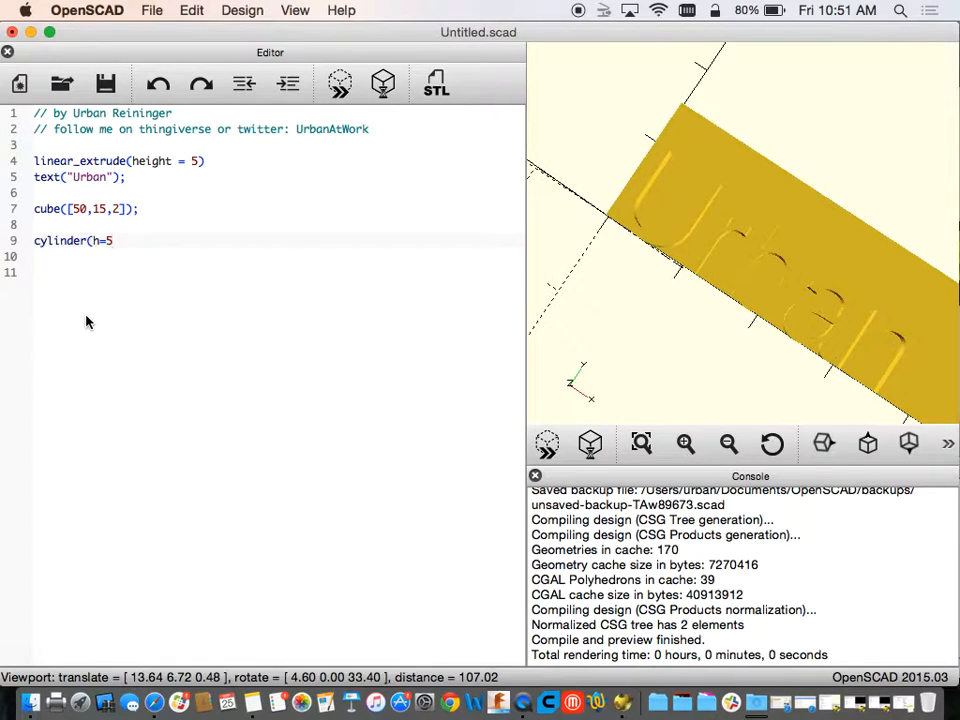
pyautogui.write('2')
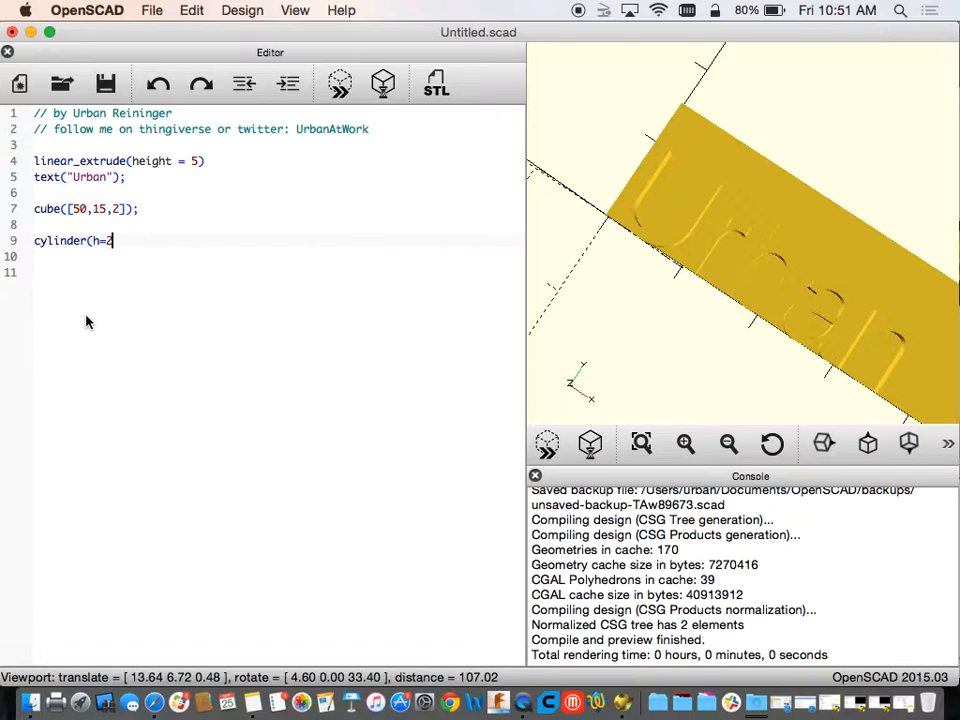
pyautogui.write(', r')
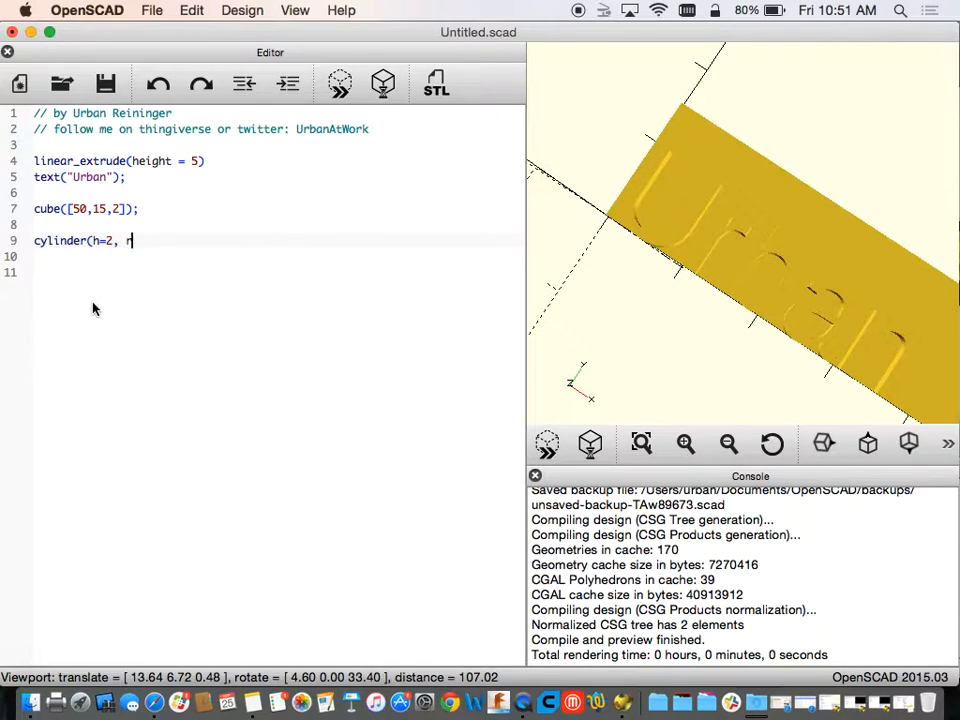
pyautogui.moveTo(108, 232)
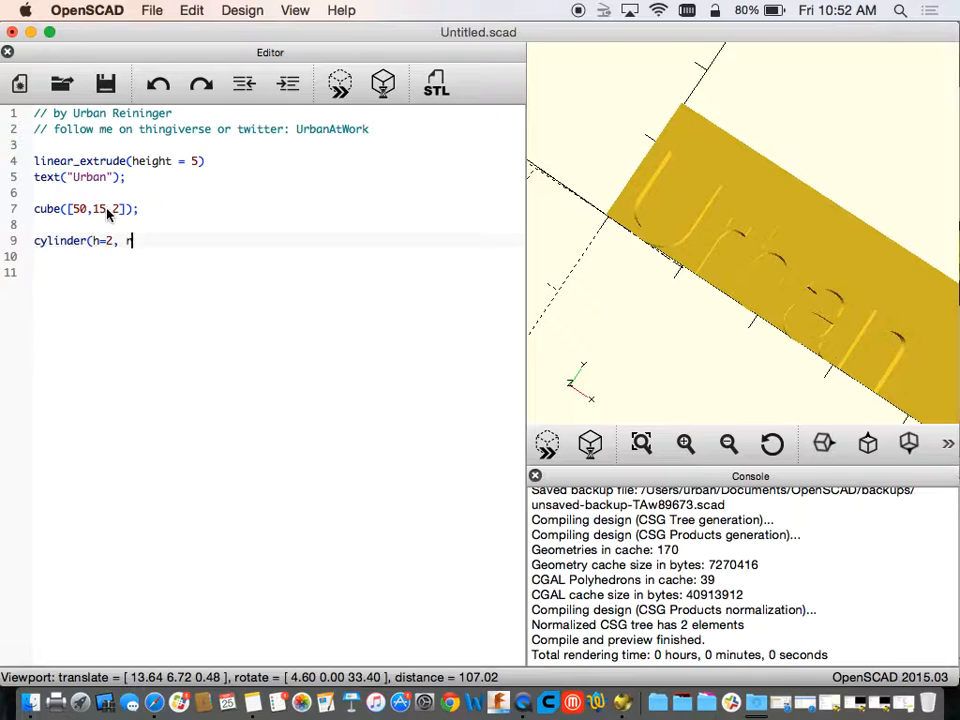
pyautogui.write('=')
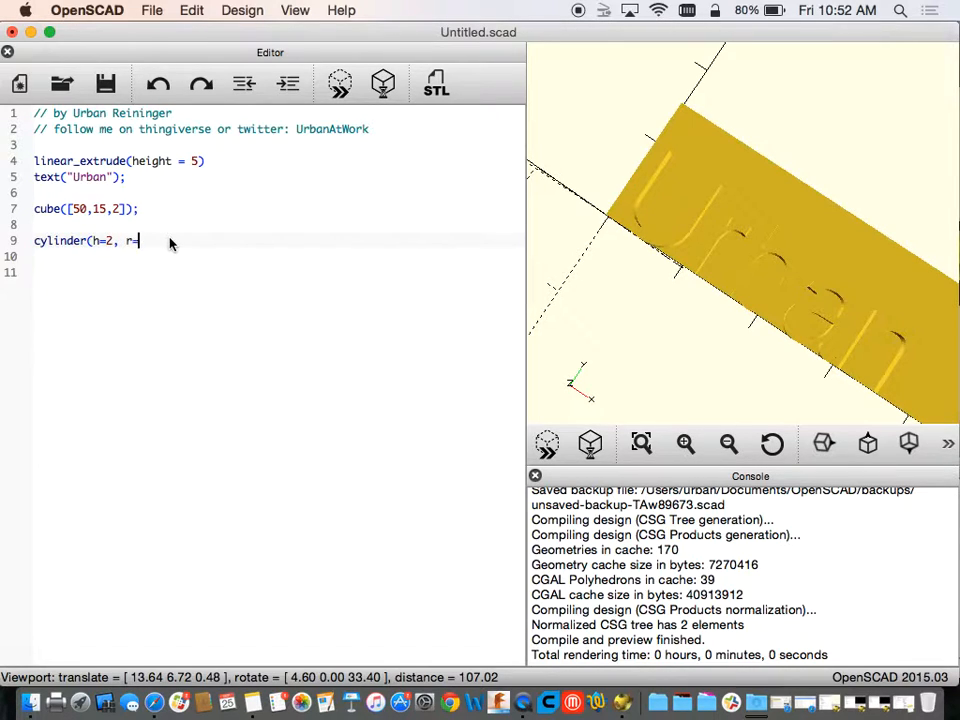
pyautogui.write('8')
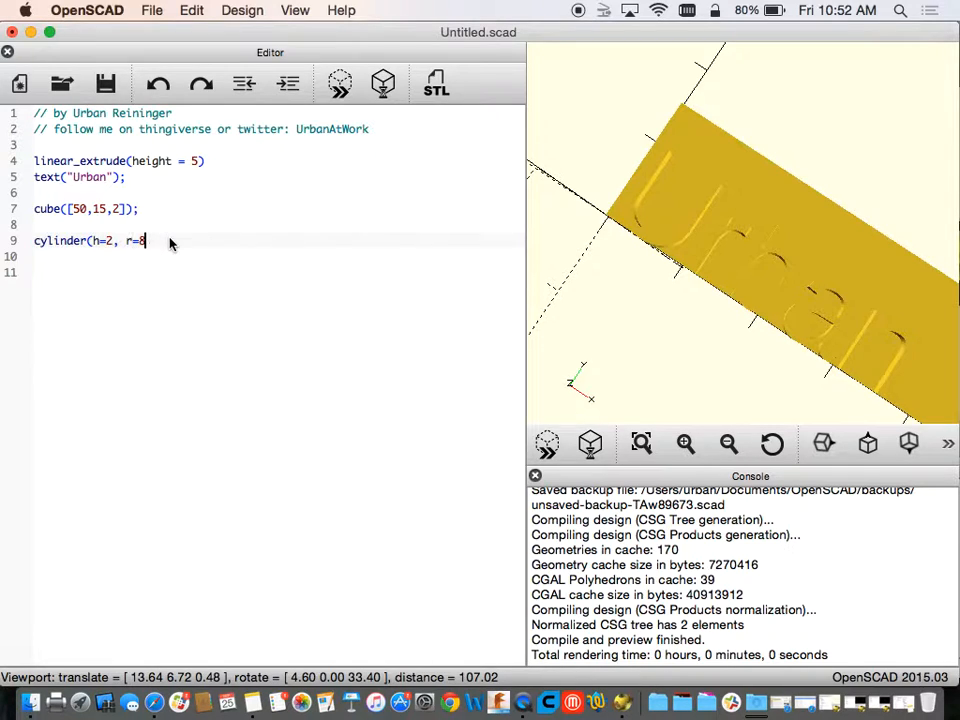
pyautogui.write(');')
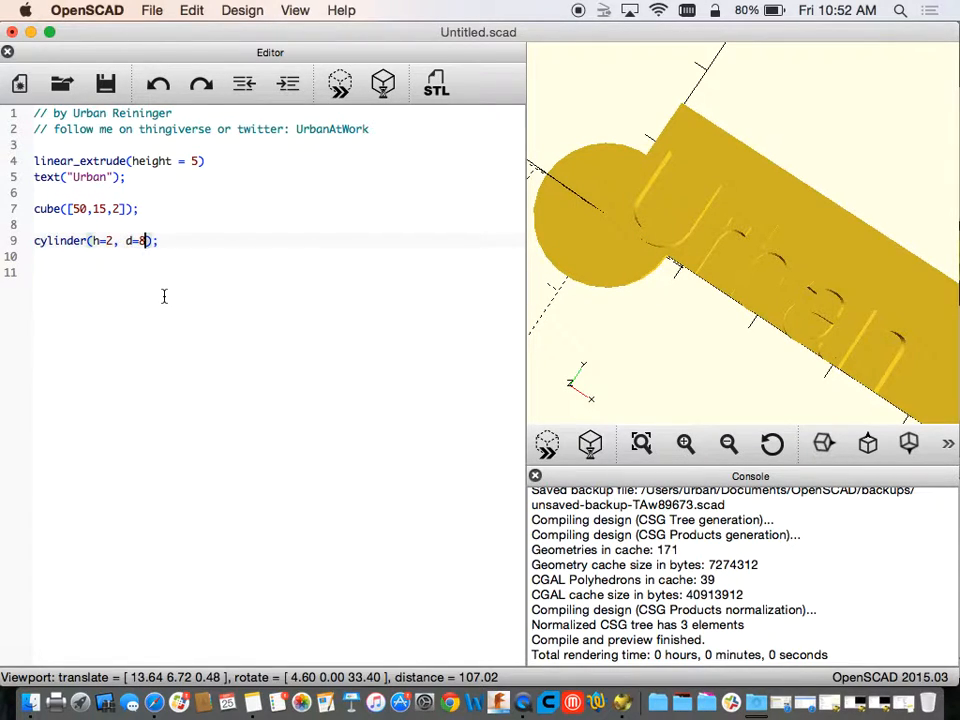
pyautogui.write('16')
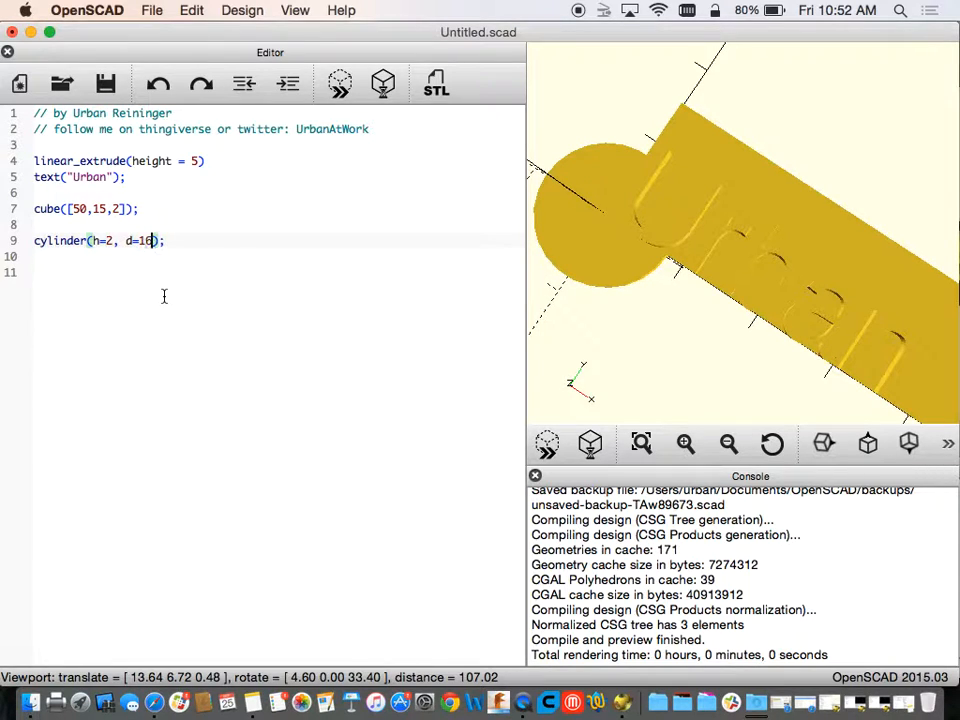
pyautogui.moveTo(700, 240); pyautogui.dragTo(710, 247)
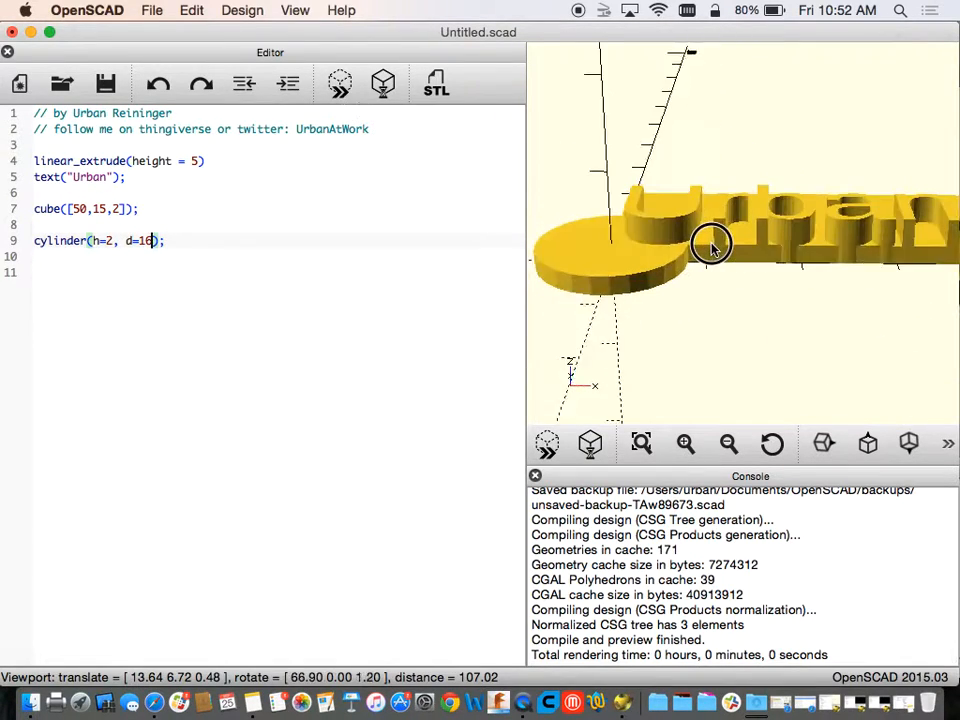
pyautogui.moveTo(710, 245); pyautogui.dragTo(715, 285)
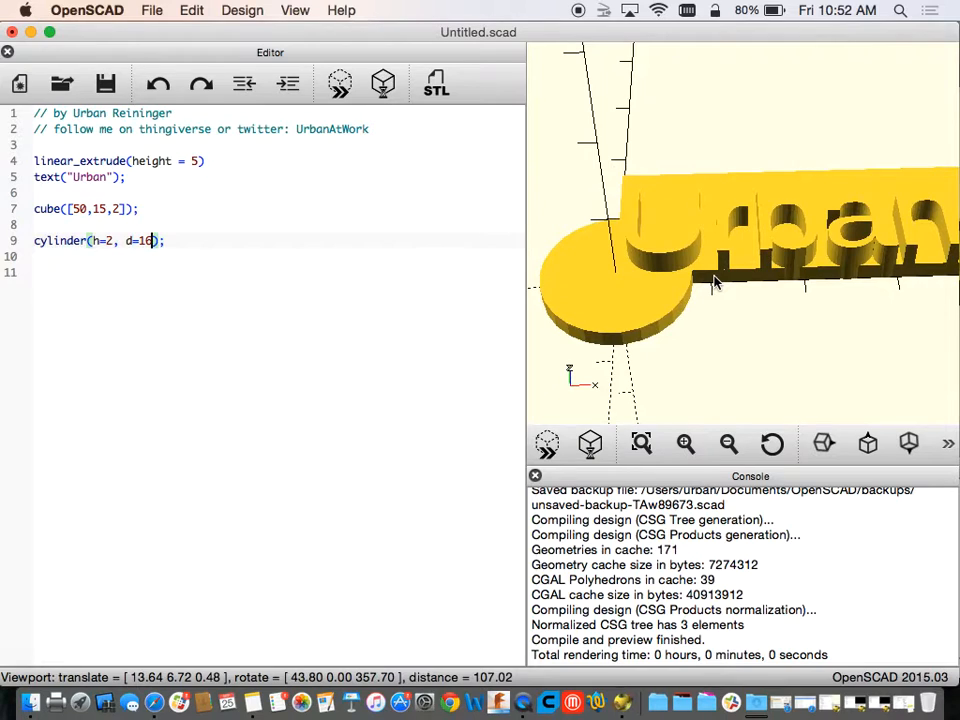
pyautogui.moveTo(715, 283); pyautogui.dragTo(753, 400)
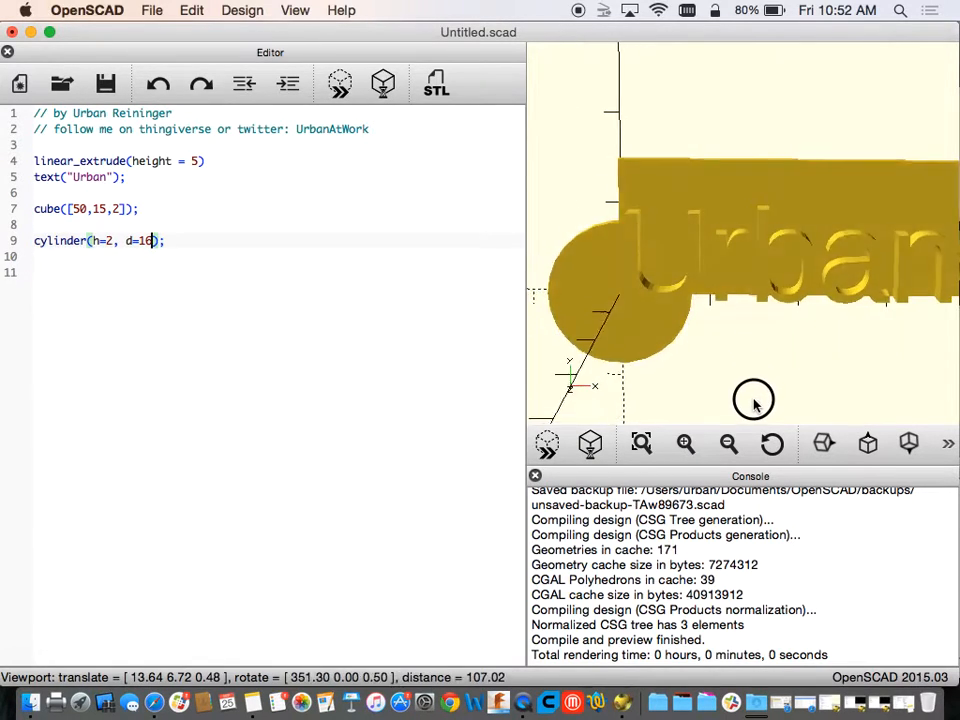
pyautogui.moveTo(753, 400); pyautogui.dragTo(615, 315)
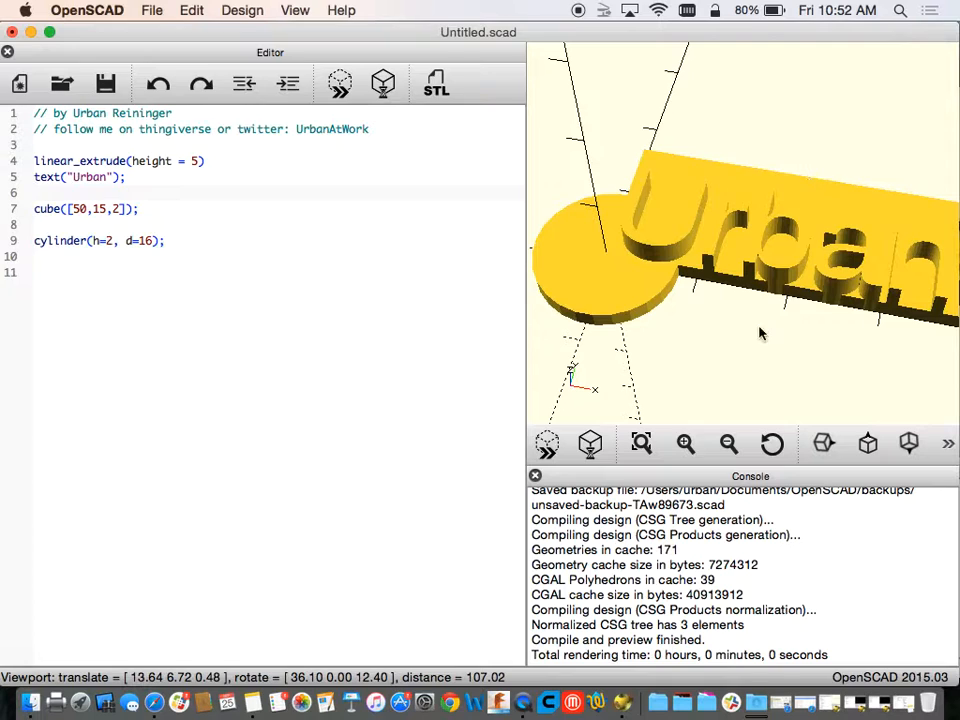
pyautogui.moveTo(760, 330); pyautogui.dragTo(750, 230)
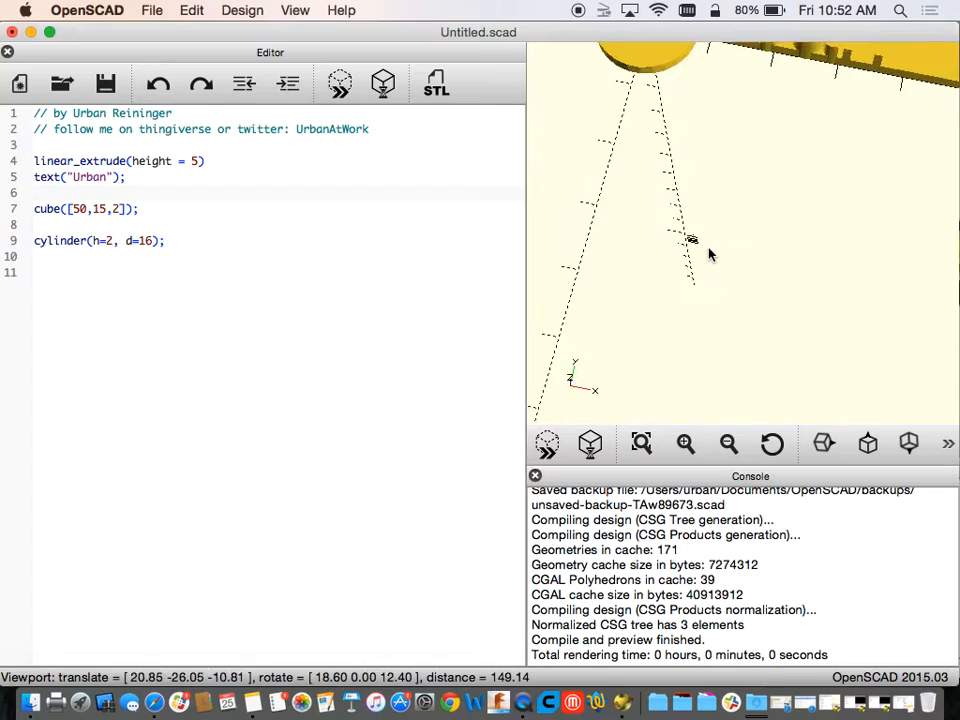
pyautogui.moveTo(690, 240); pyautogui.dragTo(715, 238)
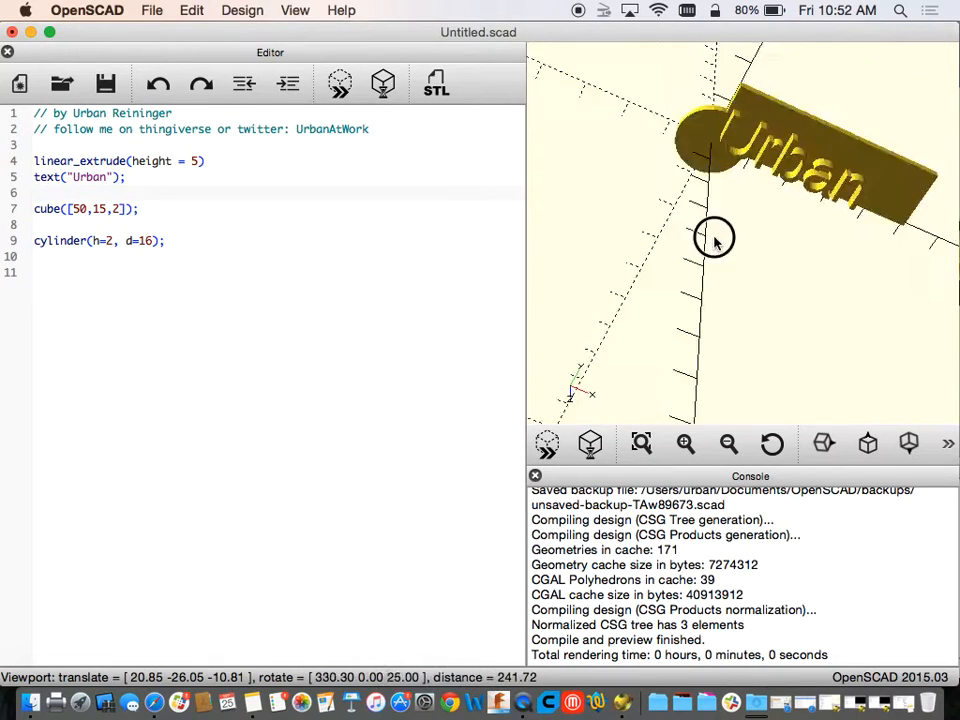
pyautogui.moveTo(714, 238); pyautogui.dragTo(745, 103)
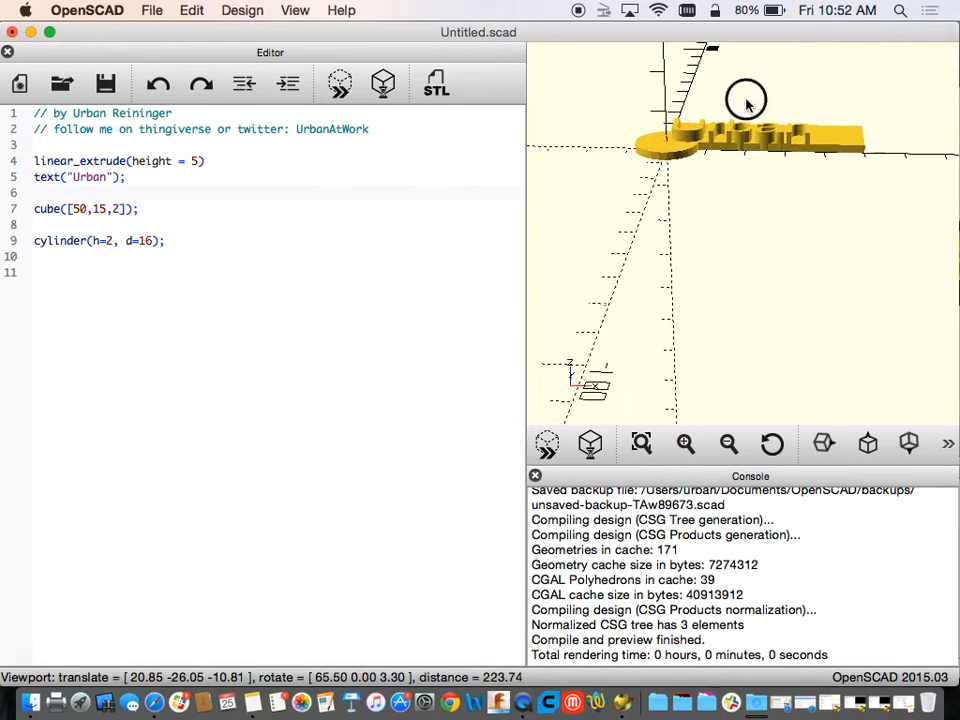
pyautogui.moveTo(745, 100); pyautogui.dragTo(735, 153)
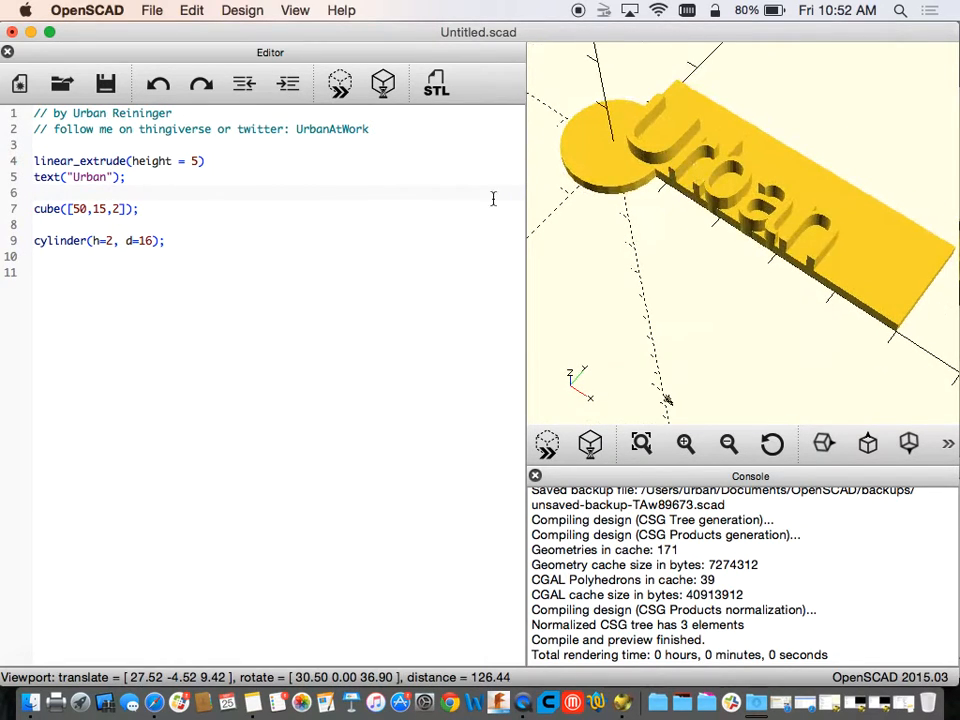
pyautogui.click(140, 208)
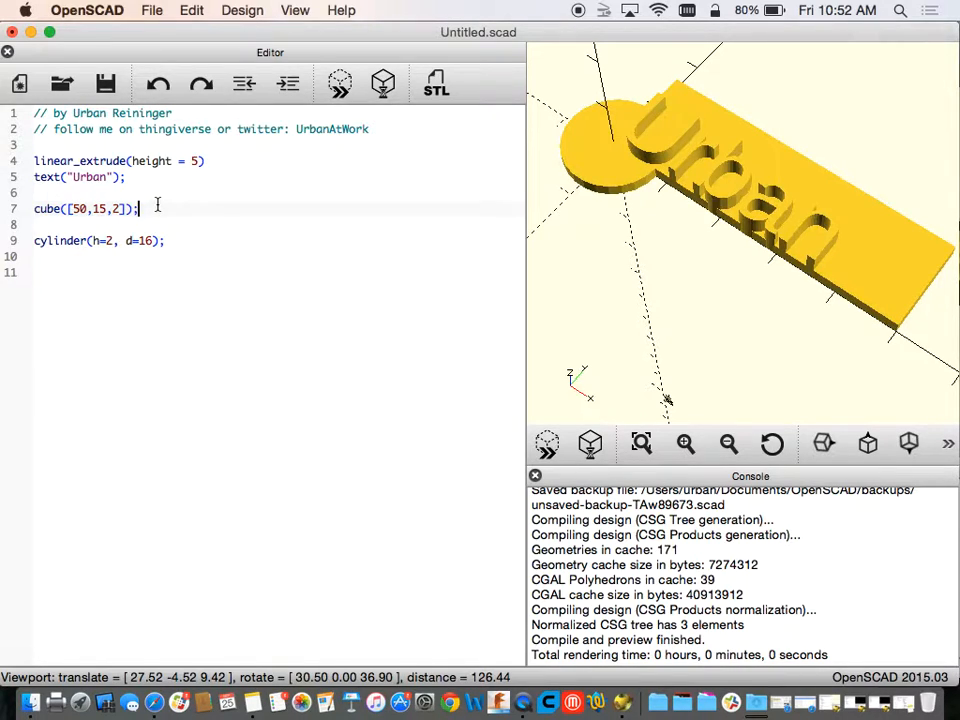
pyautogui.click(137, 240)
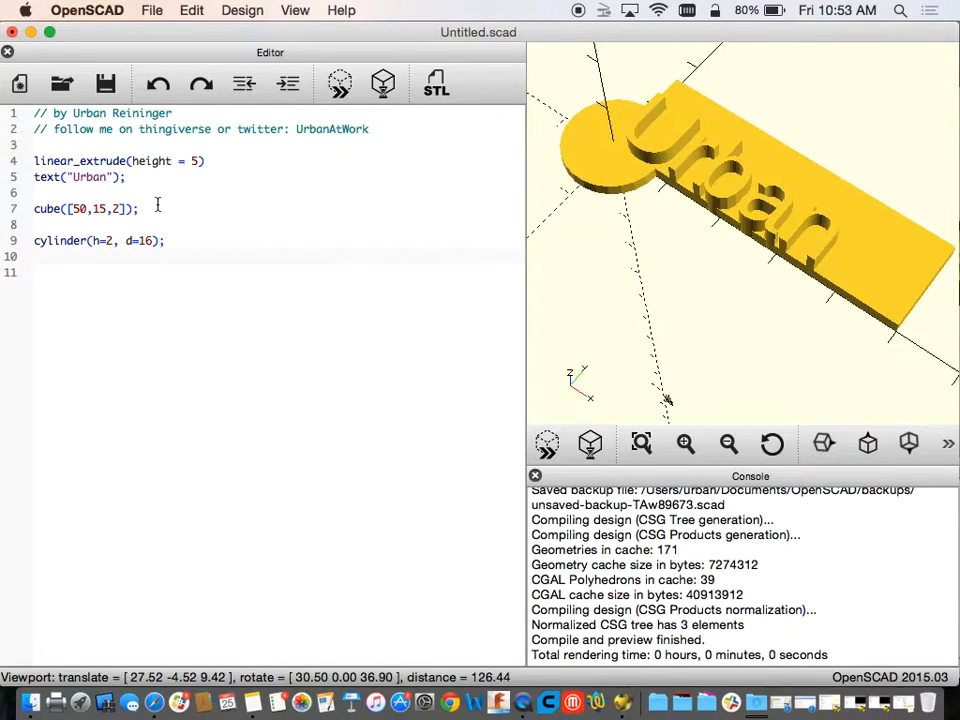
# Duplicate the cylinder statement onto a new line.
pyautogui.write('cy')
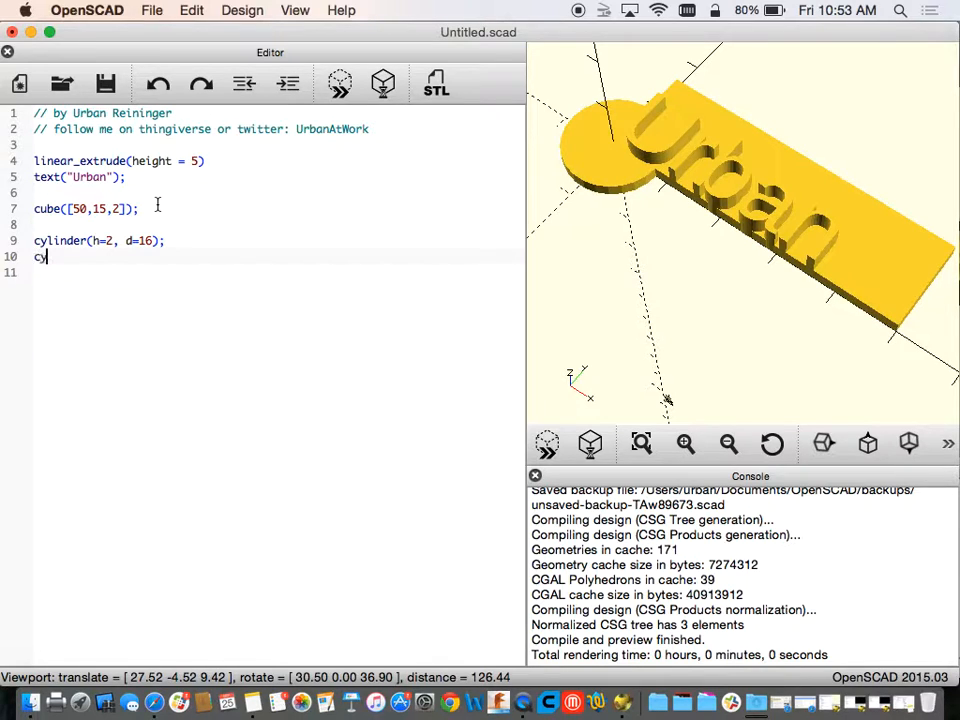
pyautogui.press('Backspace')
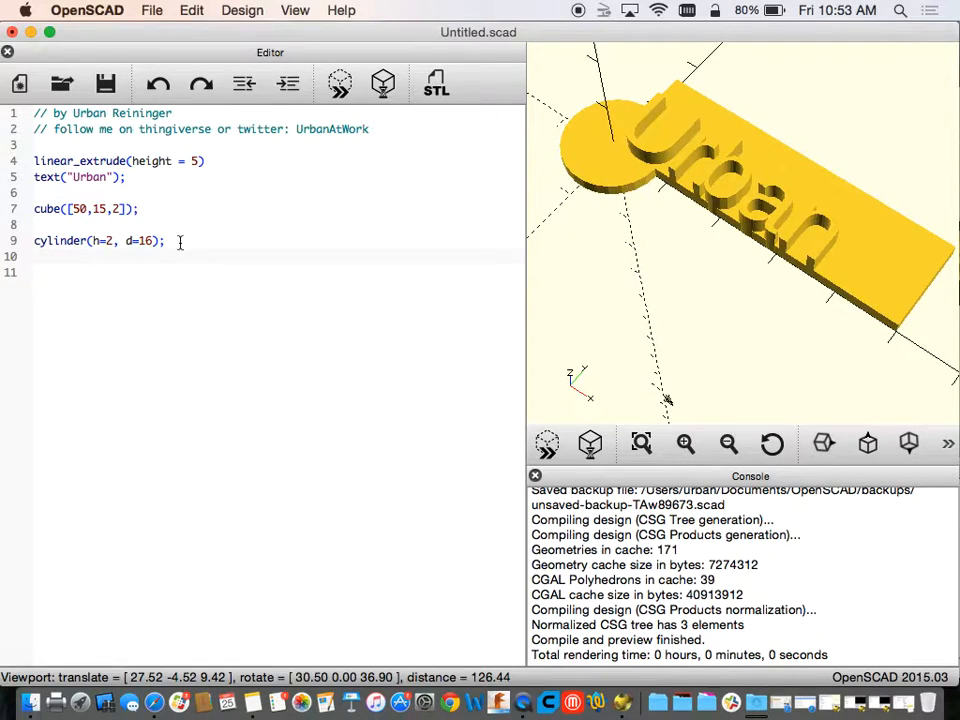
pyautogui.press('Return')
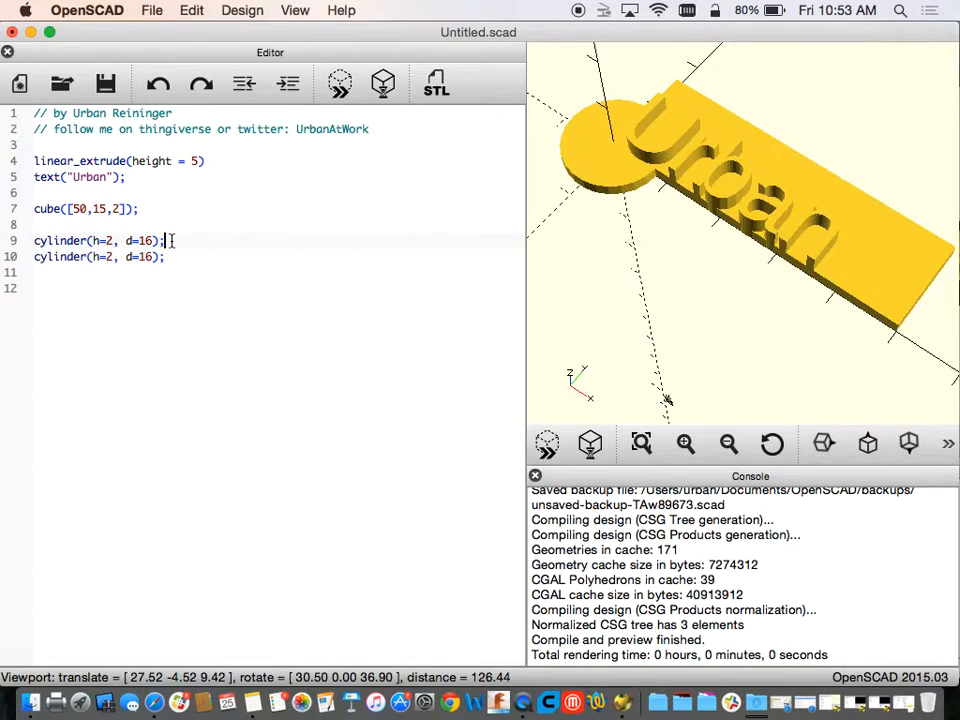
# Prefix the second cylinder with translate([50,0,0]) to cap the bar's far end.
pyautogui.write('trans')
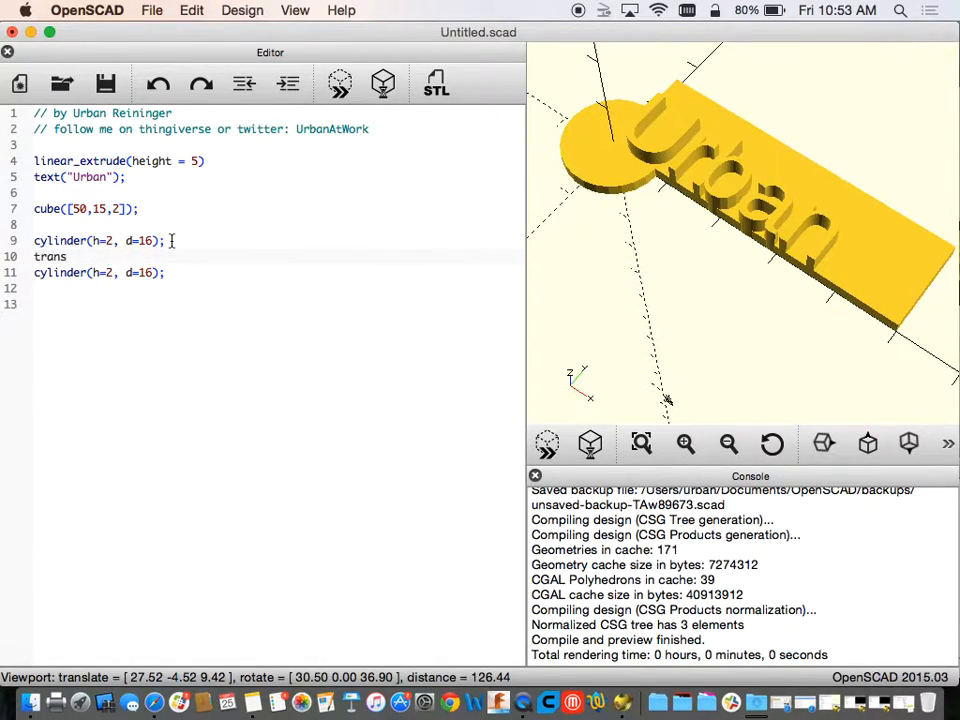
pyautogui.write('late')
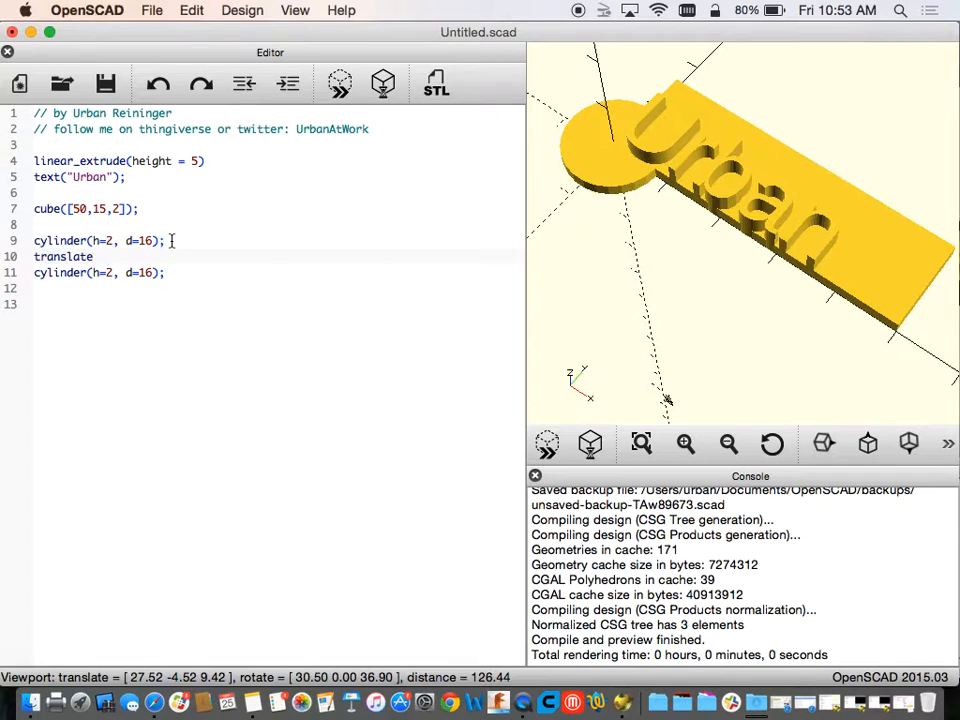
pyautogui.write('([')
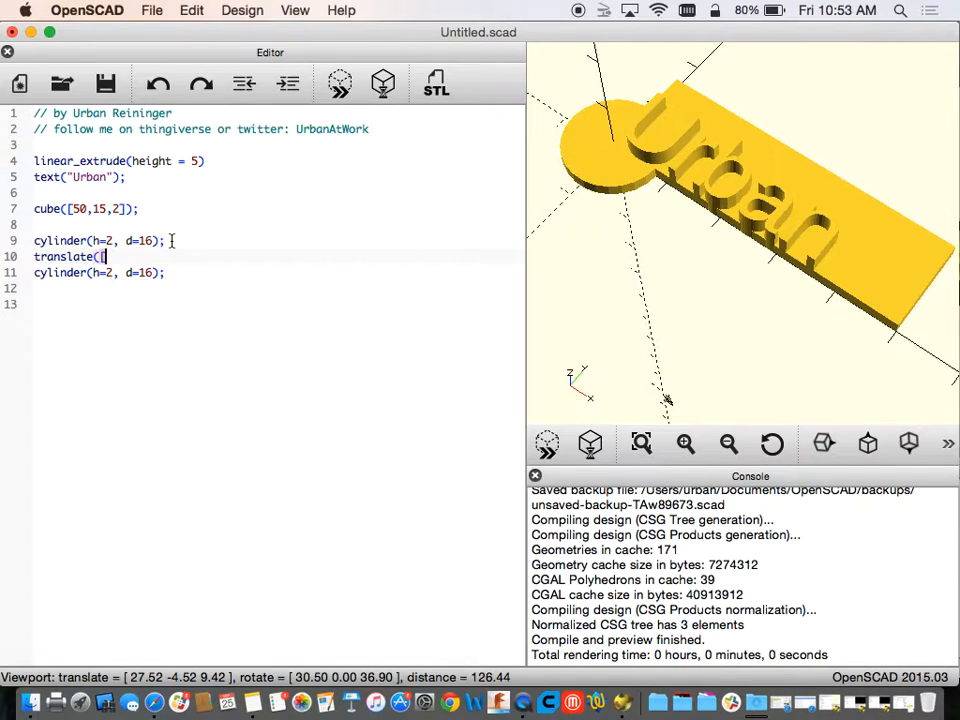
pyautogui.click(341, 10)
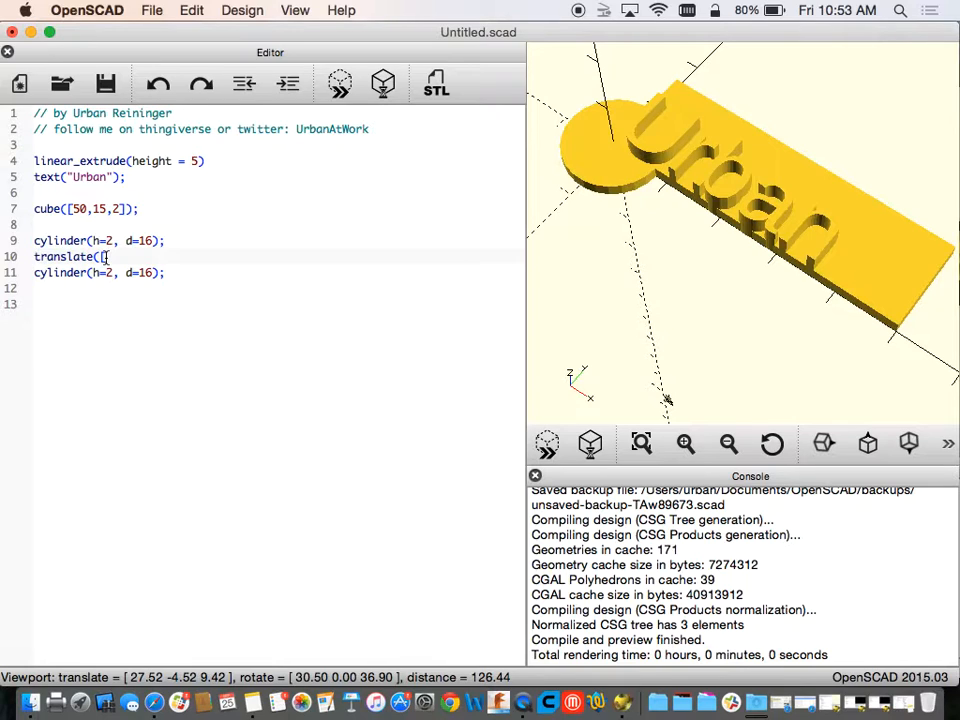
pyautogui.moveTo(700, 200); pyautogui.dragTo(860, 340)
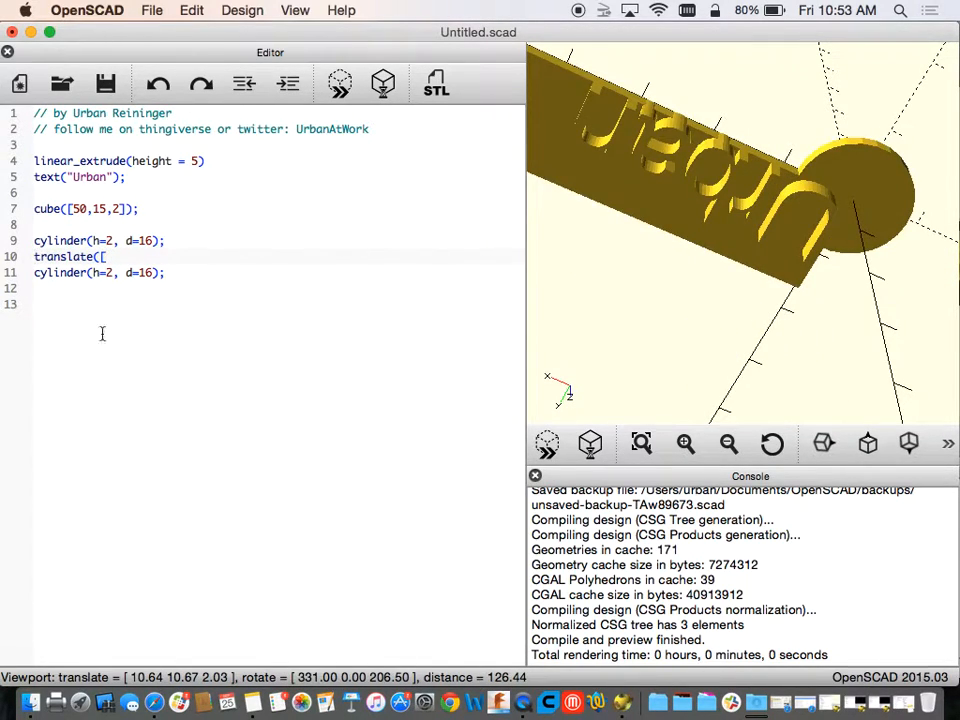
pyautogui.write('5')
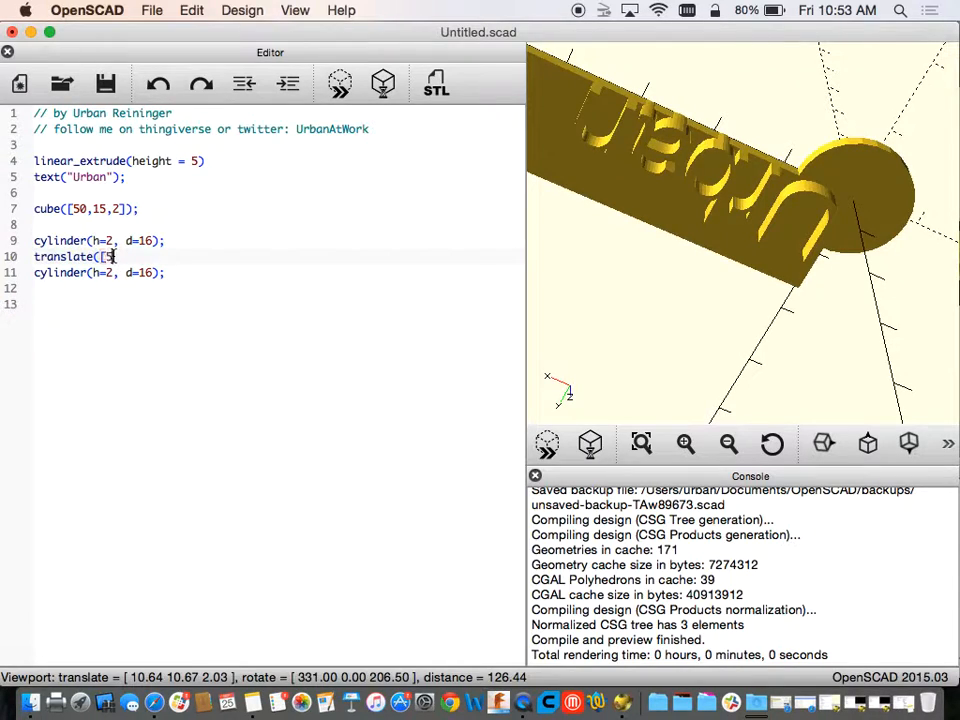
pyautogui.write('0,')
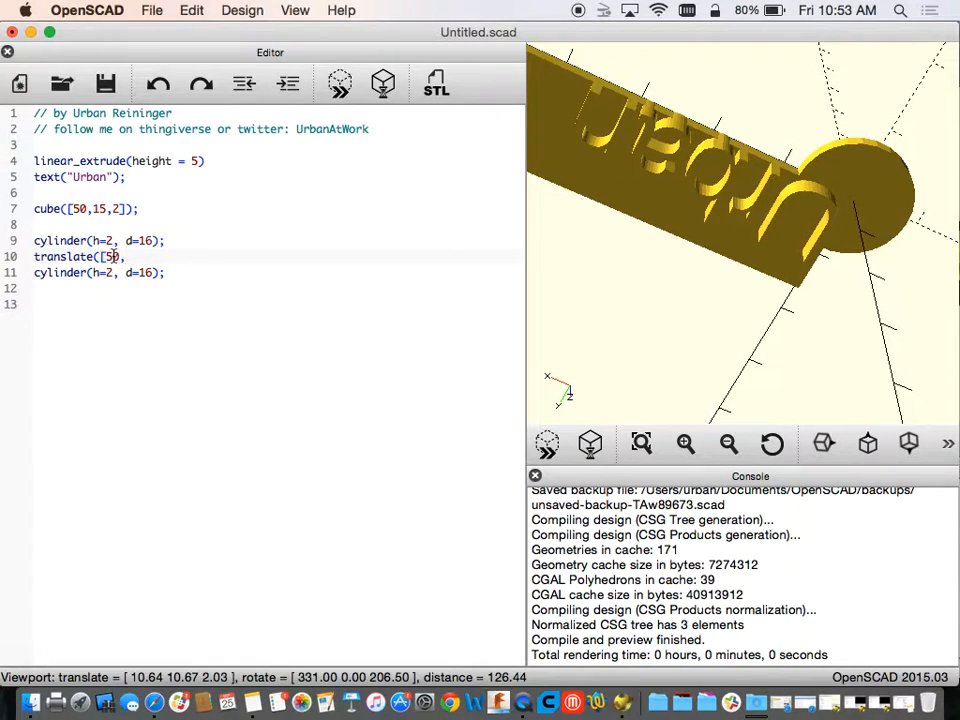
pyautogui.write(',0,0])')
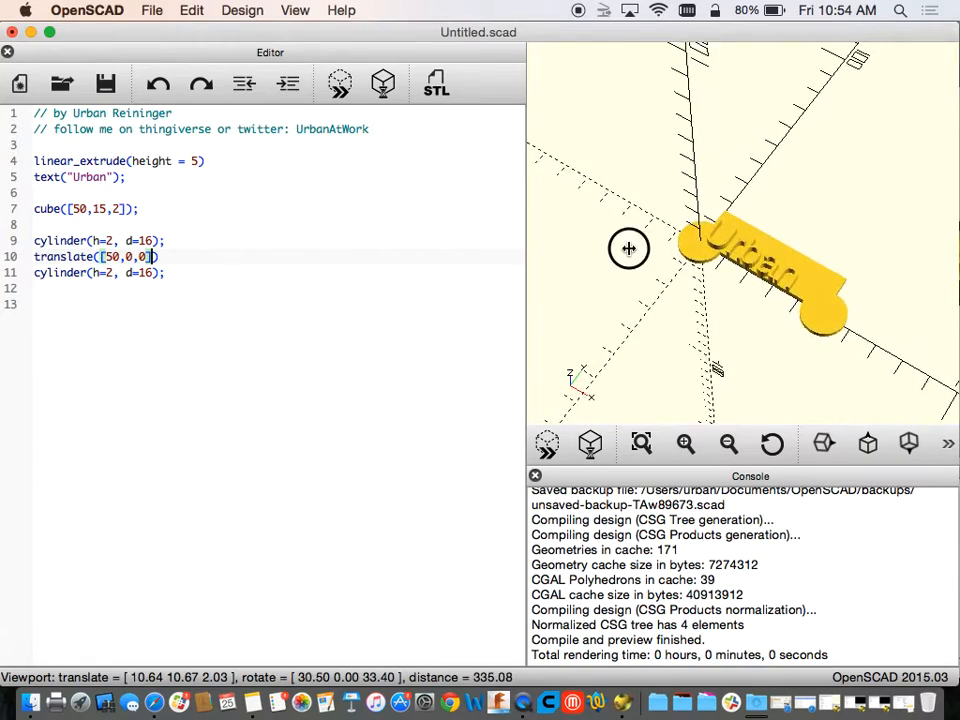
pyautogui.moveTo(628, 248); pyautogui.dragTo(667, 281)
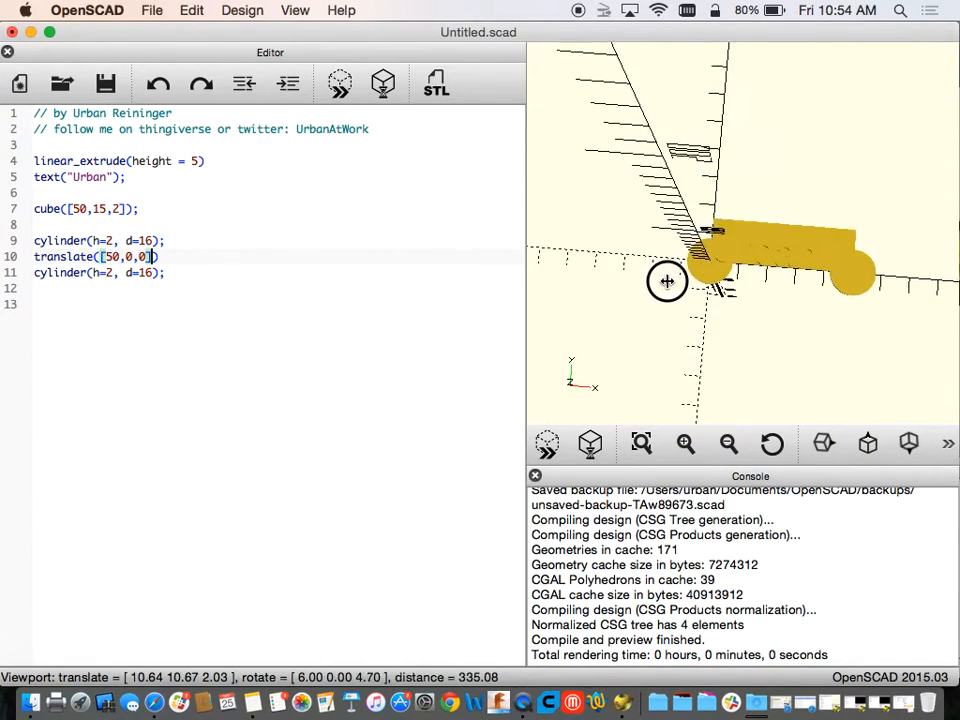
pyautogui.moveTo(667, 281); pyautogui.dragTo(800, 265)
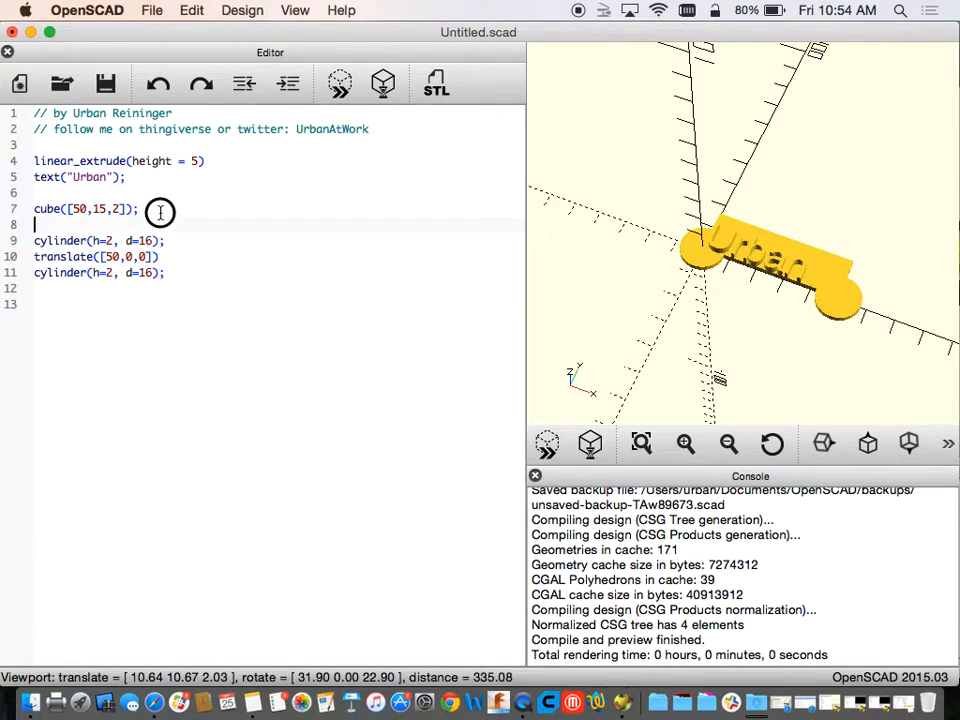
# Delete the cube line and start a hull(){ block around both cylinders.
pyautogui.tripleClick(85, 208)
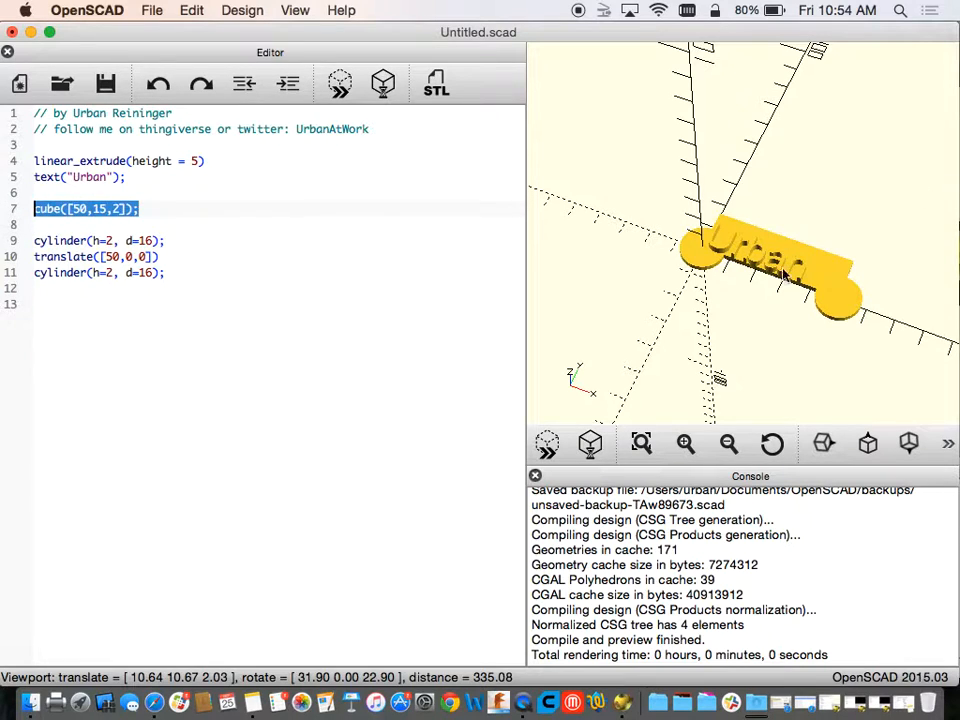
pyautogui.moveTo(738, 218)
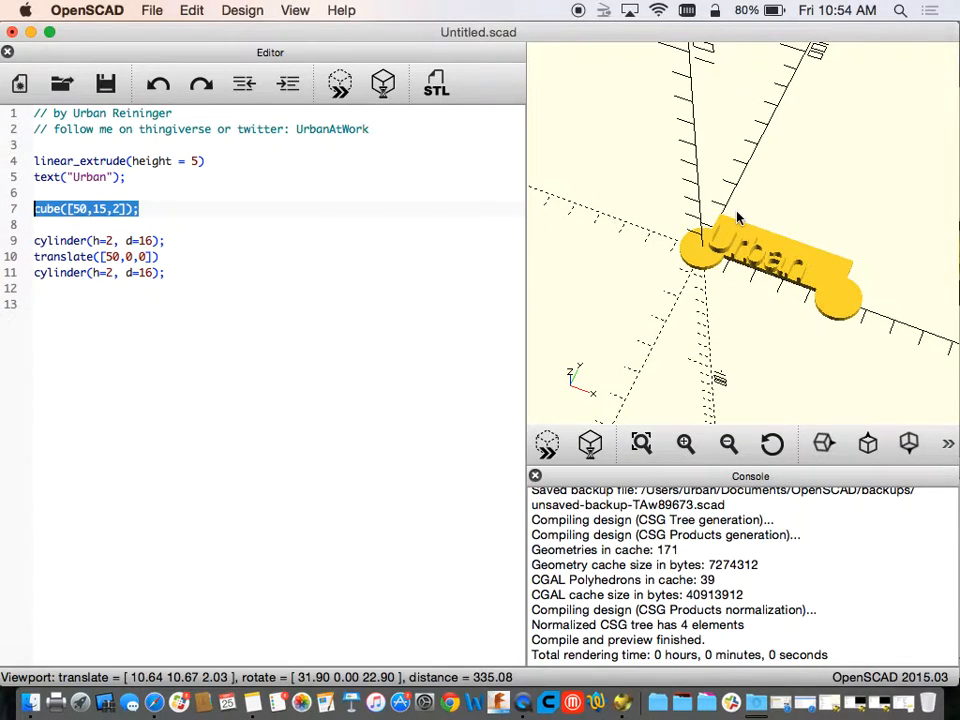
pyautogui.press('Delete')
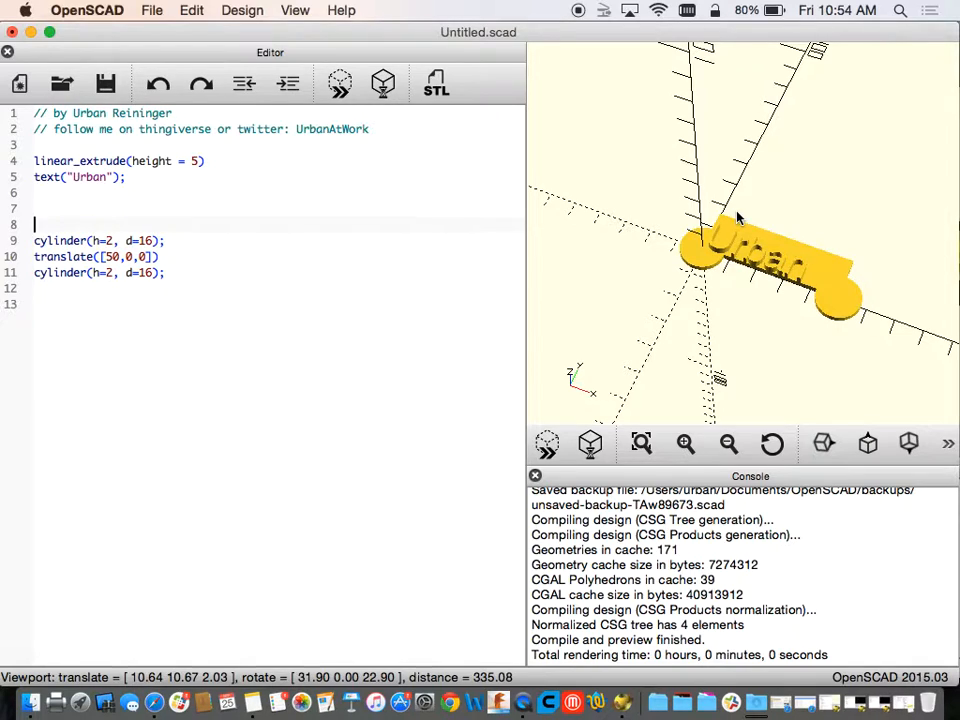
pyautogui.write('hull')
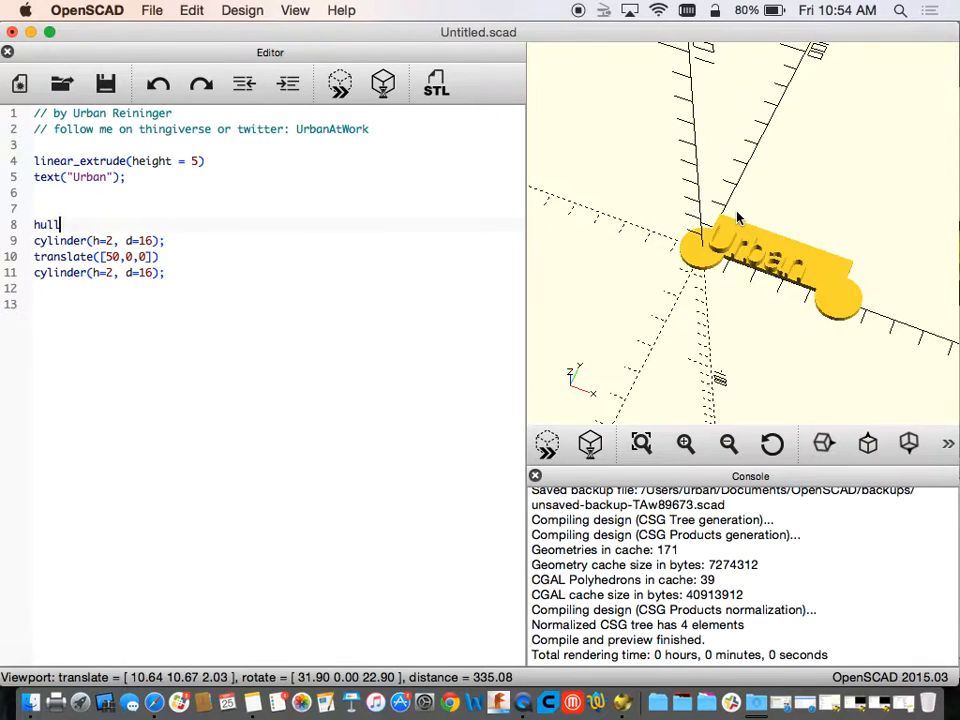
pyautogui.write('(){')
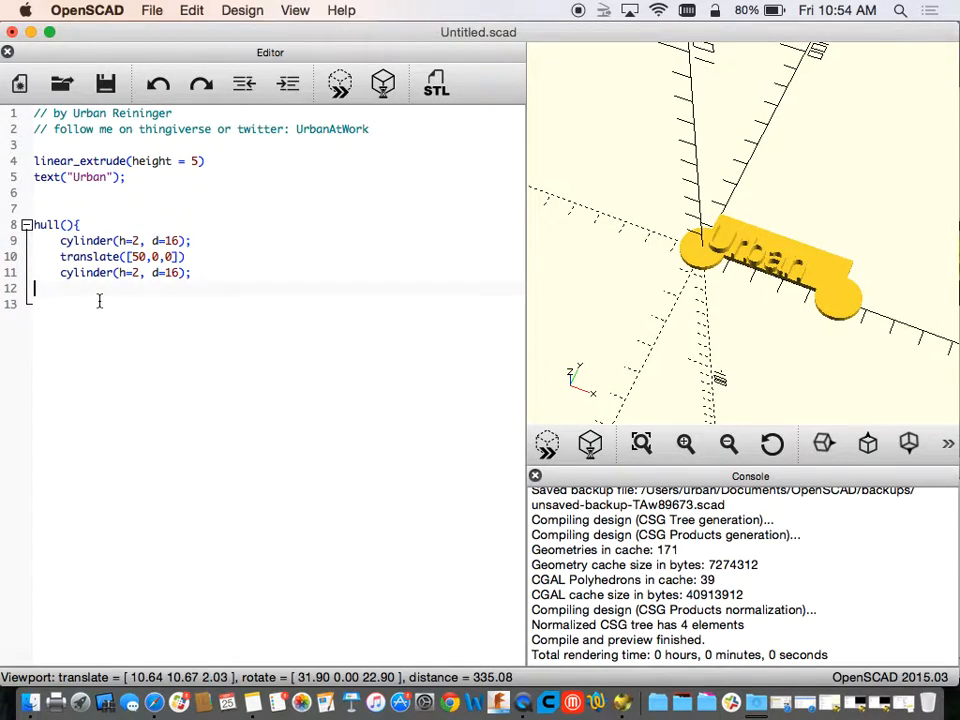
# Close the hull block and preview the rounded bar, testing h=9 before restoring h=2.
pyautogui.write('}')
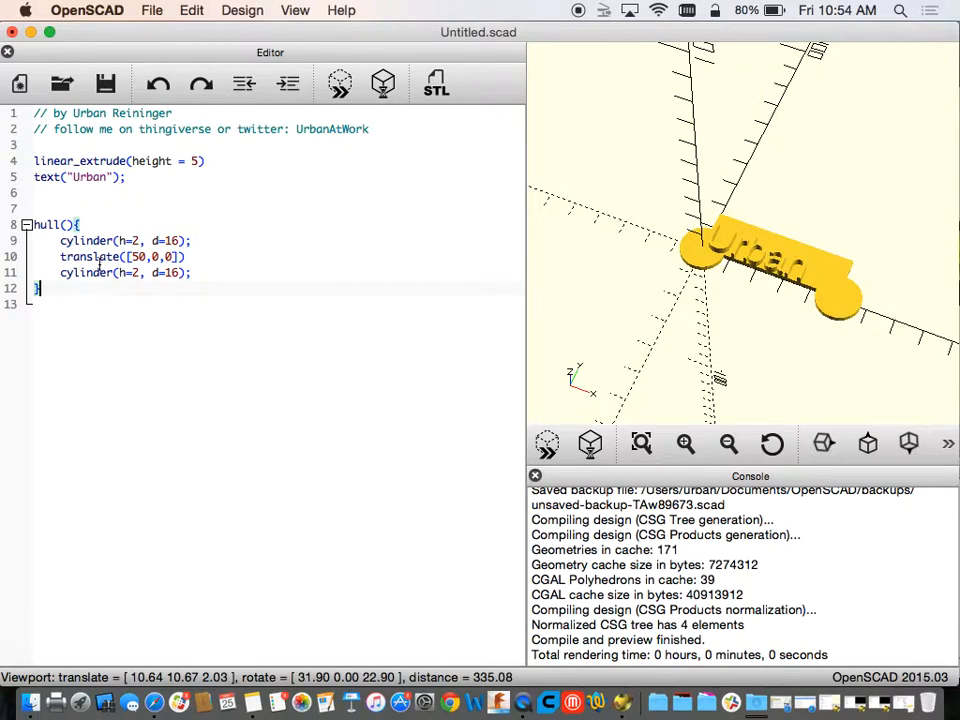
pyautogui.click(339, 83)
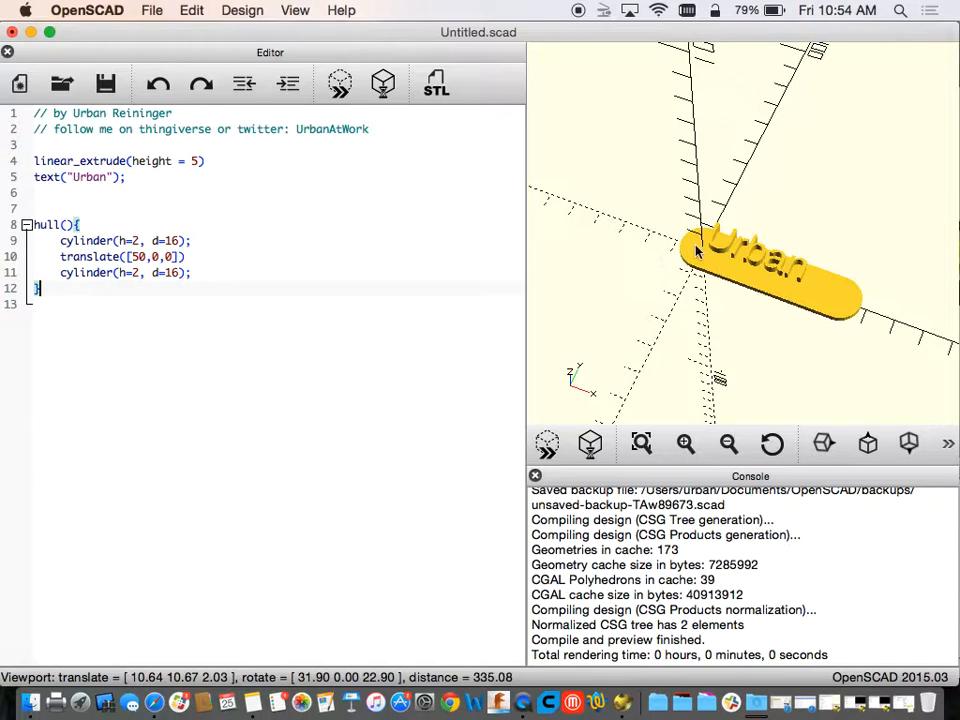
pyautogui.moveTo(700, 255); pyautogui.dragTo(888, 265)
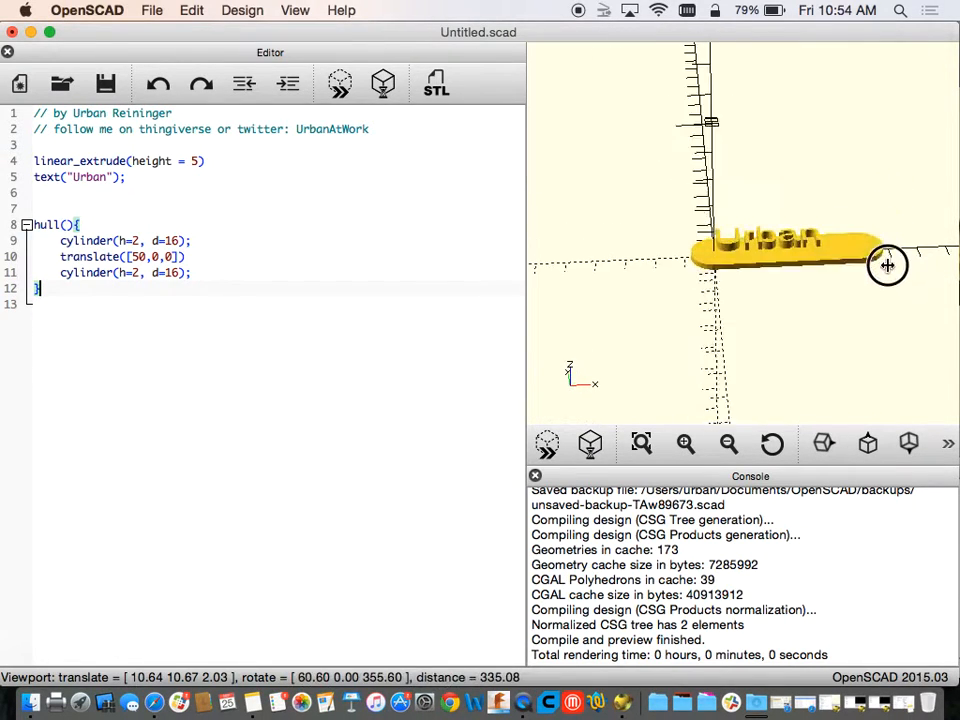
pyautogui.moveTo(887, 265); pyautogui.dragTo(788, 280)
pyautogui.write('9')
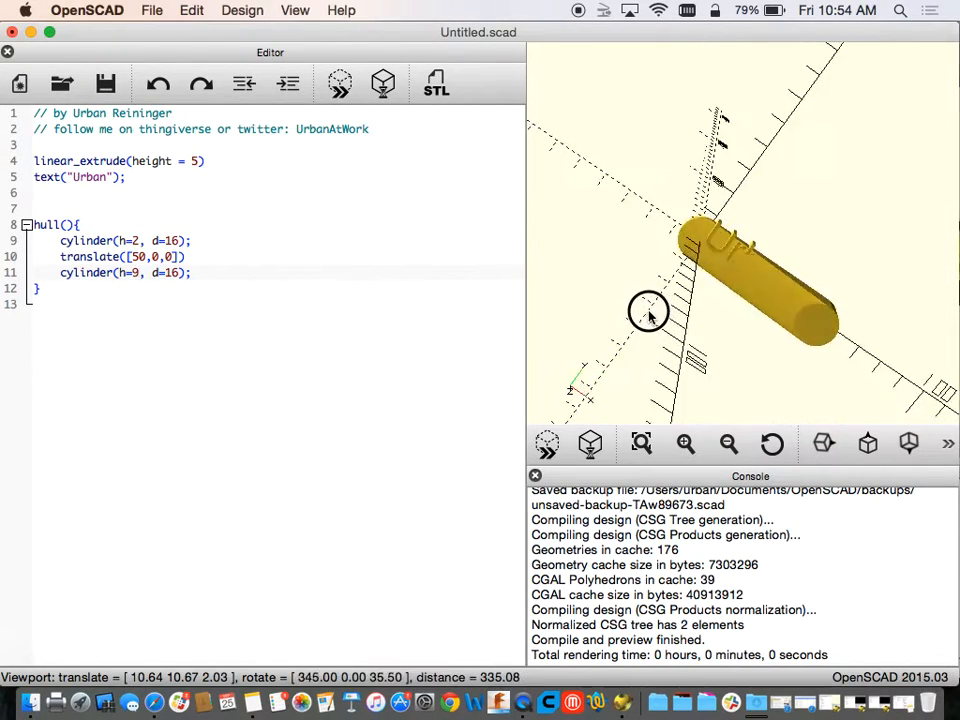
pyautogui.moveTo(648, 312); pyautogui.dragTo(660, 212)
pyautogui.write('2')
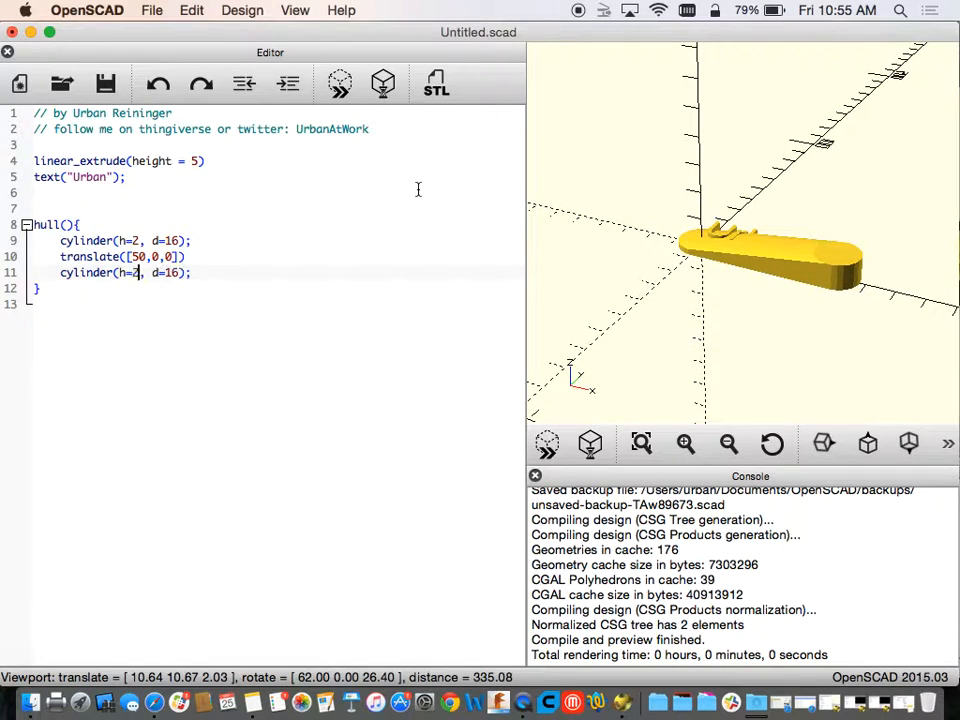
pyautogui.click(339, 83)
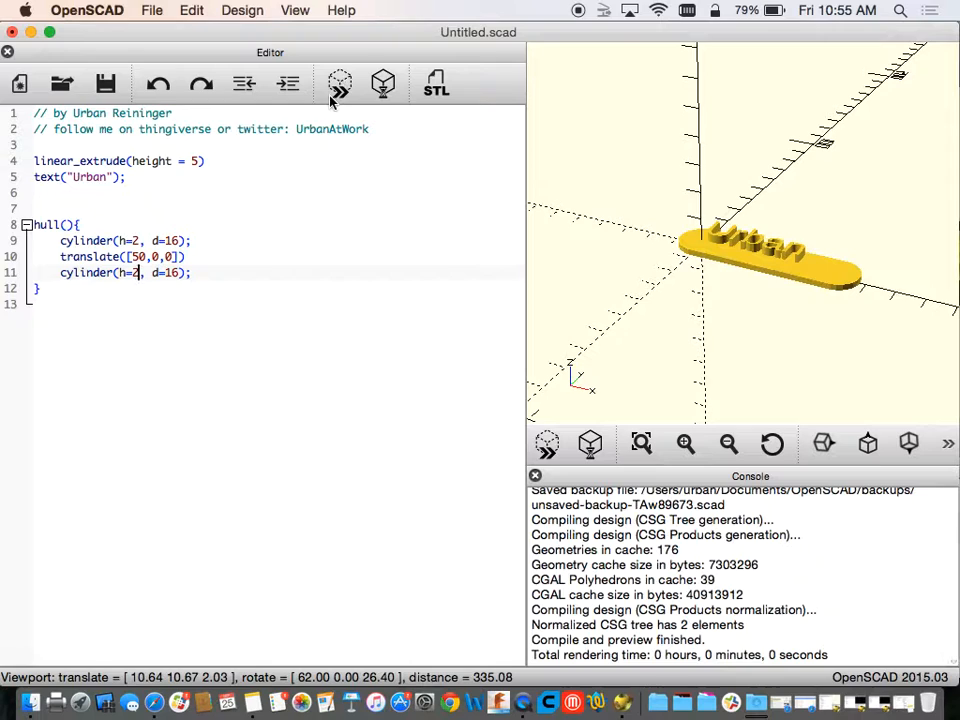
pyautogui.moveTo(770, 240); pyautogui.dragTo(685, 260)
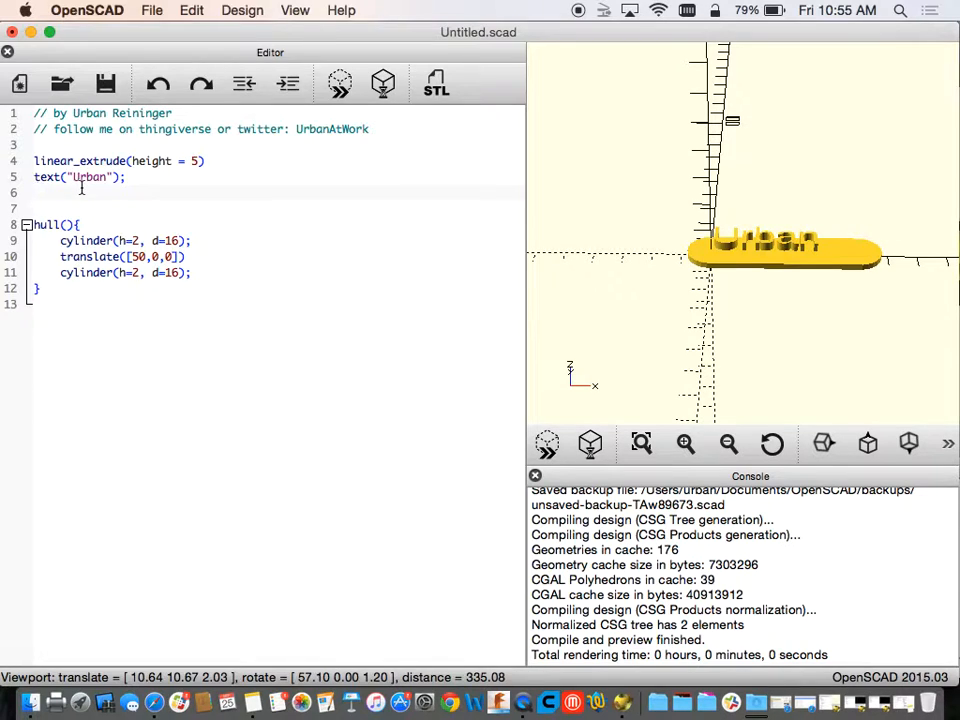
pyautogui.moveTo(843, 284)
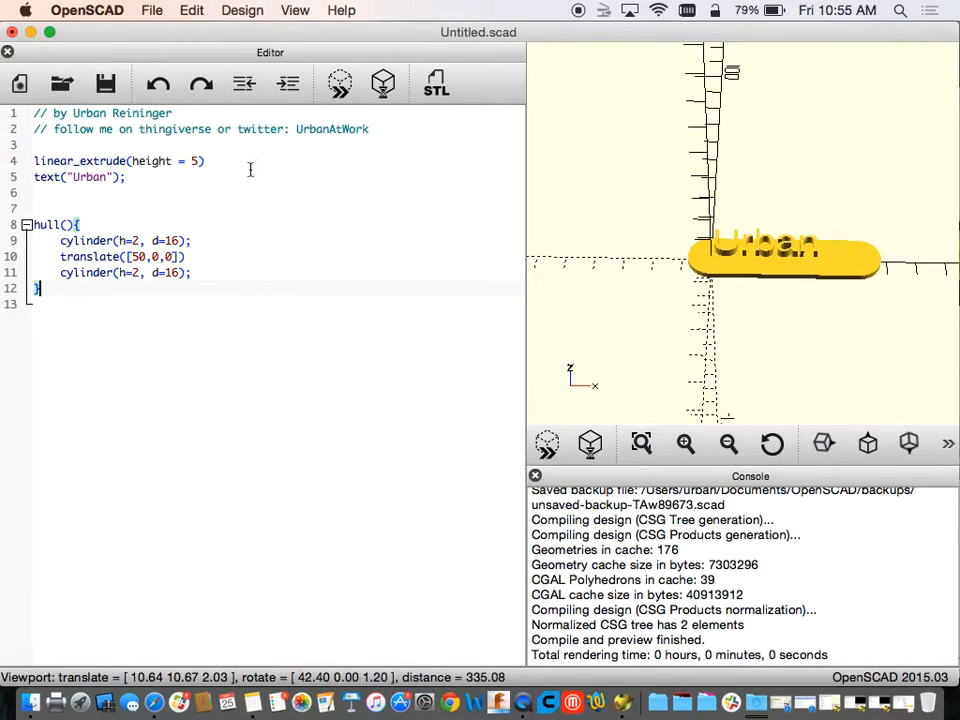
# Wrap the Urban text in translate([0,-5,0]) and inspect the centred lettering.
pyautogui.press('Return')
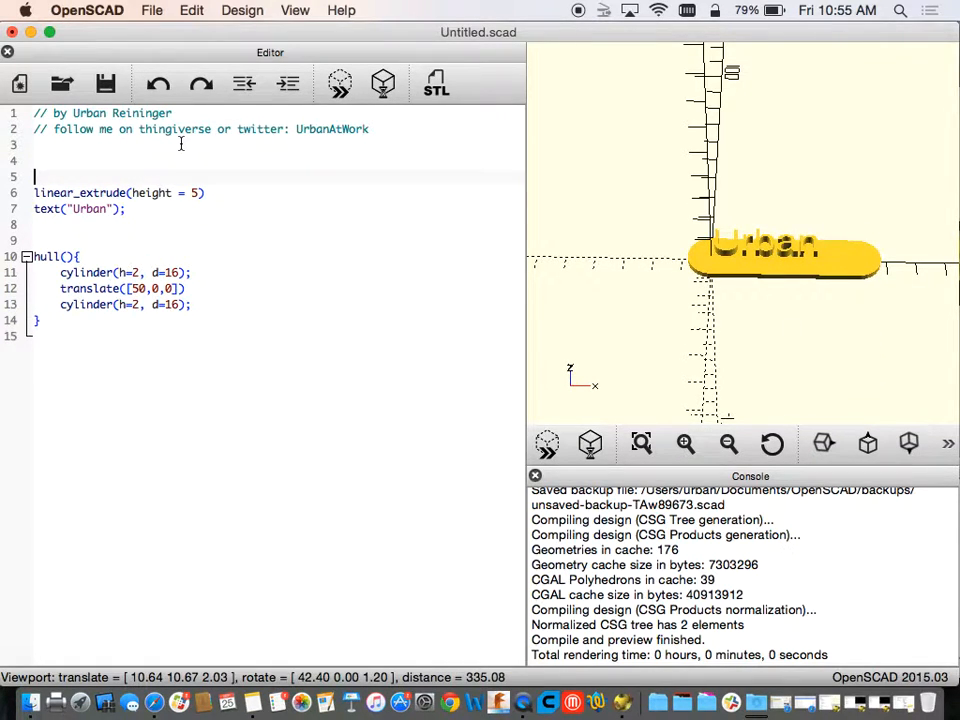
pyautogui.write('translate(')
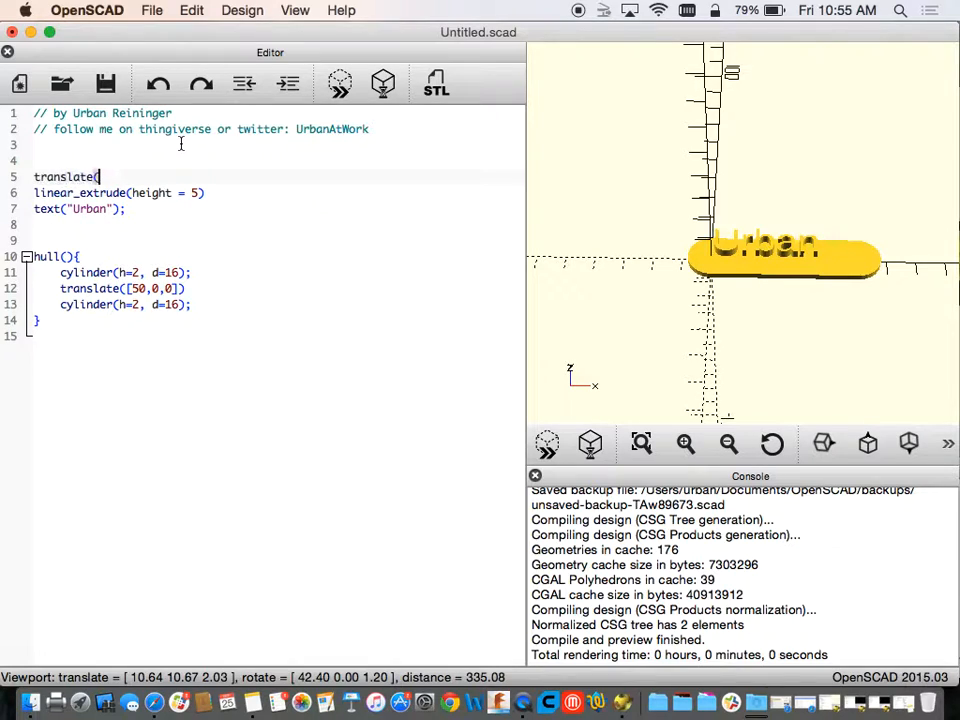
pyautogui.write('[0')
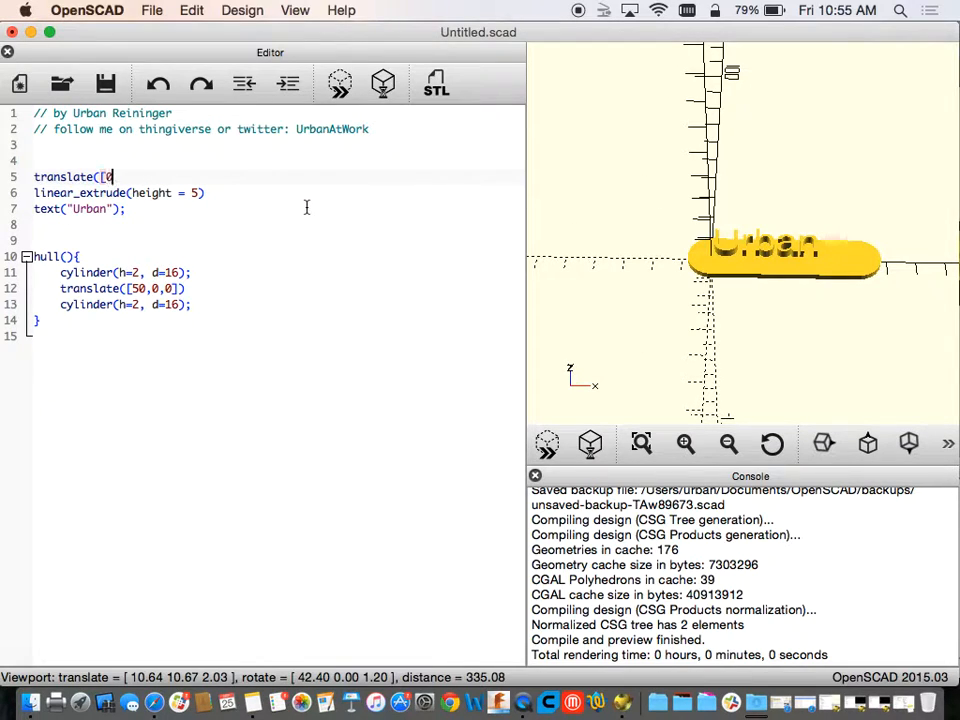
pyautogui.write(',-')
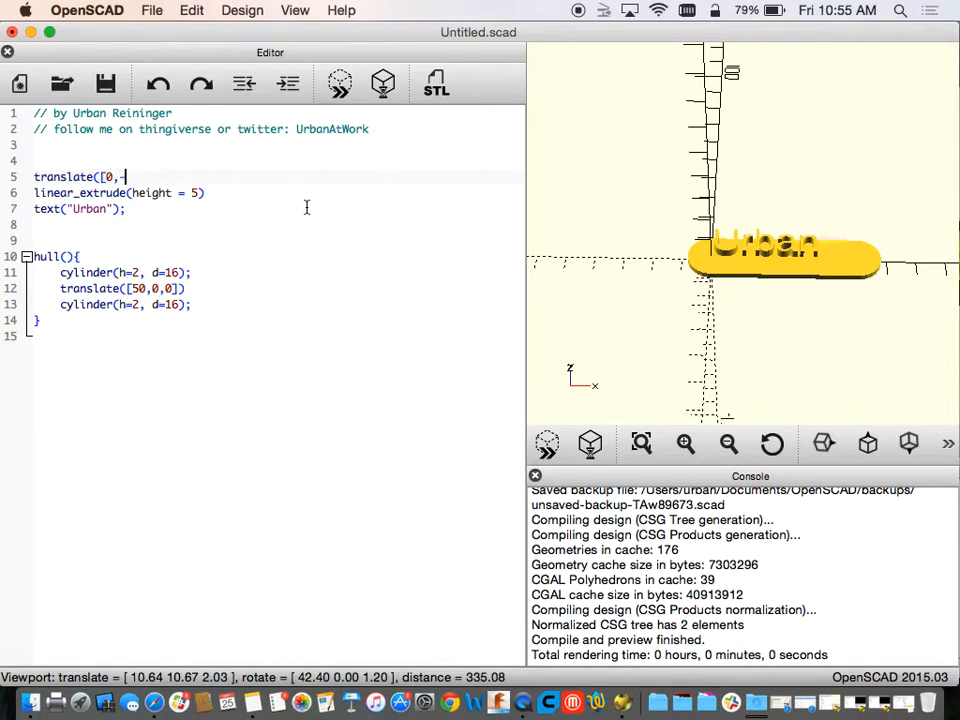
pyautogui.write('5')
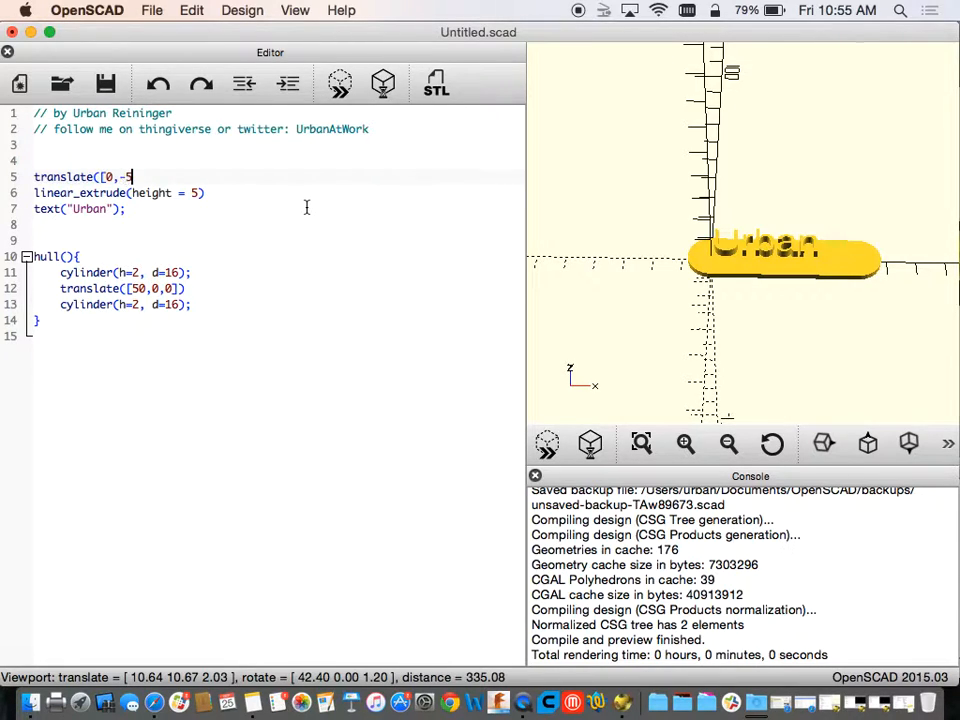
pyautogui.write(',0)')
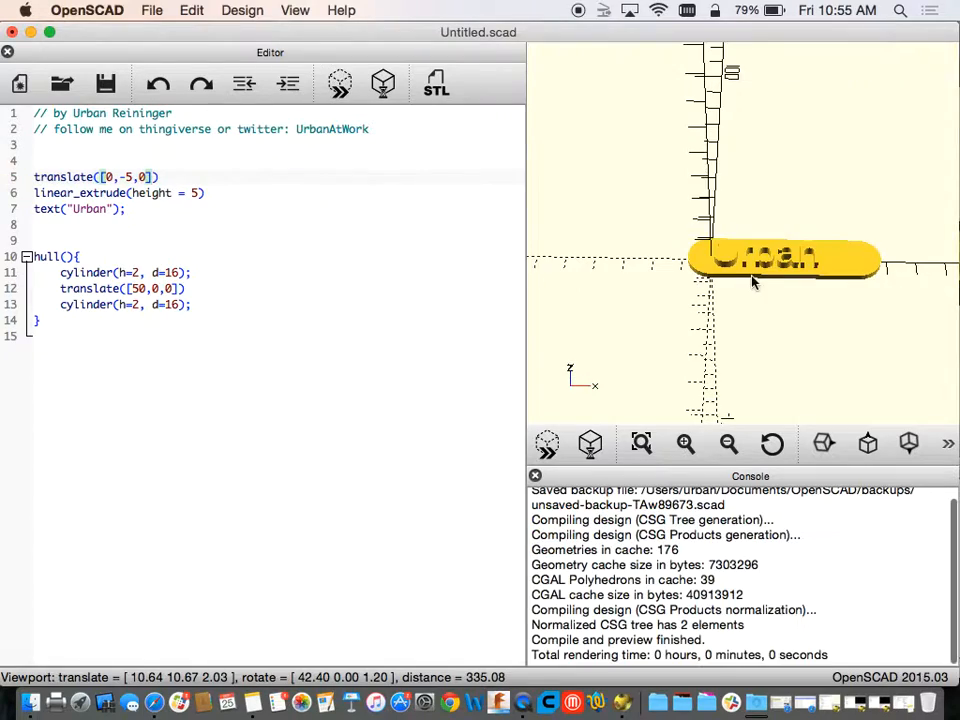
pyautogui.moveTo(755, 283); pyautogui.dragTo(713, 347)
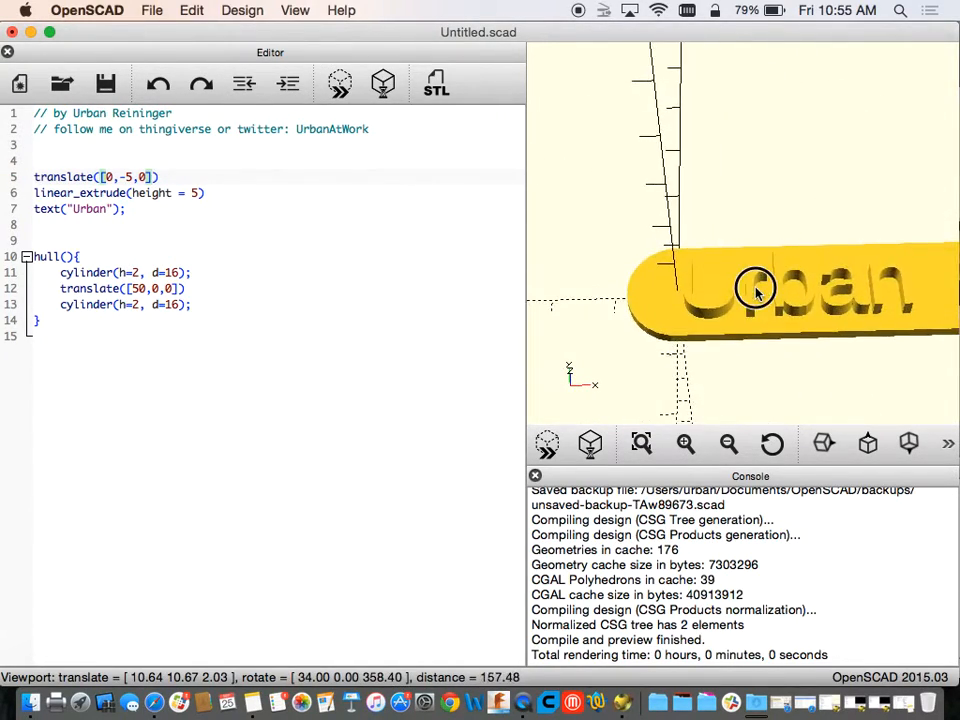
pyautogui.moveTo(755, 290); pyautogui.dragTo(635, 270)
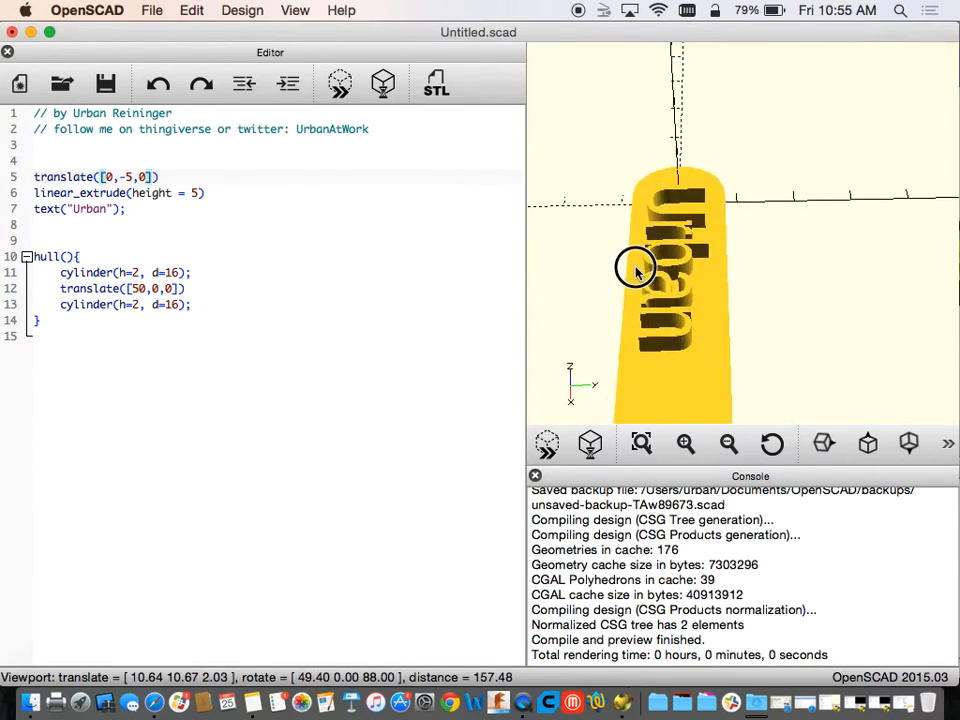
pyautogui.moveTo(635, 267); pyautogui.dragTo(680, 265)
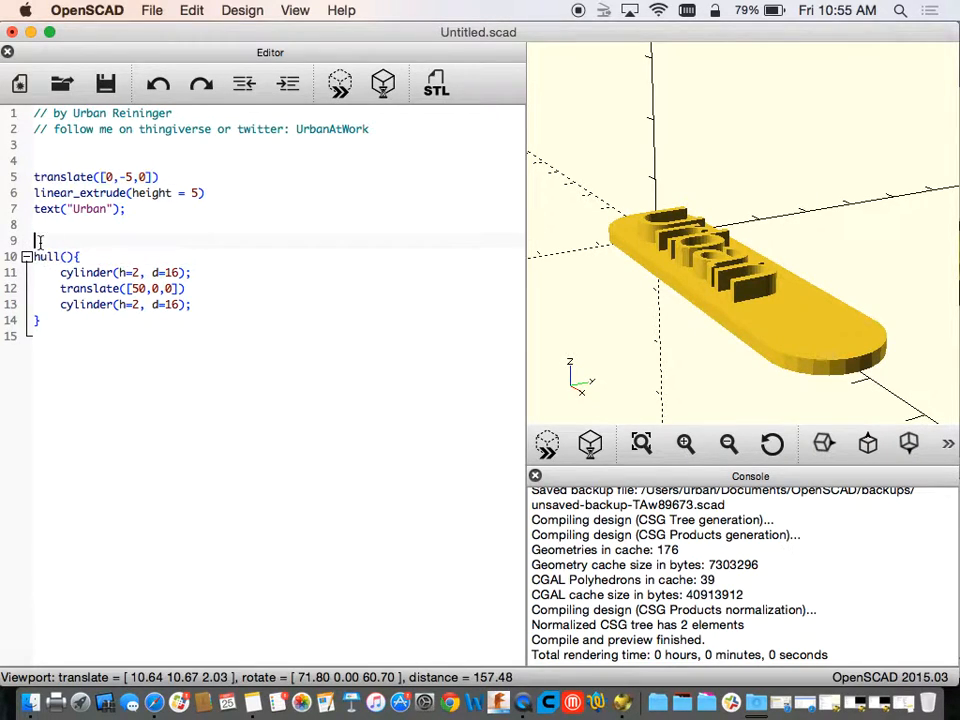
# Type difference on a new line above hull and open Help > Cheat Sheet.
pyautogui.press('Return')
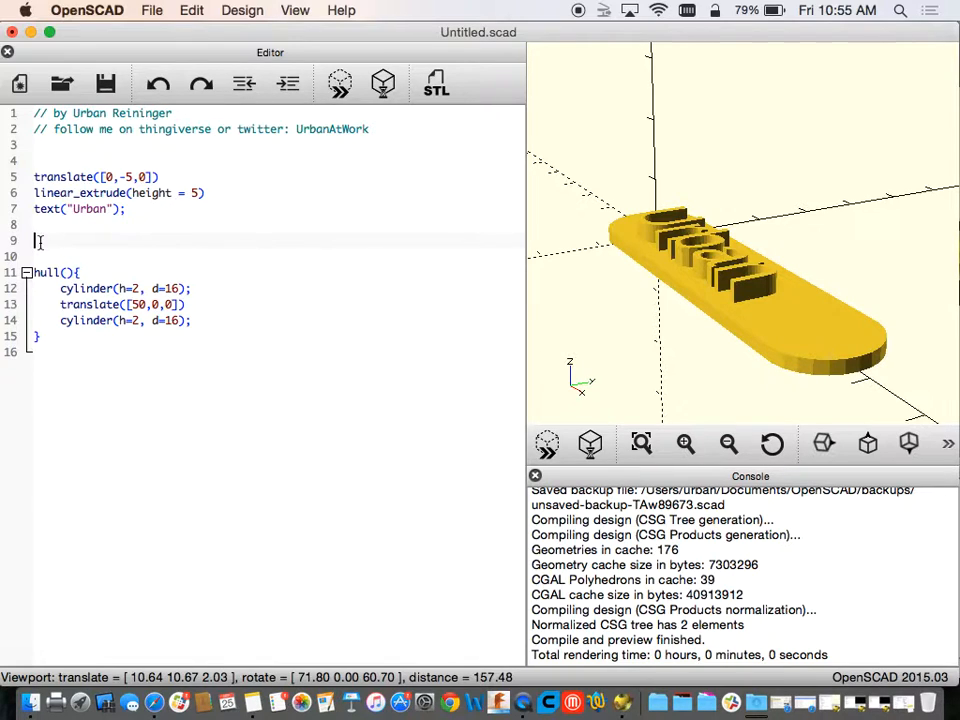
pyautogui.write('dife')
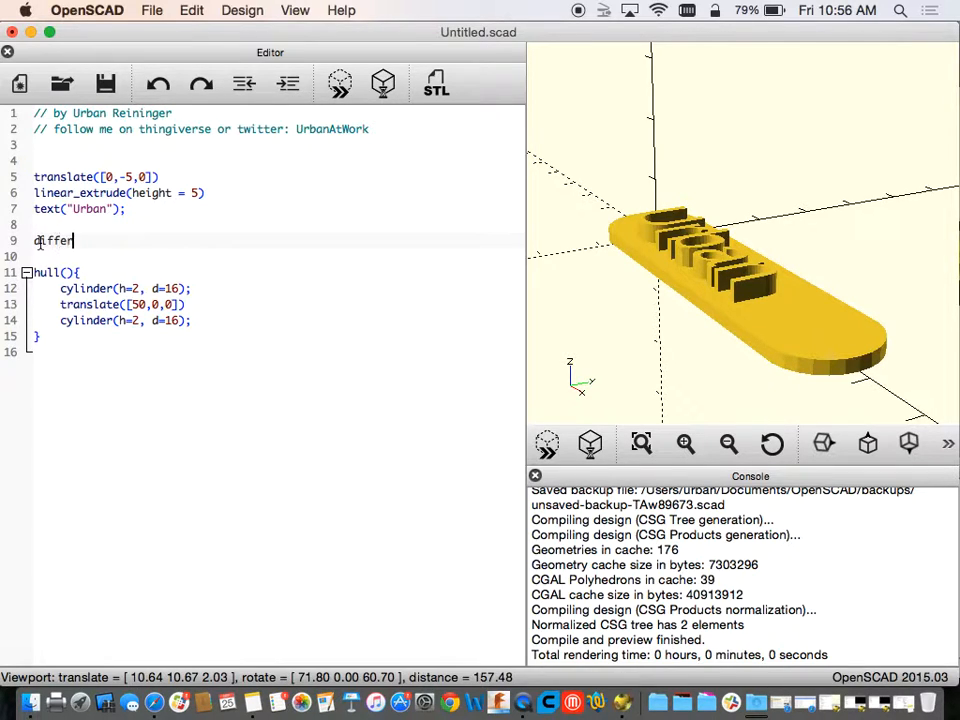
pyautogui.write('ence')
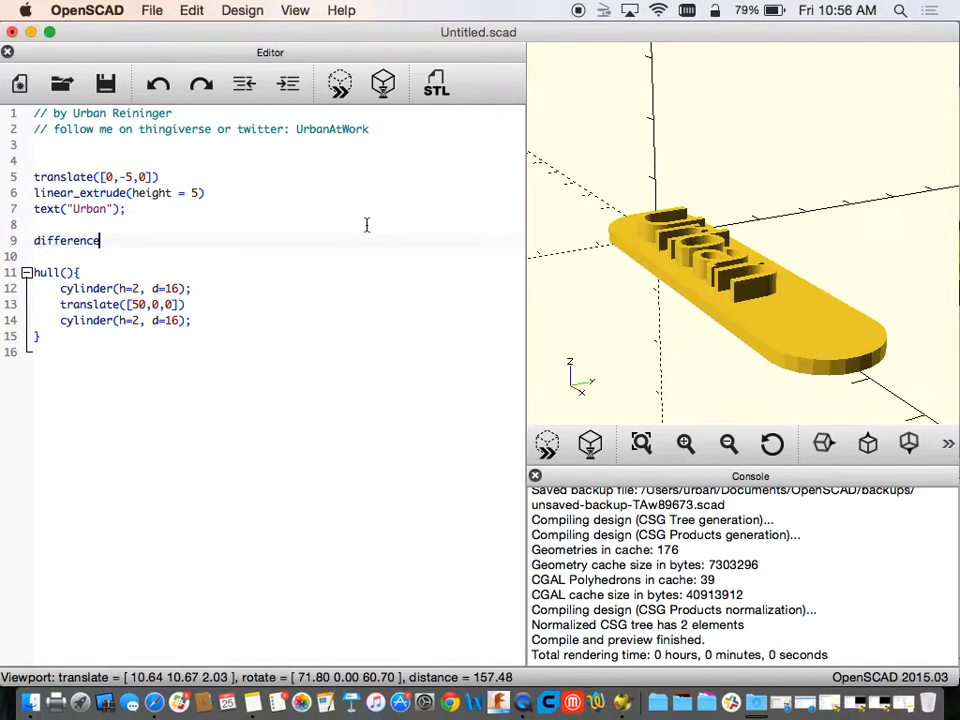
pyautogui.click(341, 10)
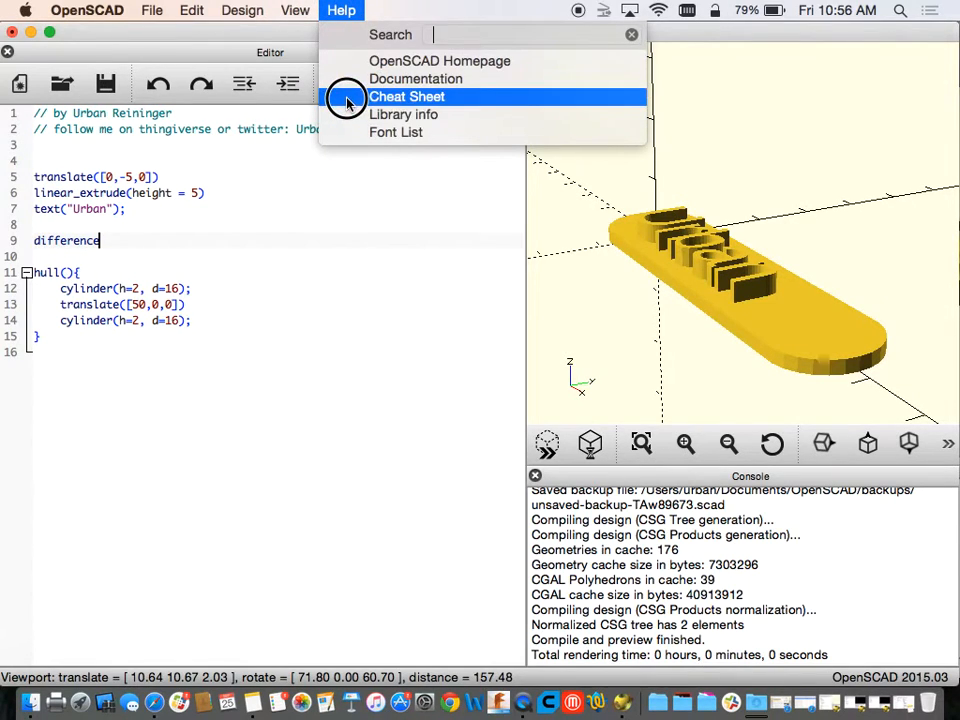
pyautogui.click(406, 96)
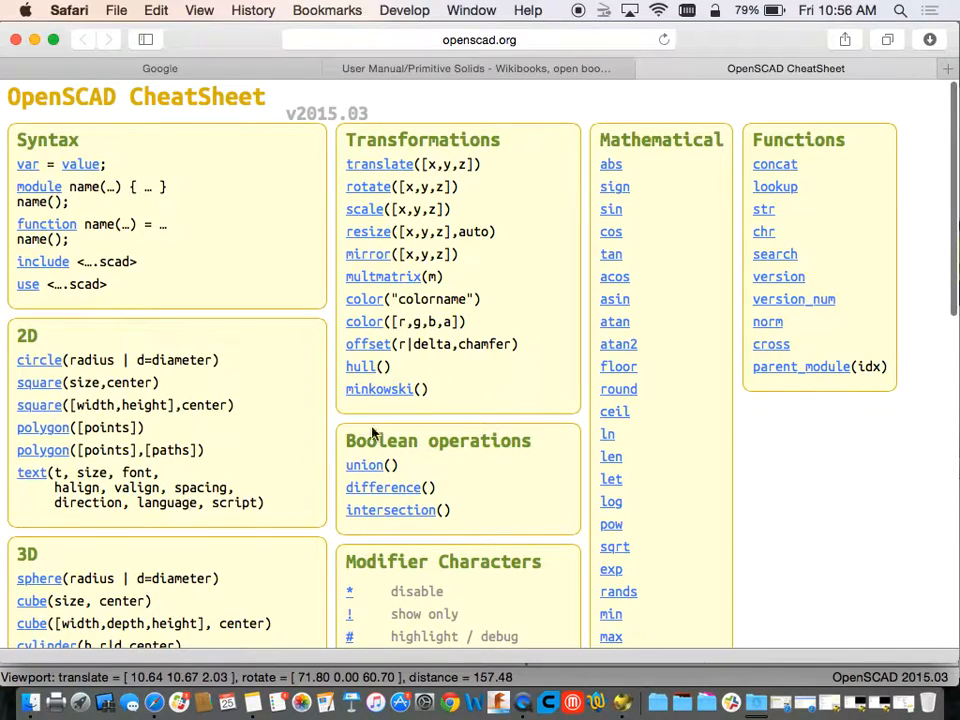
pyautogui.moveTo(427, 535)
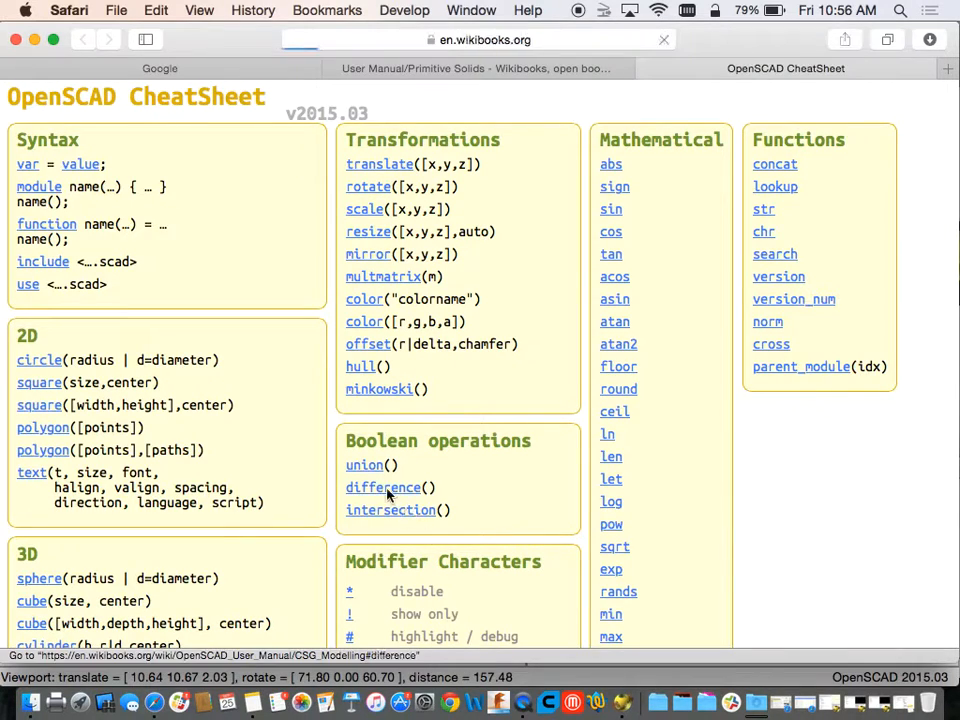
# Find and select the difference() usage example on the CSG Modelling manual page.
pyautogui.click(382, 487)
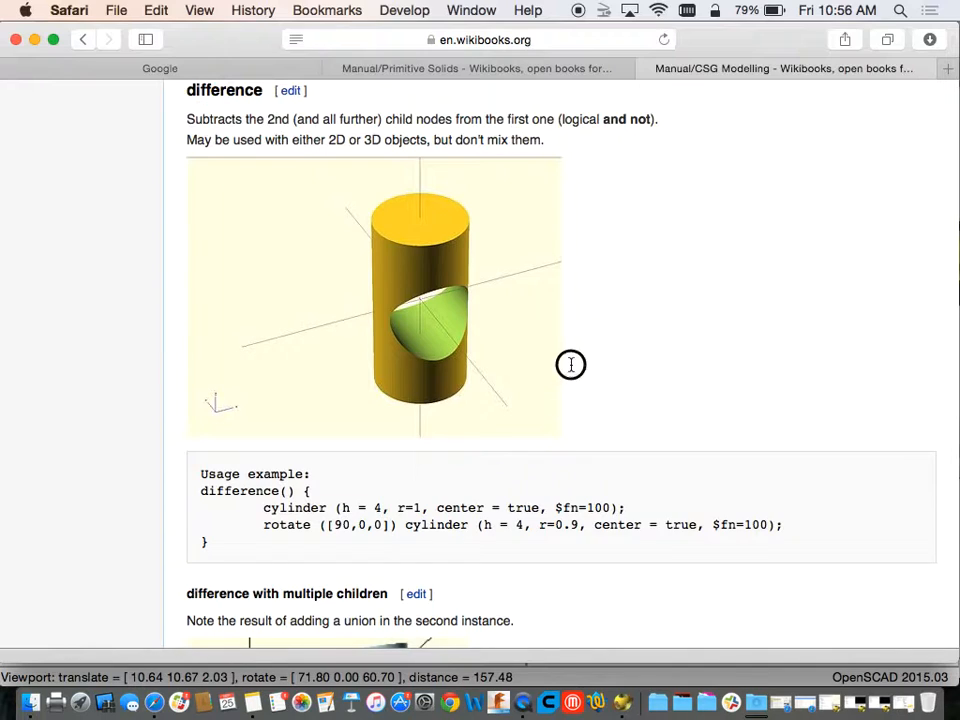
pyautogui.scroll(-3)
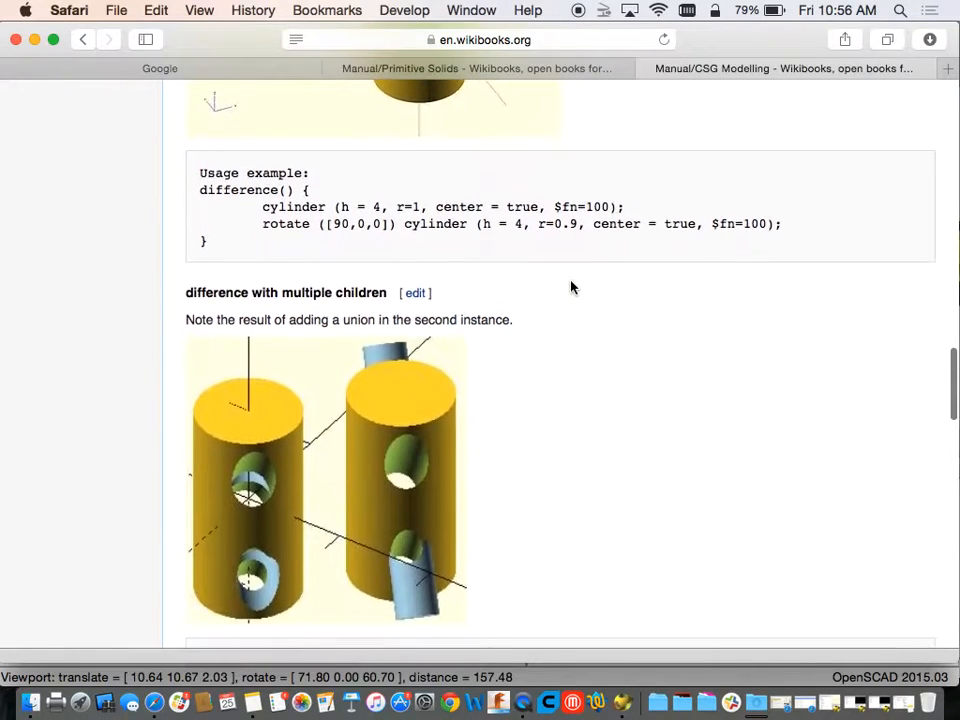
pyautogui.scroll(3)
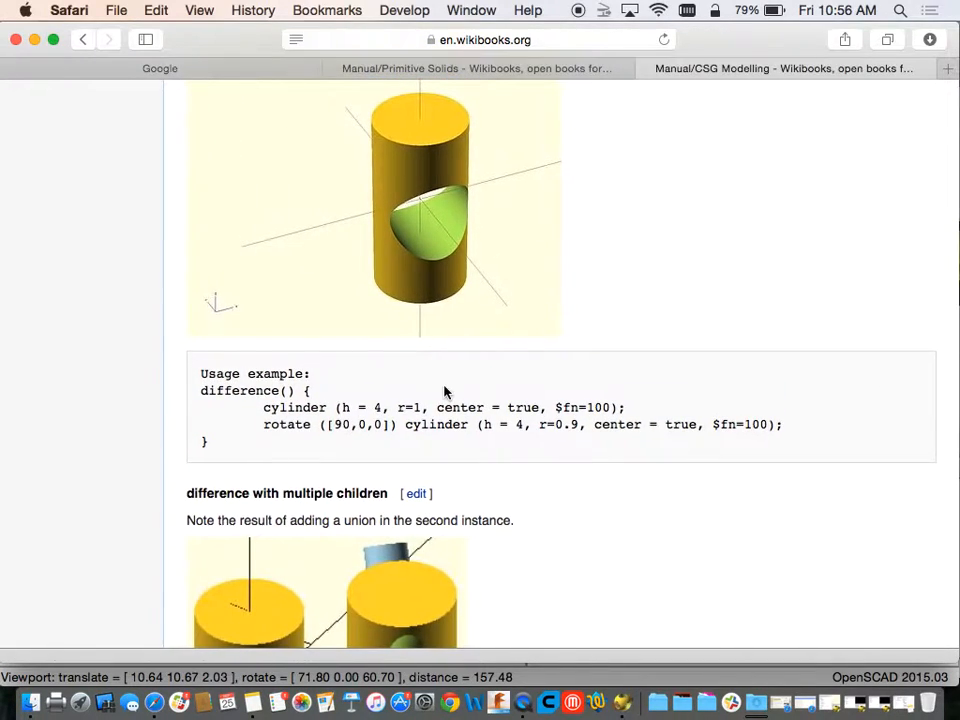
pyautogui.doubleClick(240, 390)
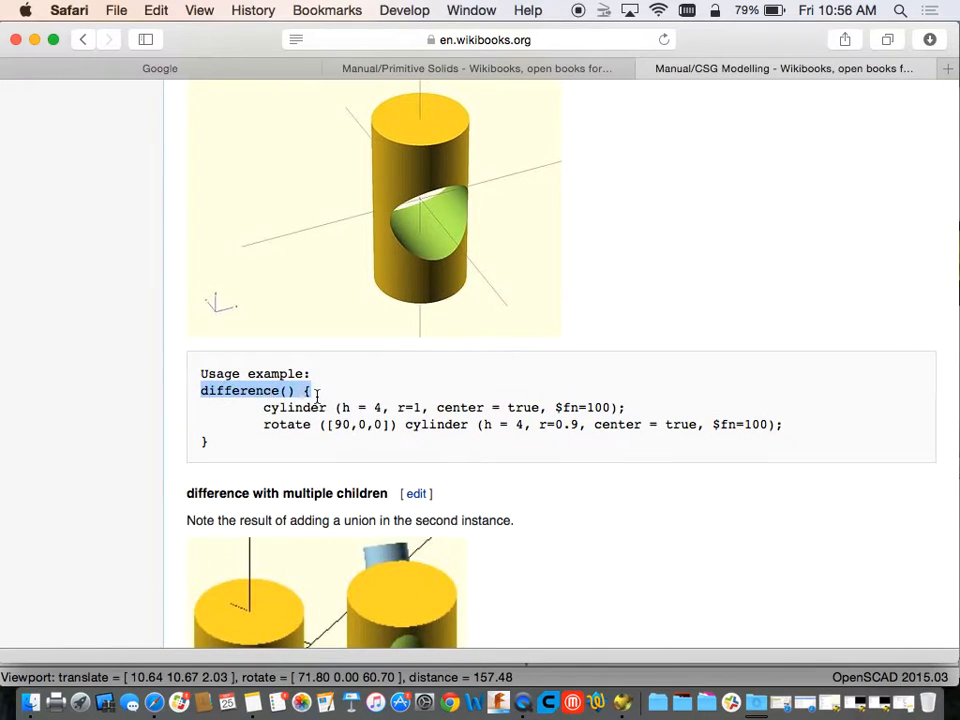
pyautogui.moveTo(417, 157)
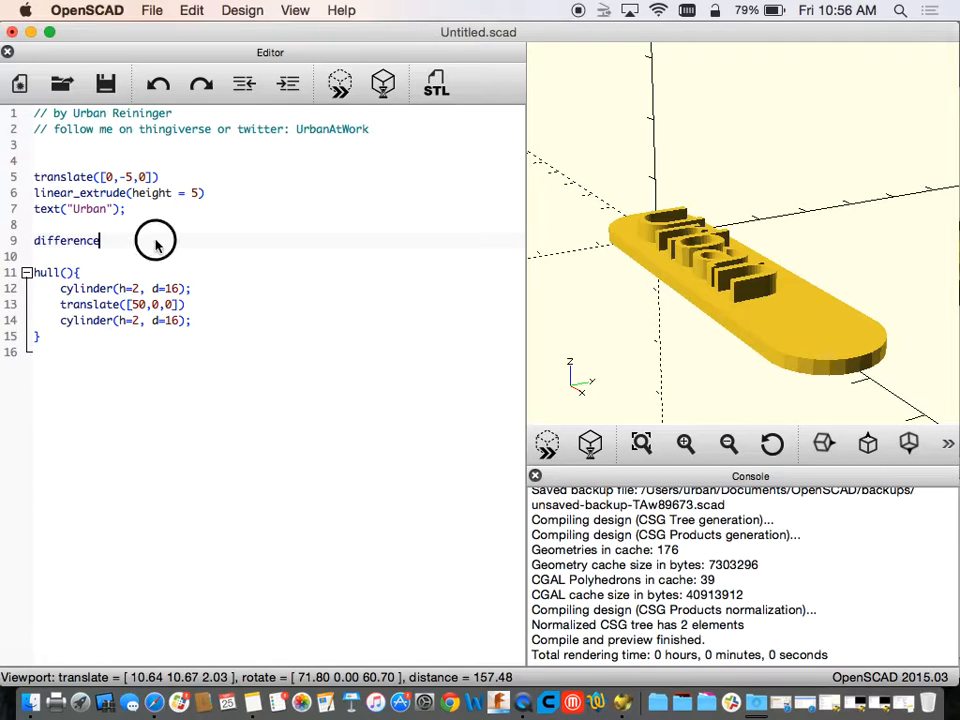
# Wrap the hull block in difference() { ... } with a closing brace at the end.
pyautogui.write('() {')
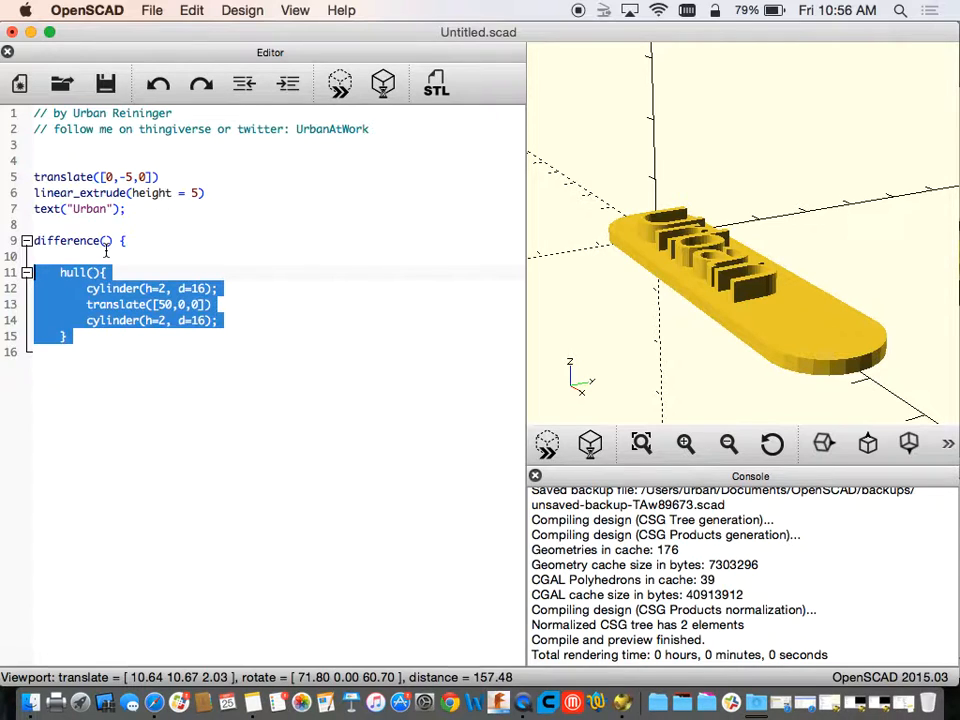
pyautogui.click(153, 352)
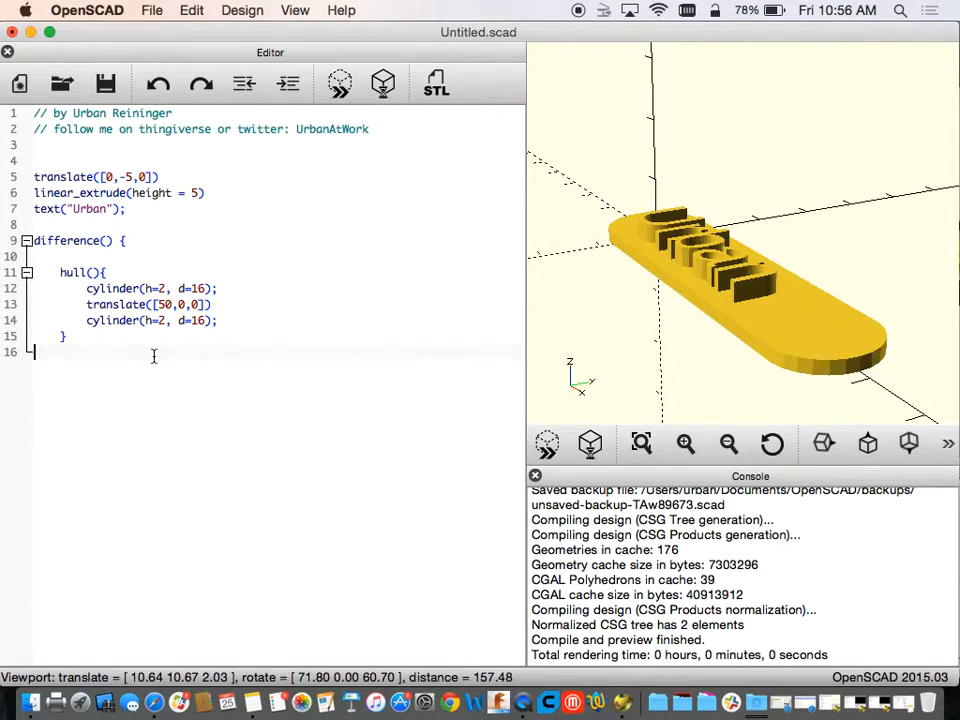
pyautogui.write('}')
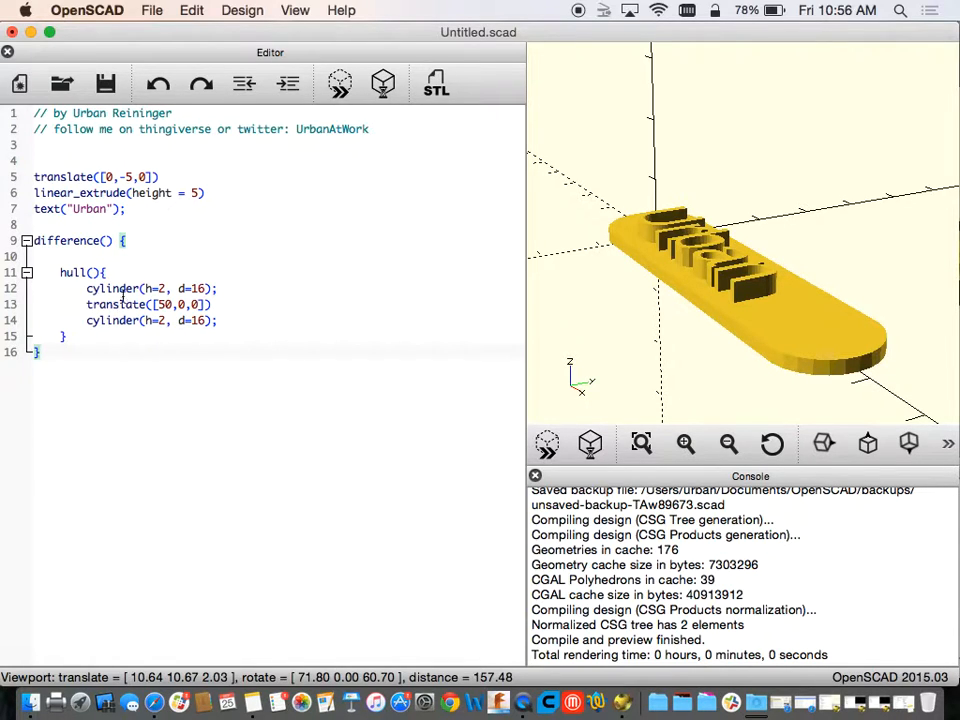
# Add the comments '// cut this' above the hull and '// with this' below it.
pyautogui.click(29, 276)
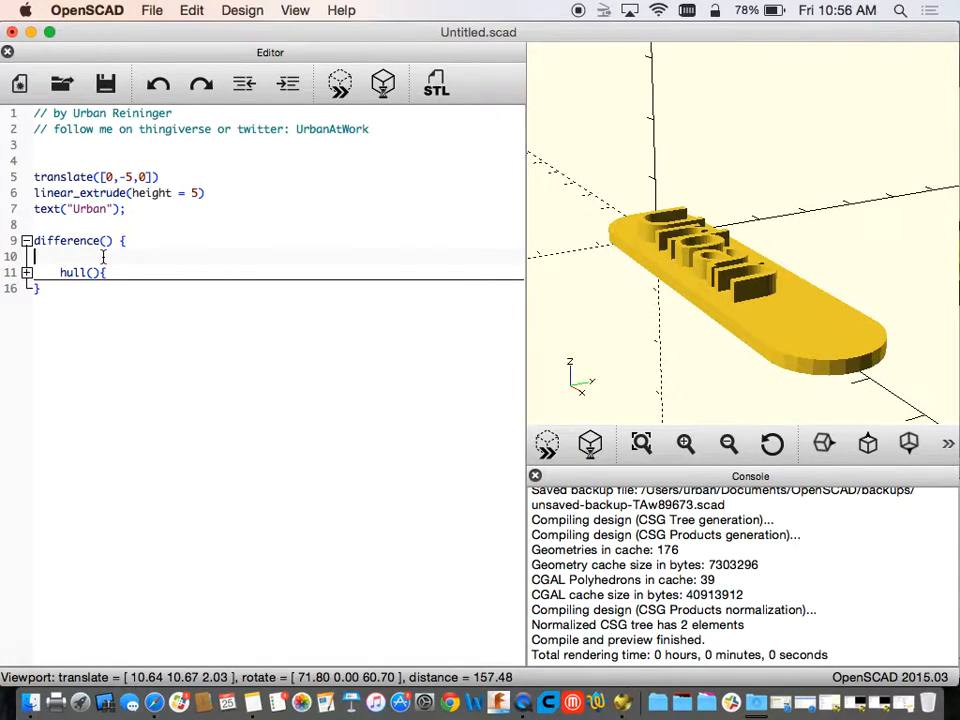
pyautogui.write('//')
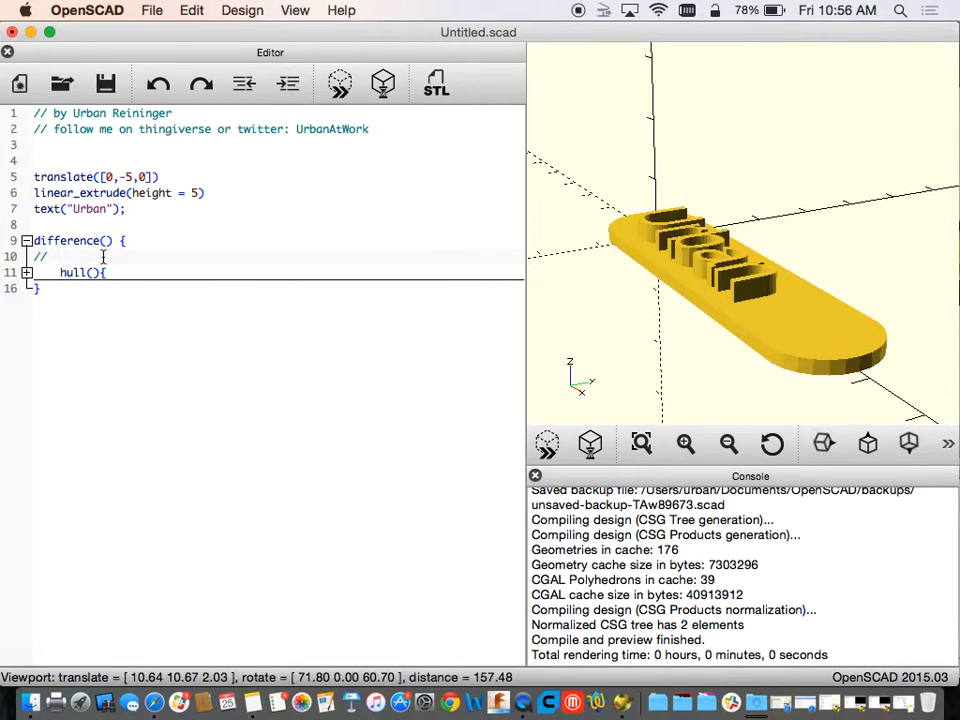
pyautogui.write('use t')
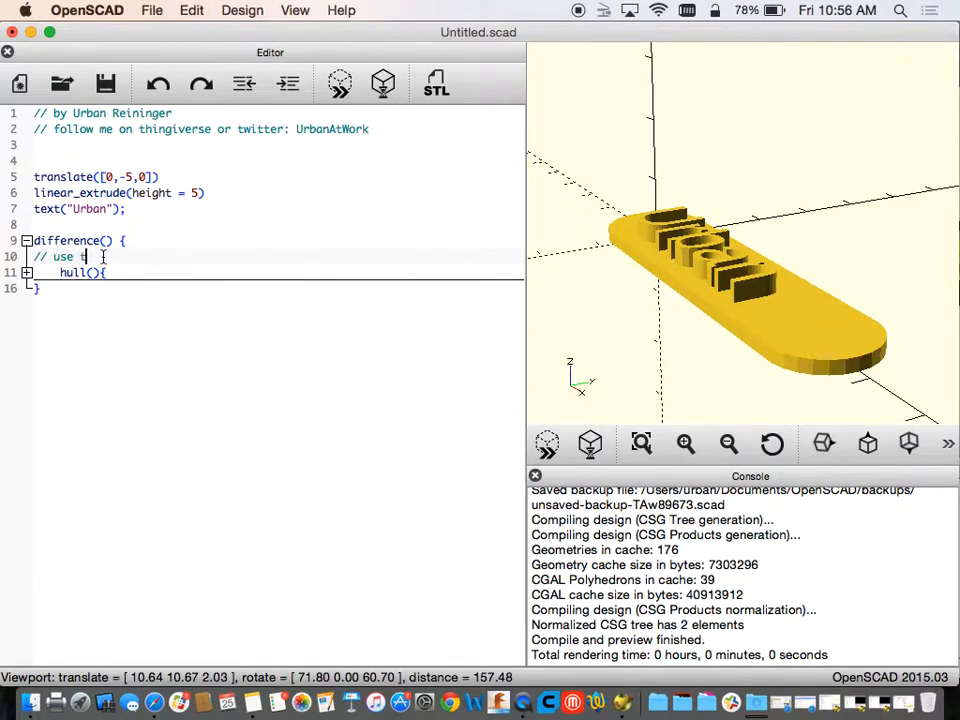
pyautogui.write('hi')
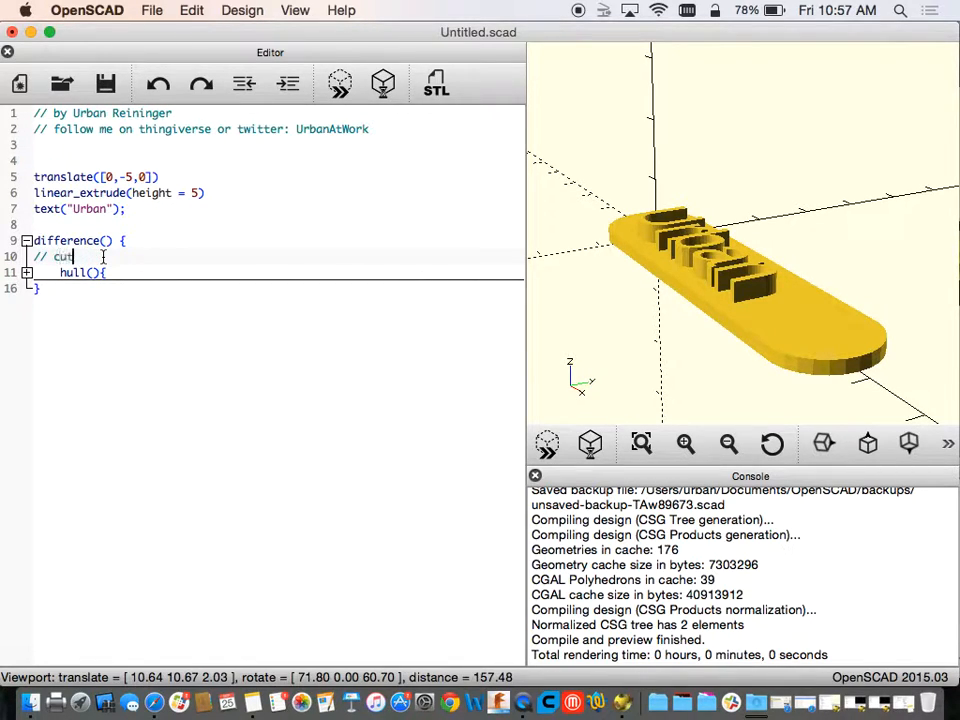
pyautogui.write('this')
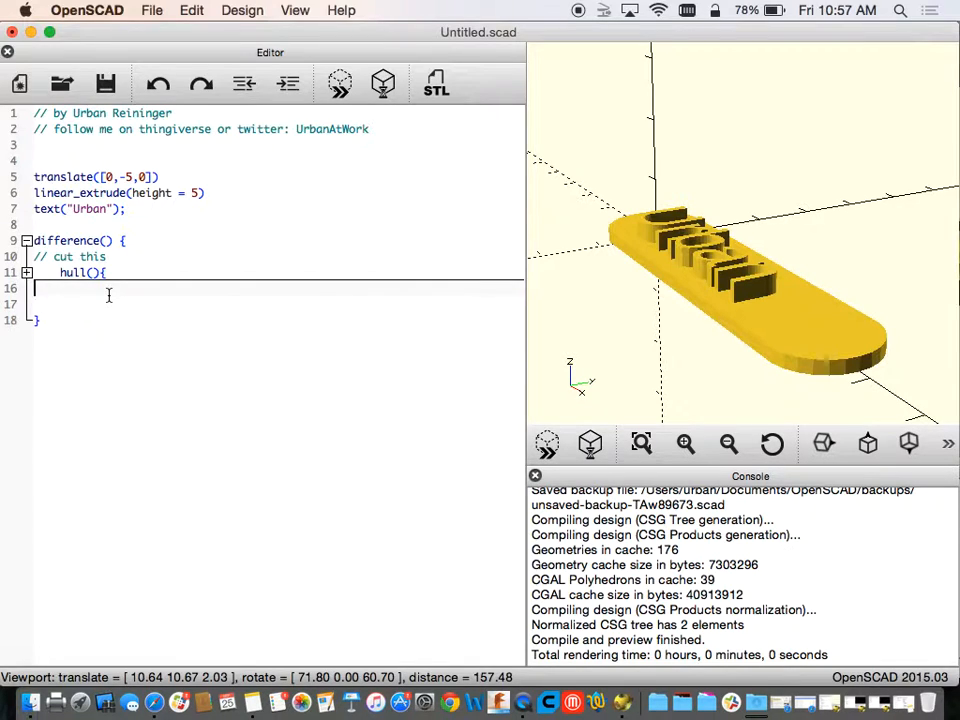
pyautogui.write('// with this.')
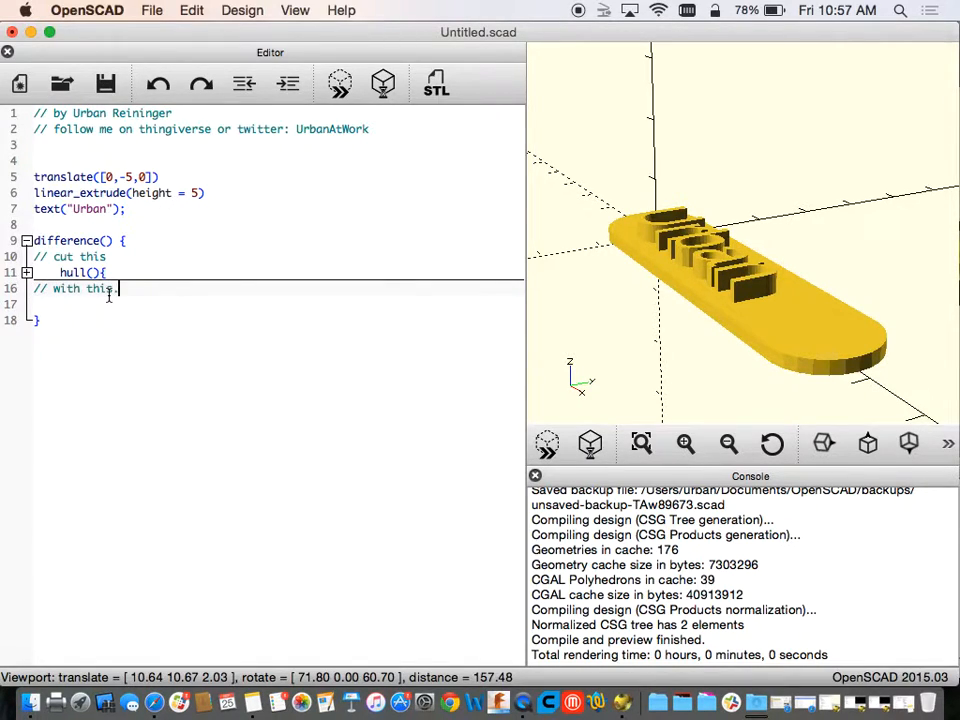
pyautogui.press('Return')
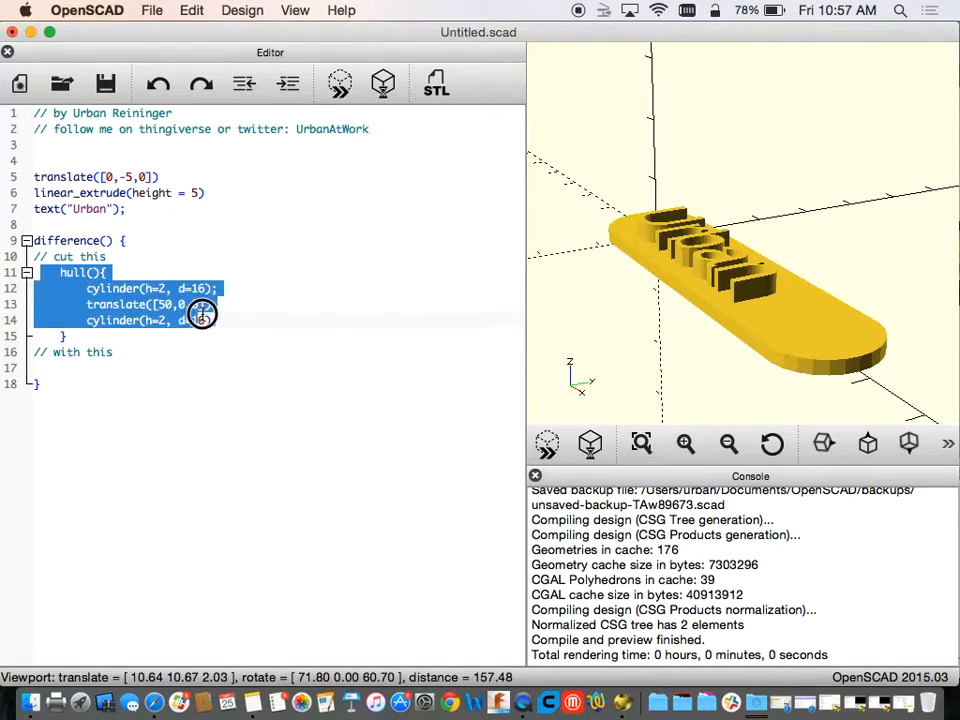
# Subtract translate([50,0,0]) cylinder(h=2, d=14) and orbit the preview to inspect the hole.
pyautogui.click(213, 320)
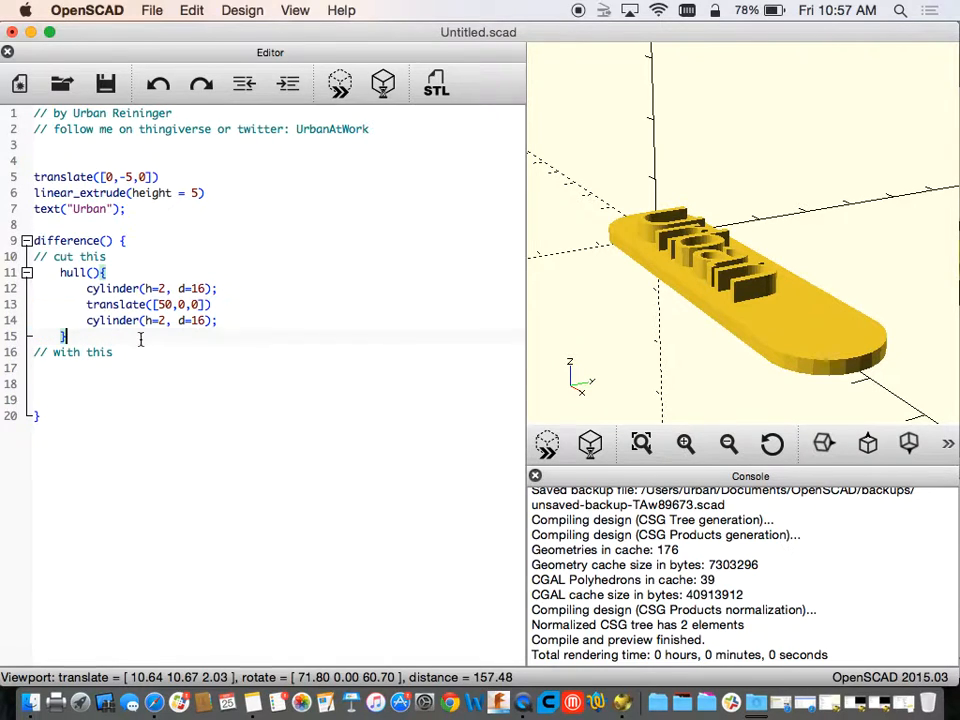
pyautogui.moveTo(87, 304); pyautogui.dragTo(218, 320)
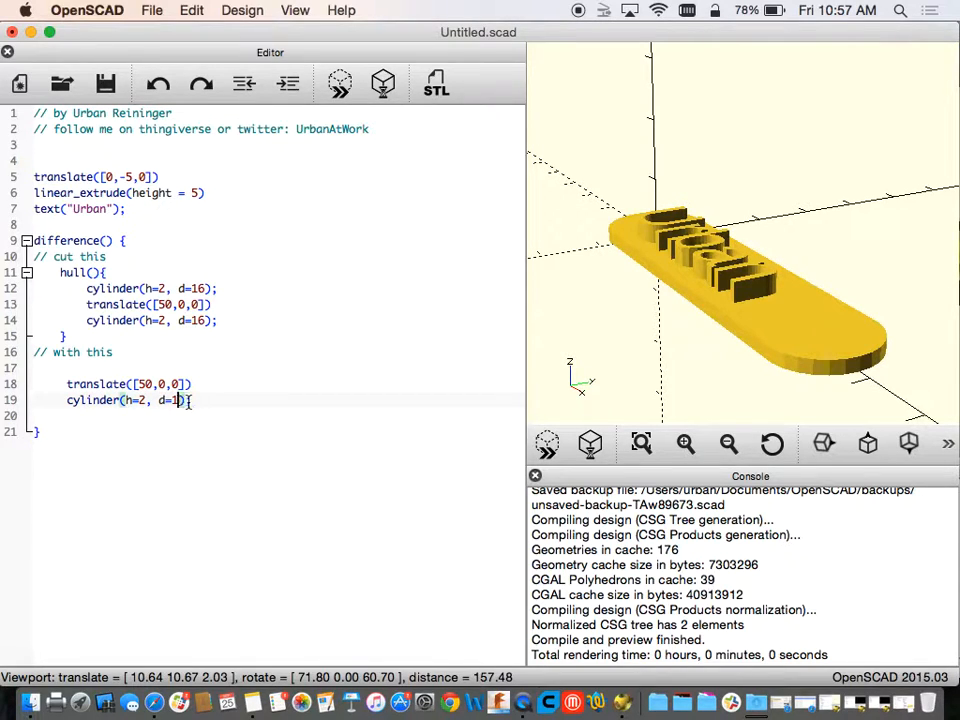
pyautogui.write('4')
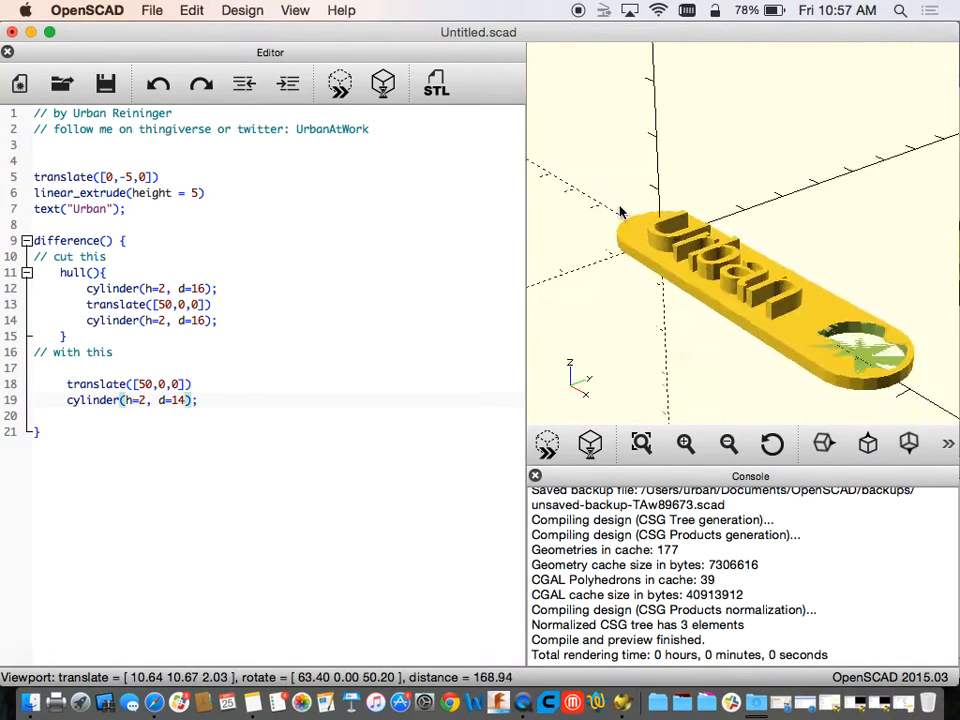
pyautogui.scroll(-3)
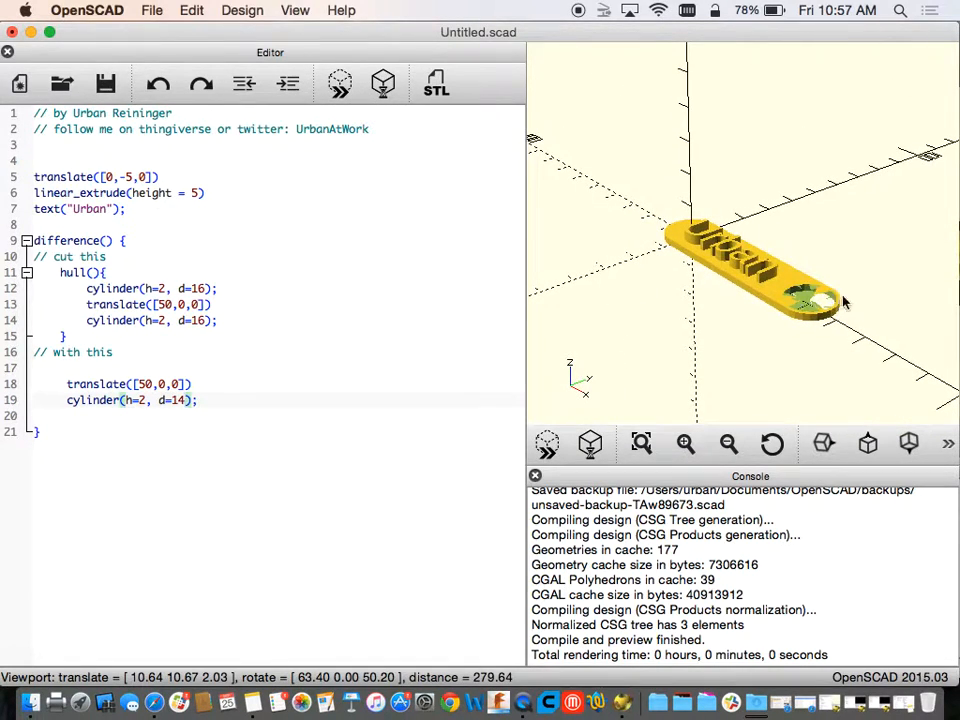
pyautogui.moveTo(845, 303); pyautogui.dragTo(793, 308)
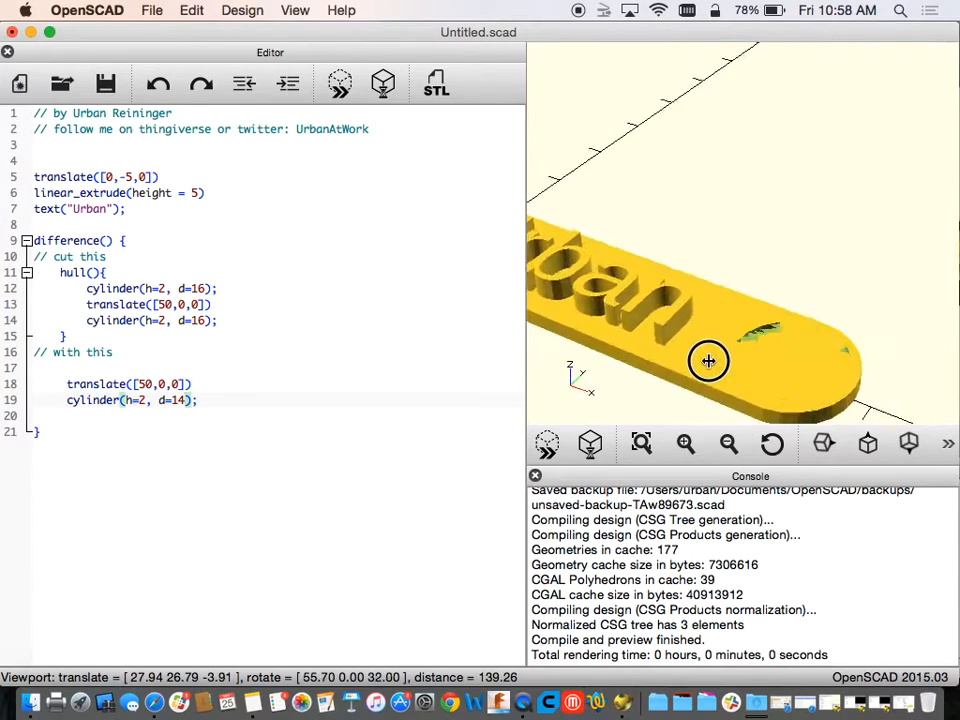
pyautogui.moveTo(708, 361); pyautogui.dragTo(680, 349)
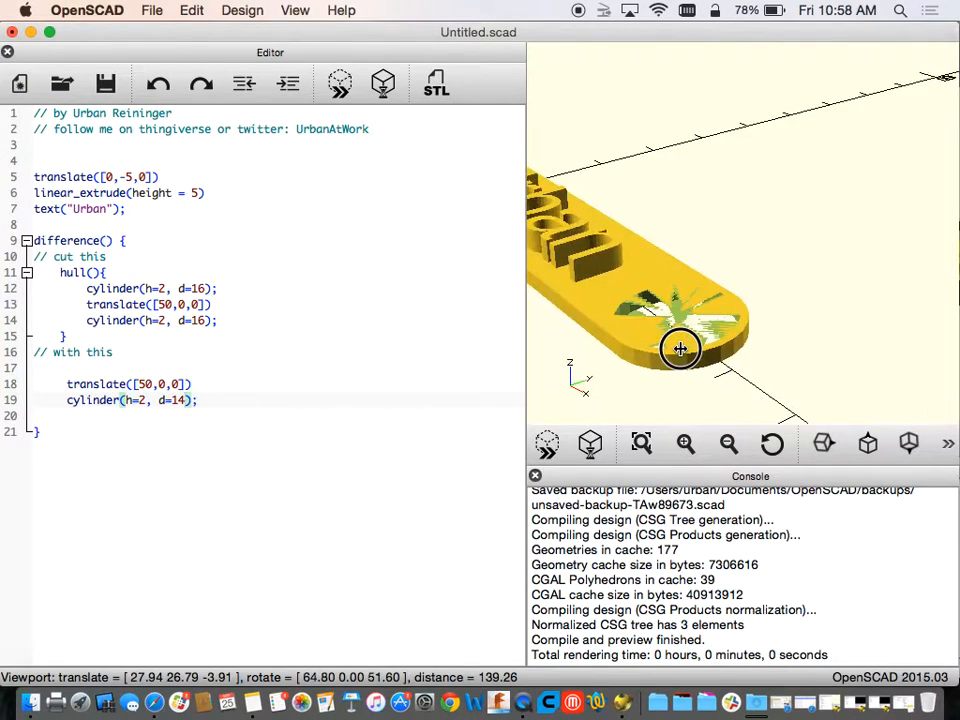
pyautogui.moveTo(680, 349); pyautogui.dragTo(685, 355)
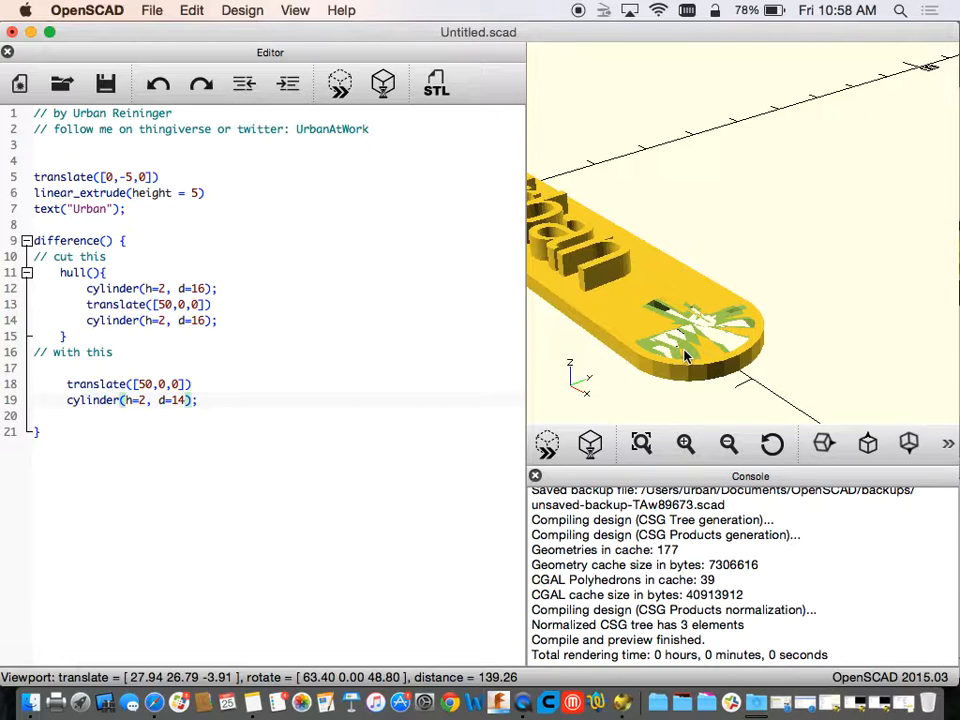
pyautogui.moveTo(685, 355); pyautogui.dragTo(702, 320)
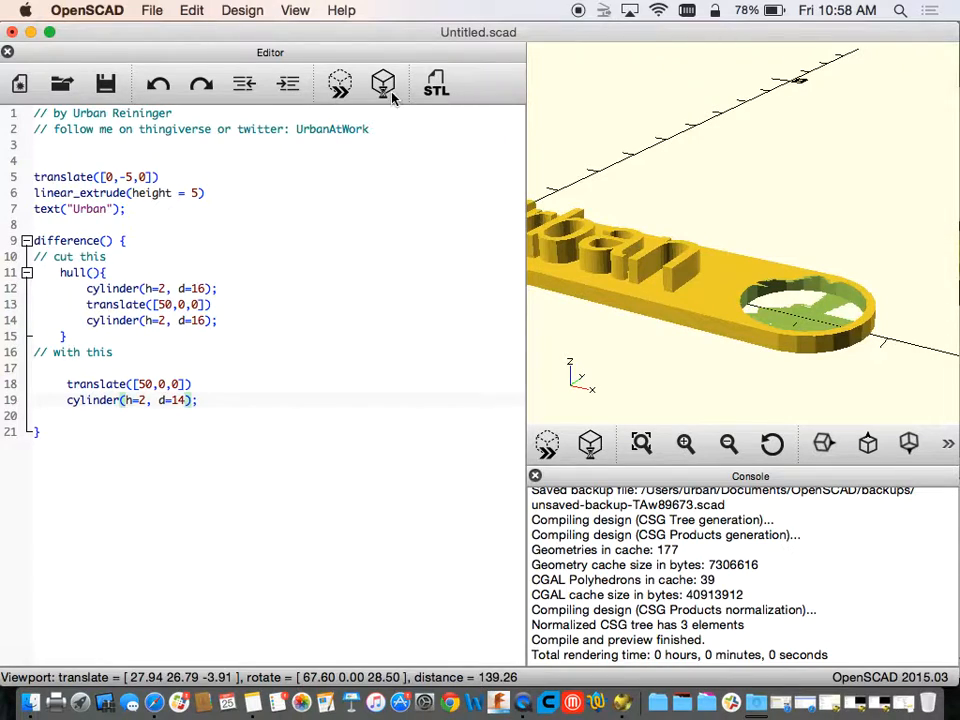
# Render the tag with F6 and orbit to inspect the Urban lettering and hole.
pyautogui.click(383, 84)
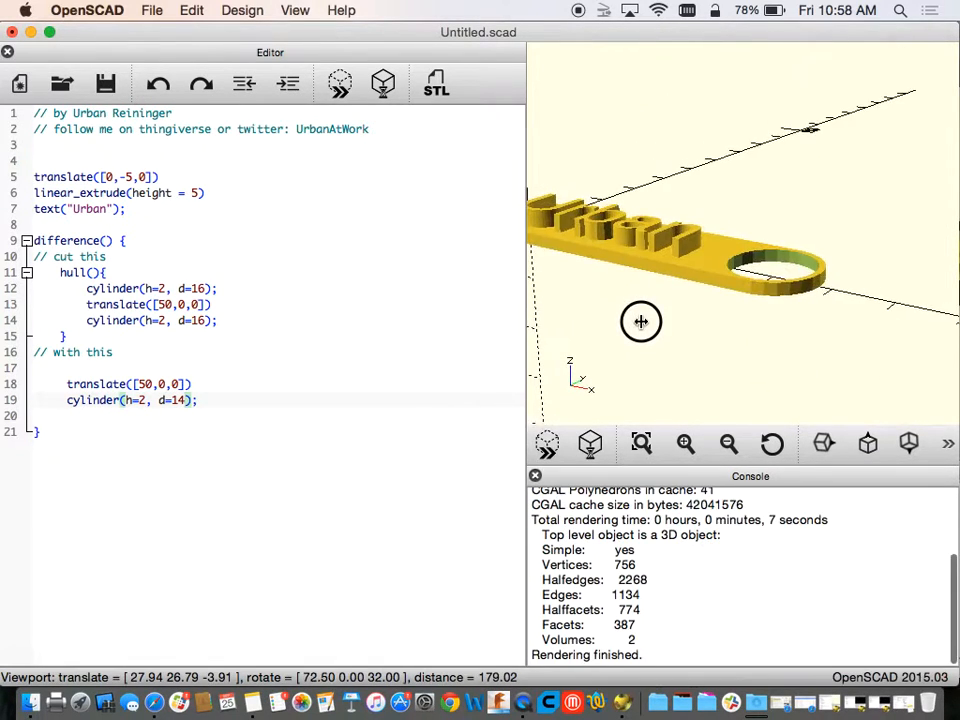
pyautogui.moveTo(641, 321); pyautogui.dragTo(686, 362)
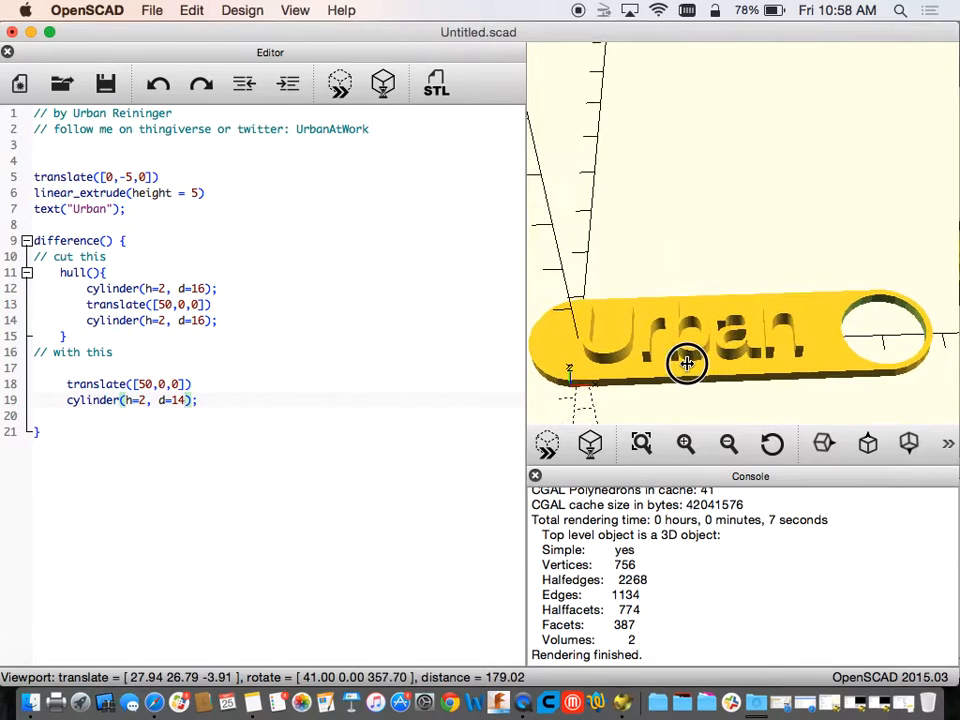
pyautogui.moveTo(687, 363); pyautogui.dragTo(663, 351)
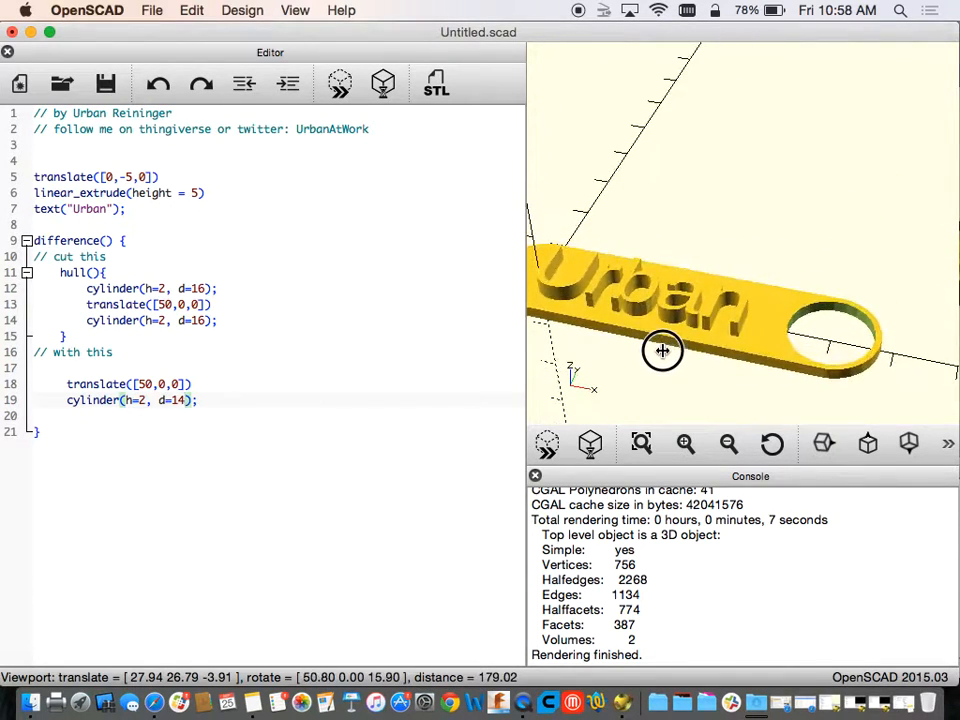
pyautogui.moveTo(662, 351); pyautogui.dragTo(680, 357)
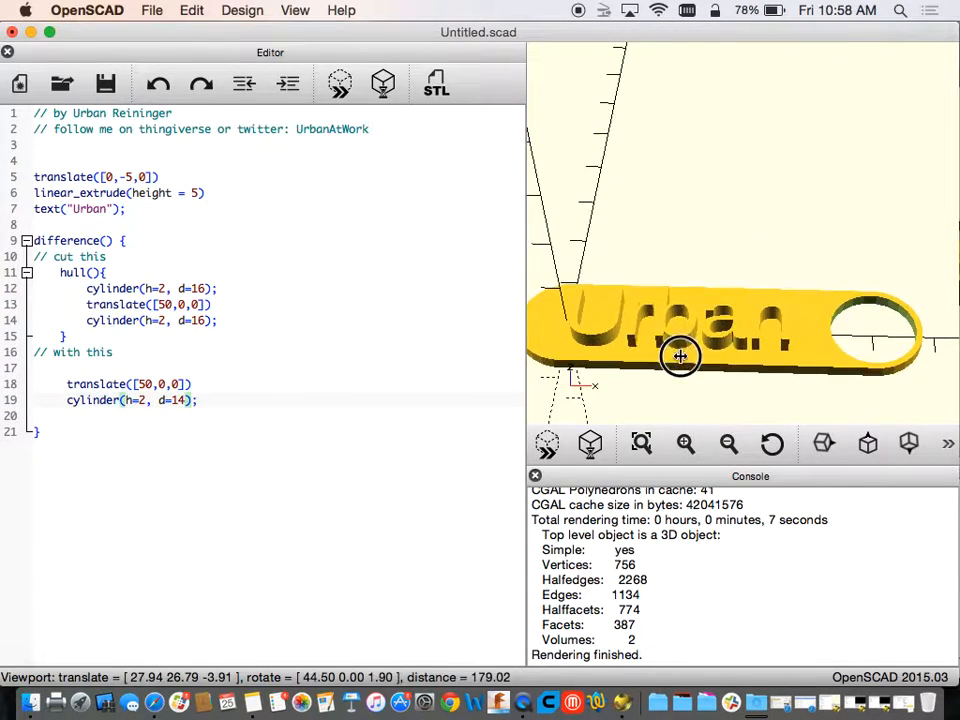
pyautogui.moveTo(680, 357); pyautogui.dragTo(667, 317)
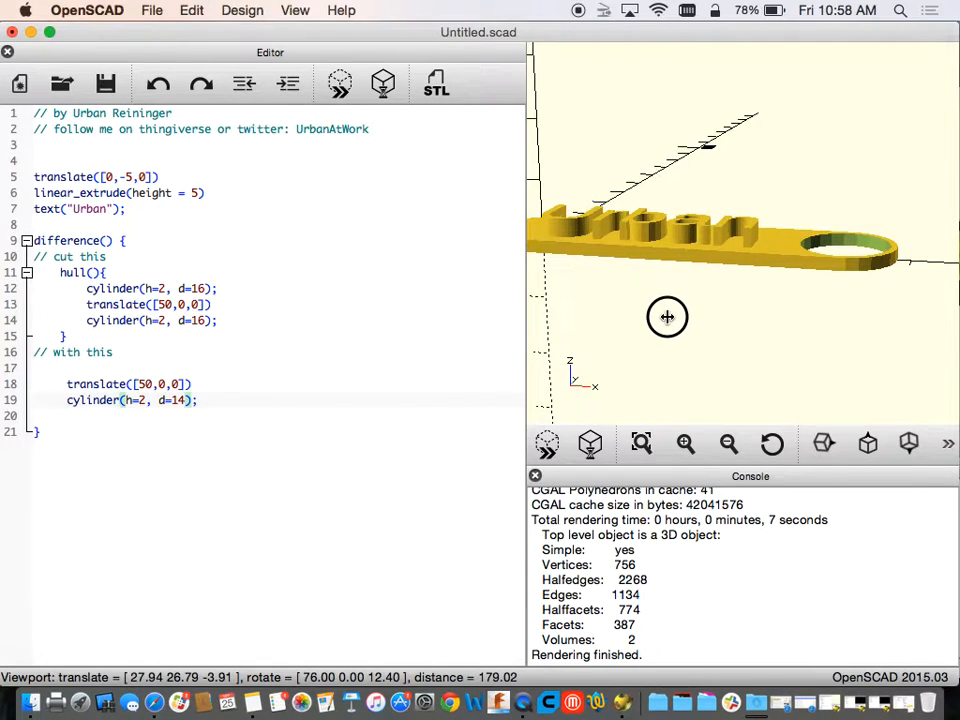
pyautogui.moveTo(667, 317); pyautogui.dragTo(685, 364)
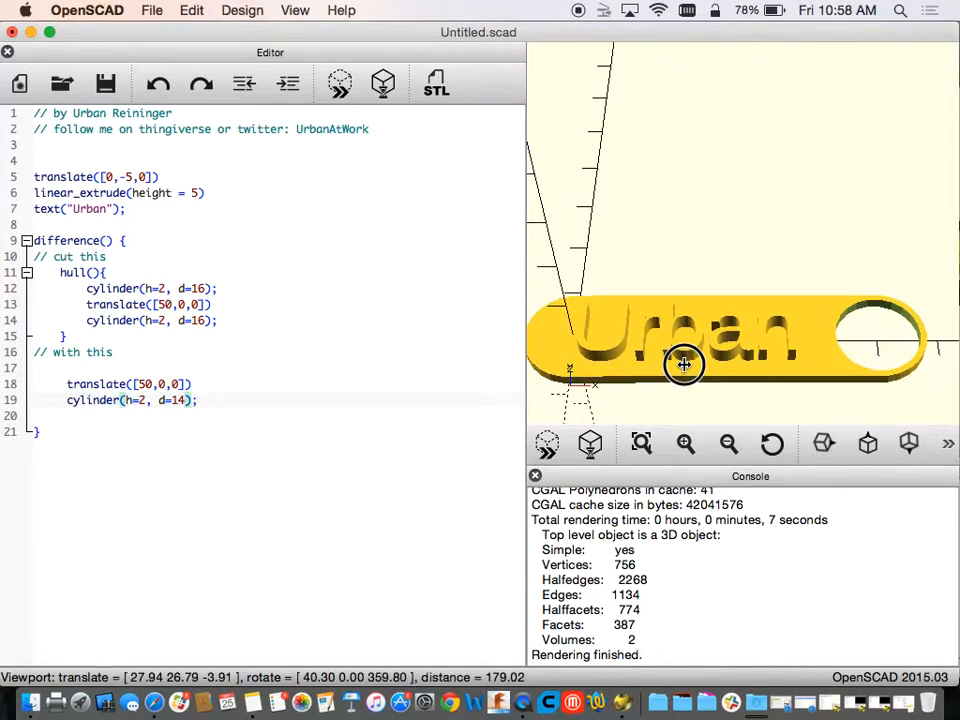
pyautogui.moveTo(685, 365); pyautogui.dragTo(695, 320)
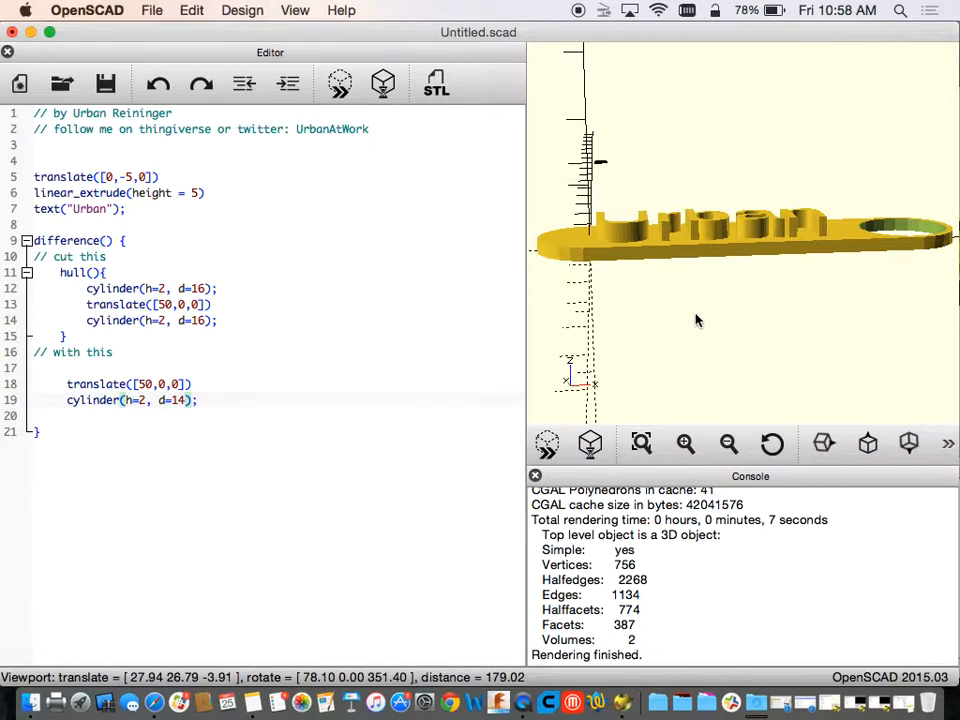
pyautogui.moveTo(698, 320); pyautogui.dragTo(754, 399)
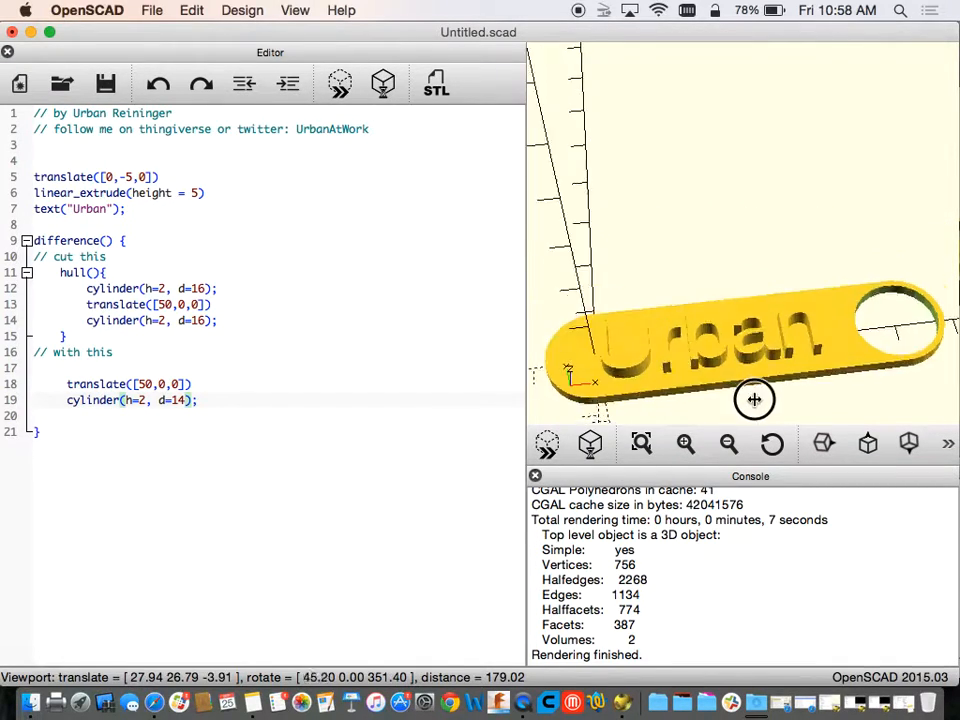
pyautogui.moveTo(754, 399); pyautogui.dragTo(740, 385)
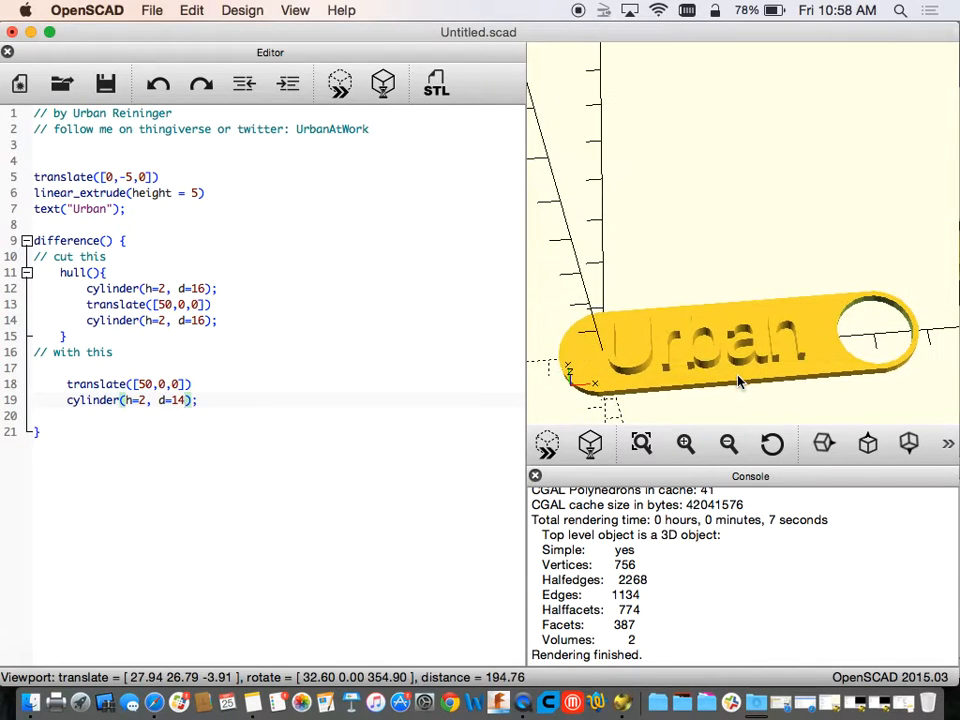